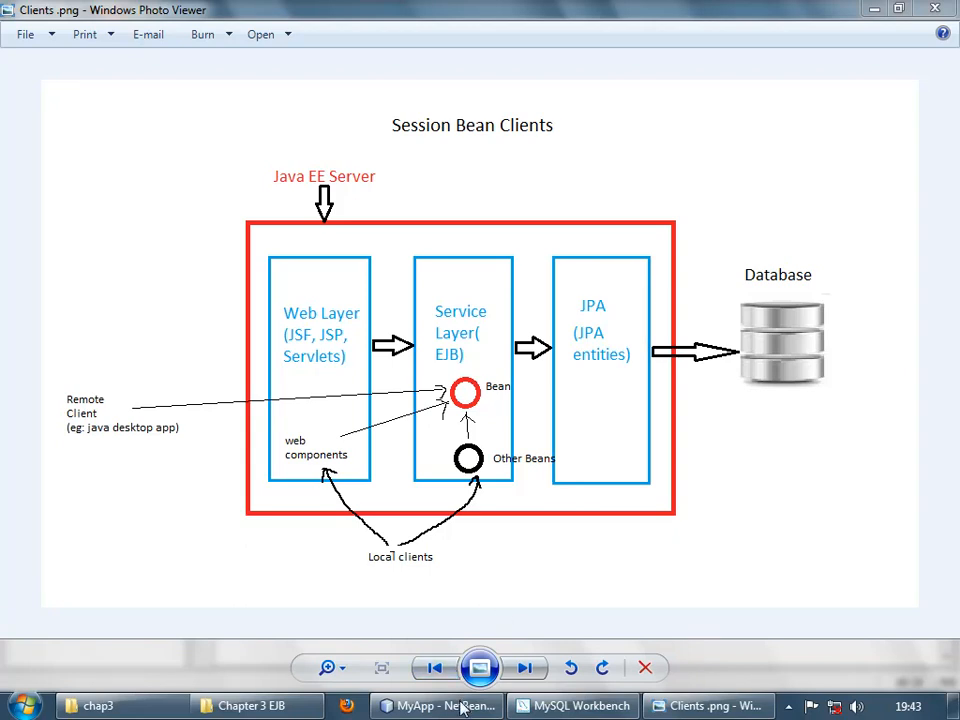
- Bring NetBeans back up and show the context actions for the com.mycompany.myapp.bean package
click(436, 704)
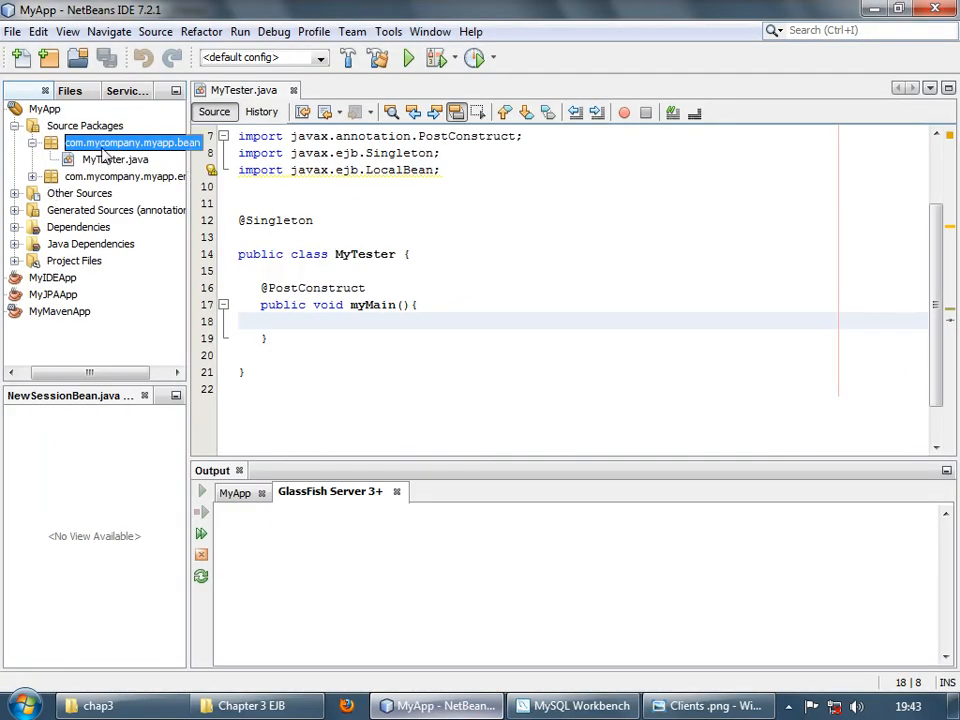
right_click(130, 142)
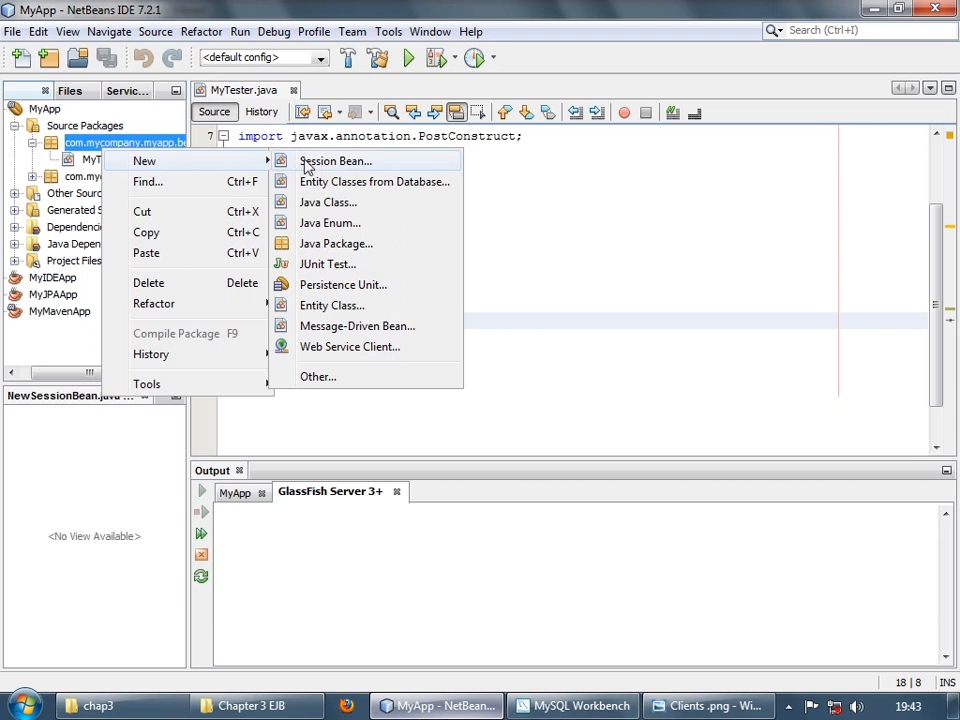
- Create the stateless session bean MyStatelessBean with a local interface MyStatelessBeanLocal
click(334, 160)
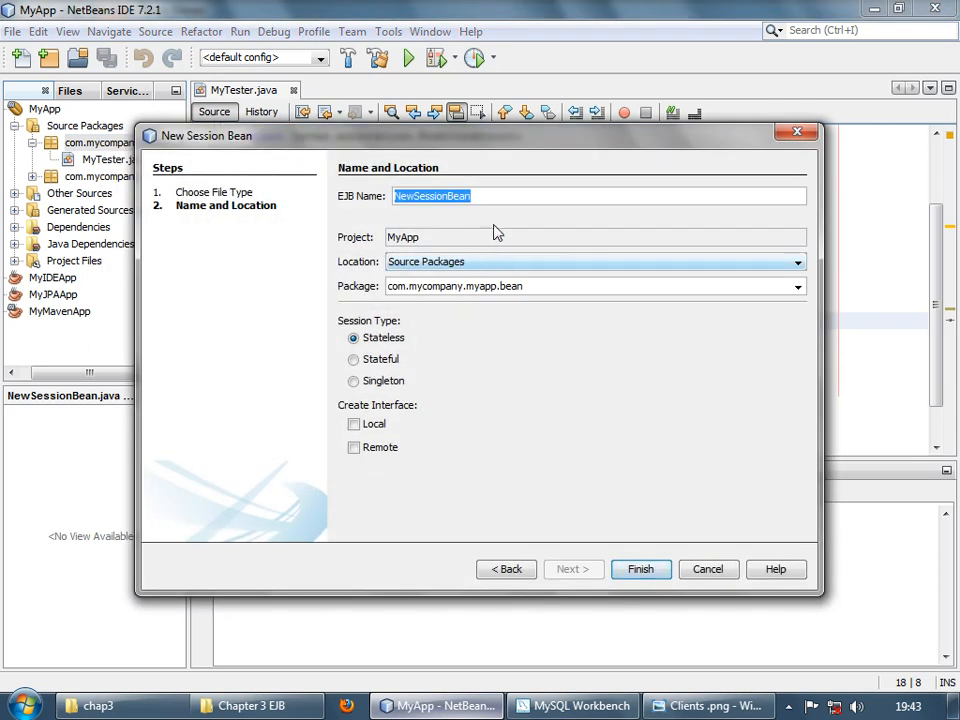
text(S)
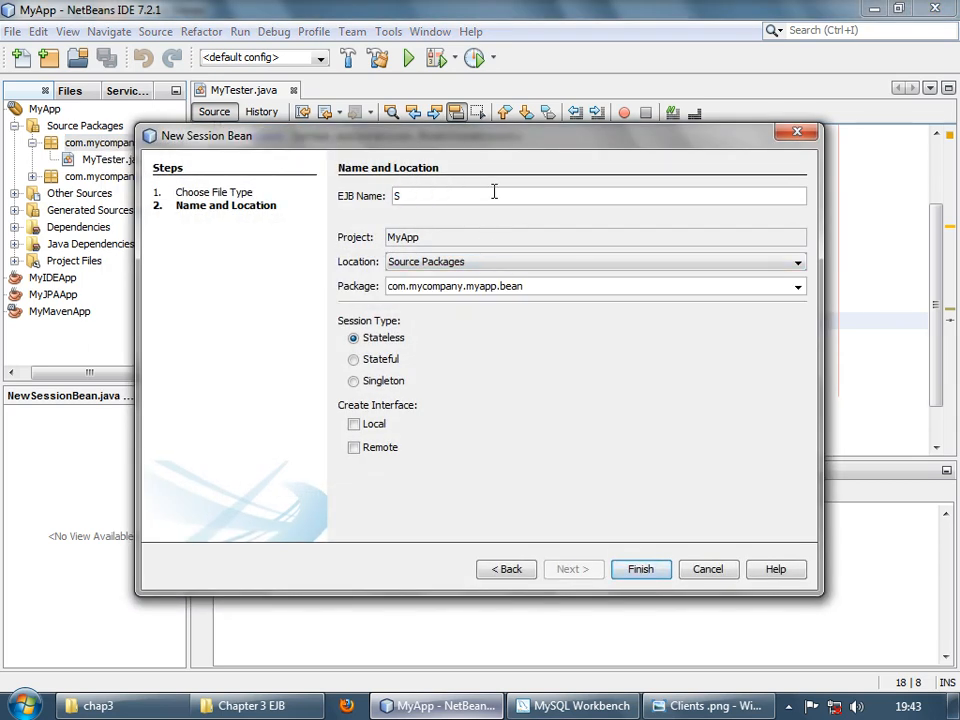
text(tatelessBean)
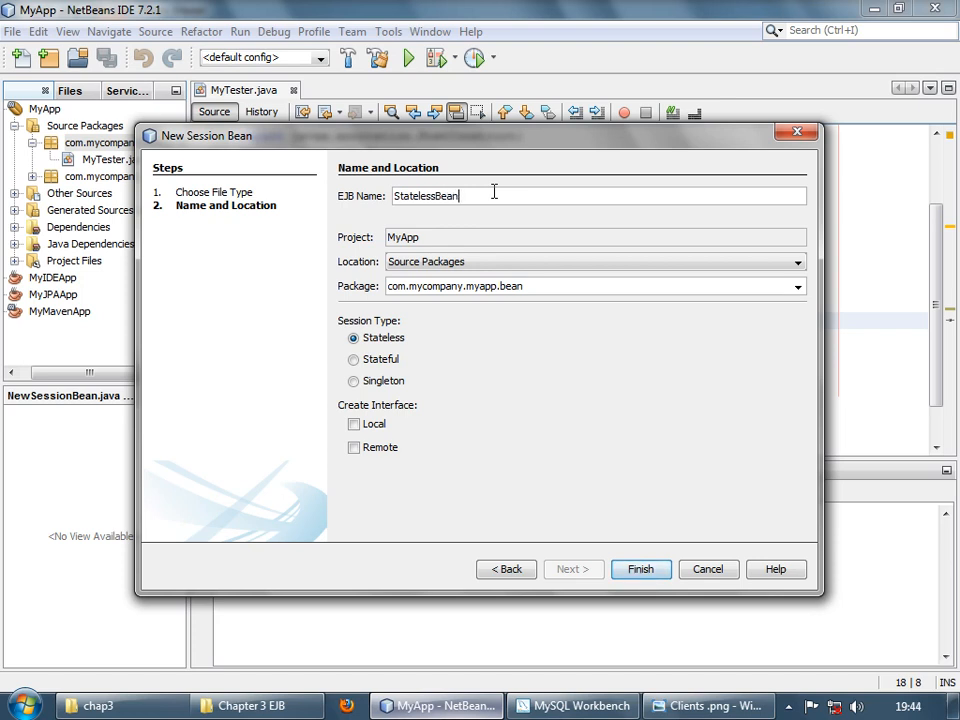
text(My)
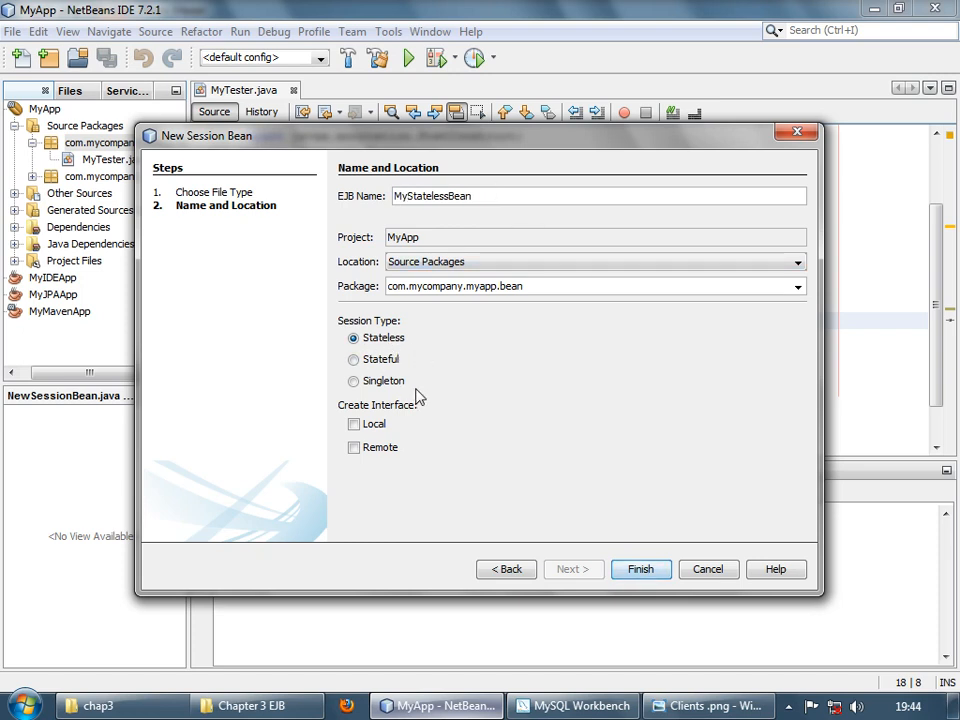
click(352, 424)
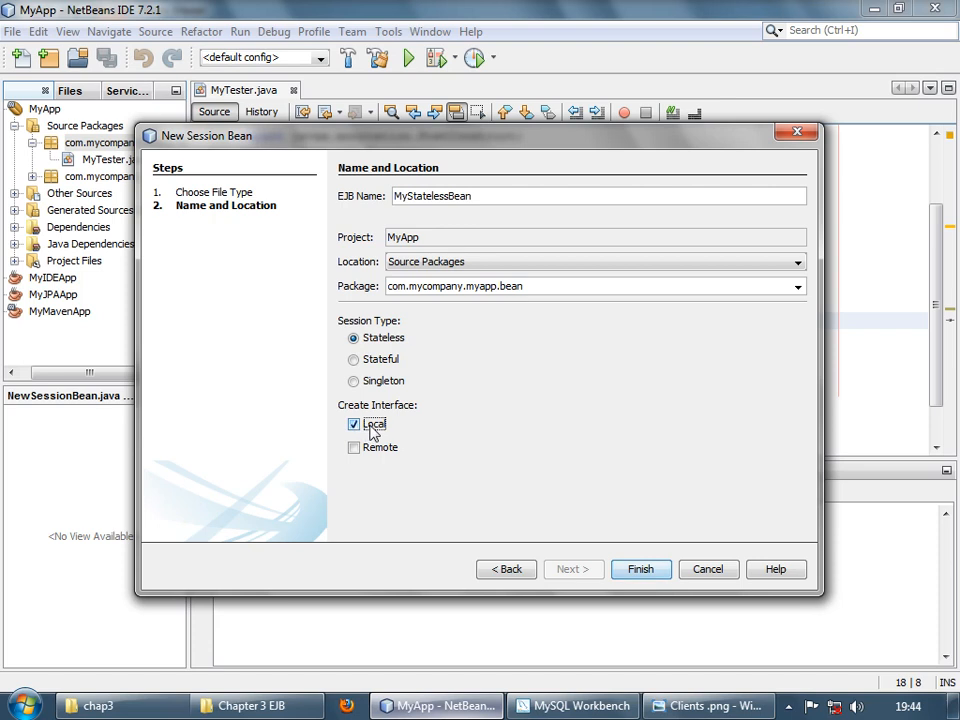
click(640, 568)
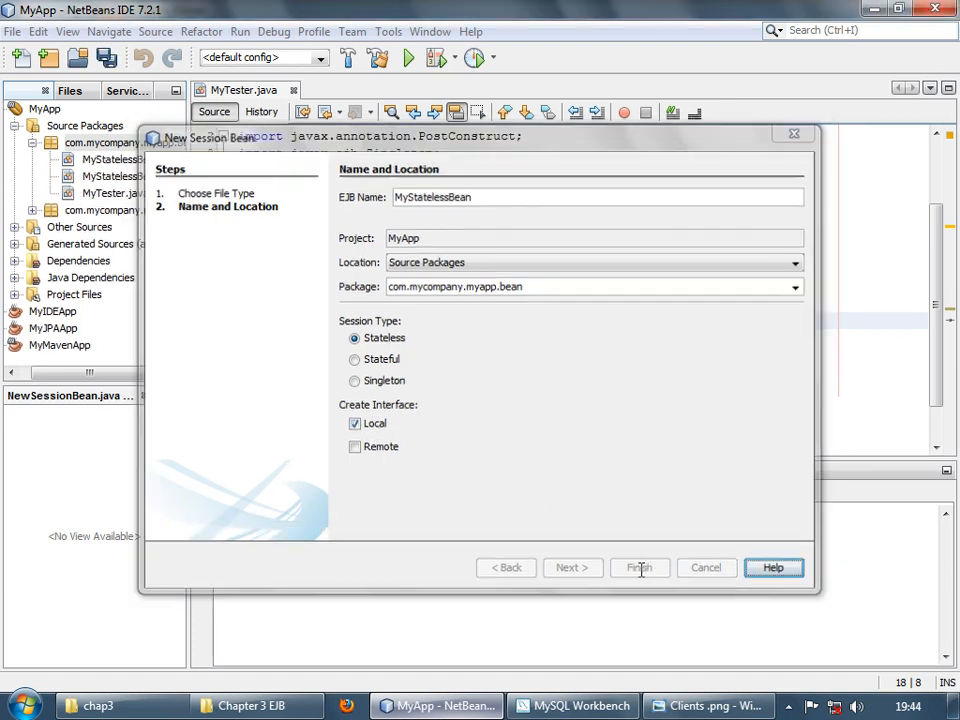
click(640, 568)
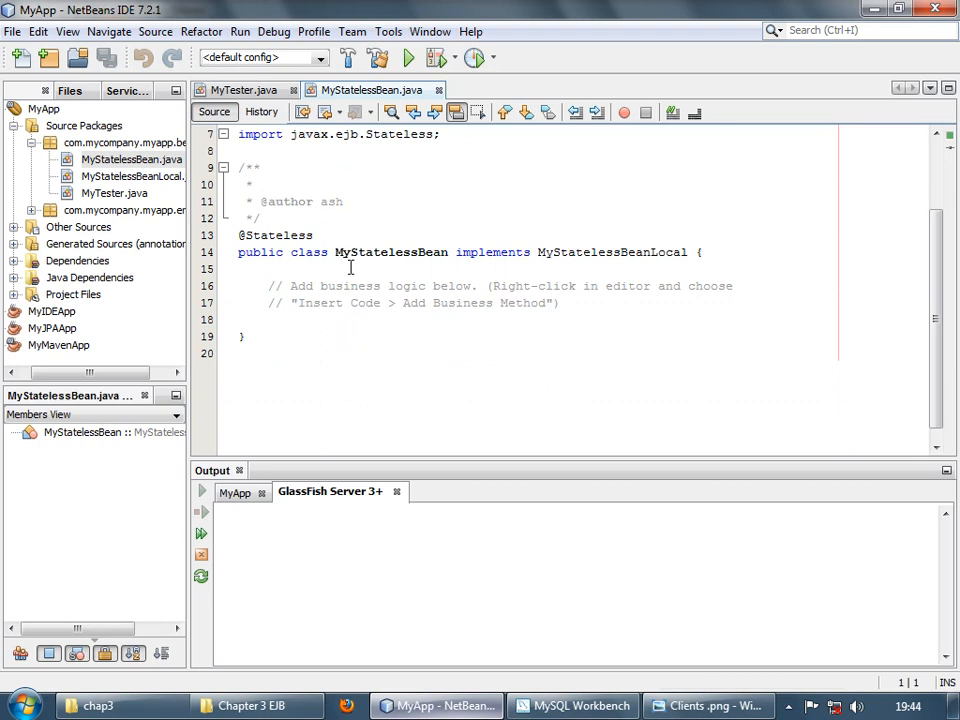
mouse_move(390, 260)
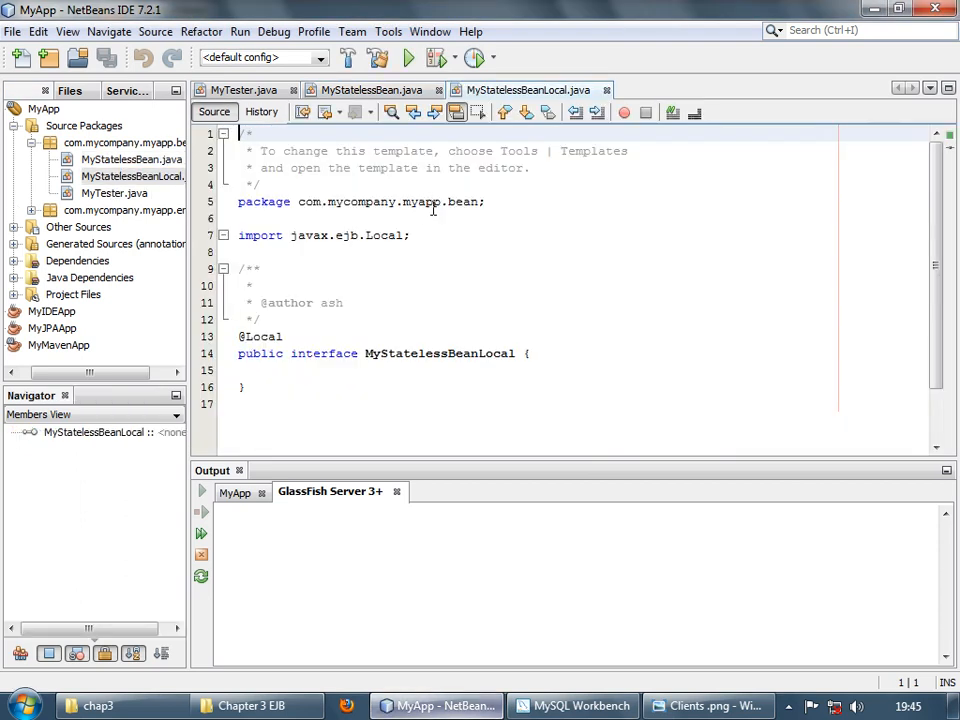
- Declare the method String sayHello(String name); in the MyStatelessBeanLocal interface body
click(536, 304)
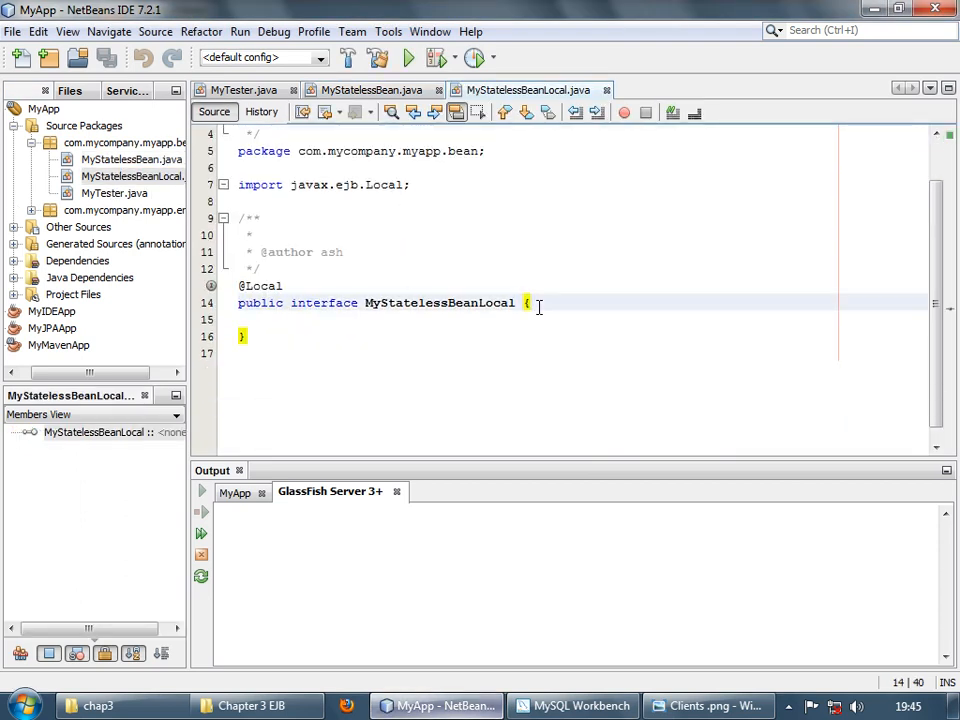
text(St)
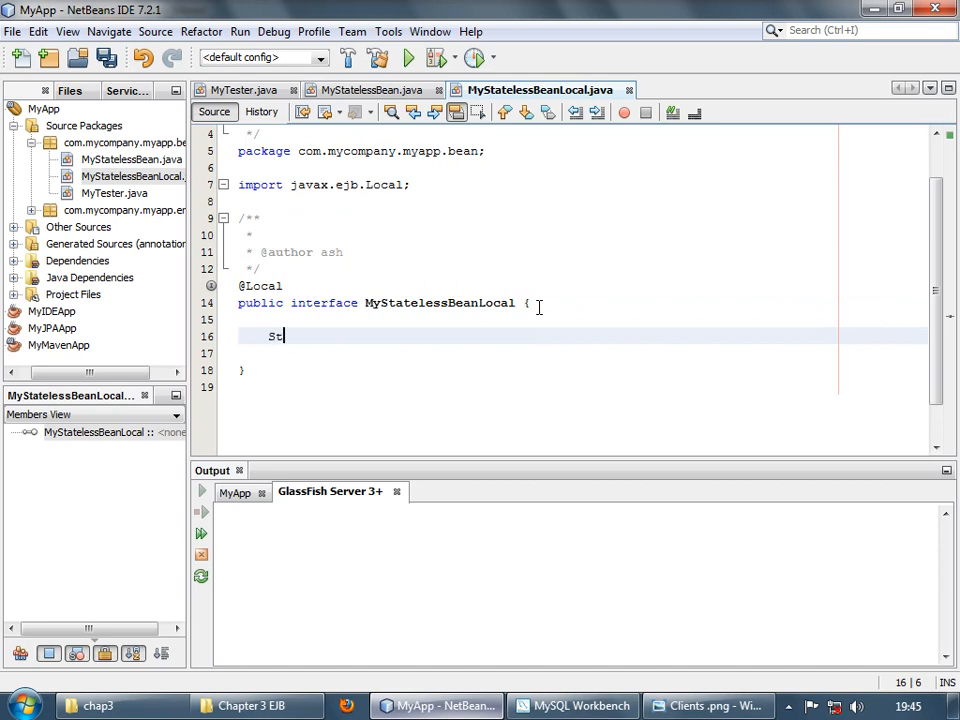
text(ring)
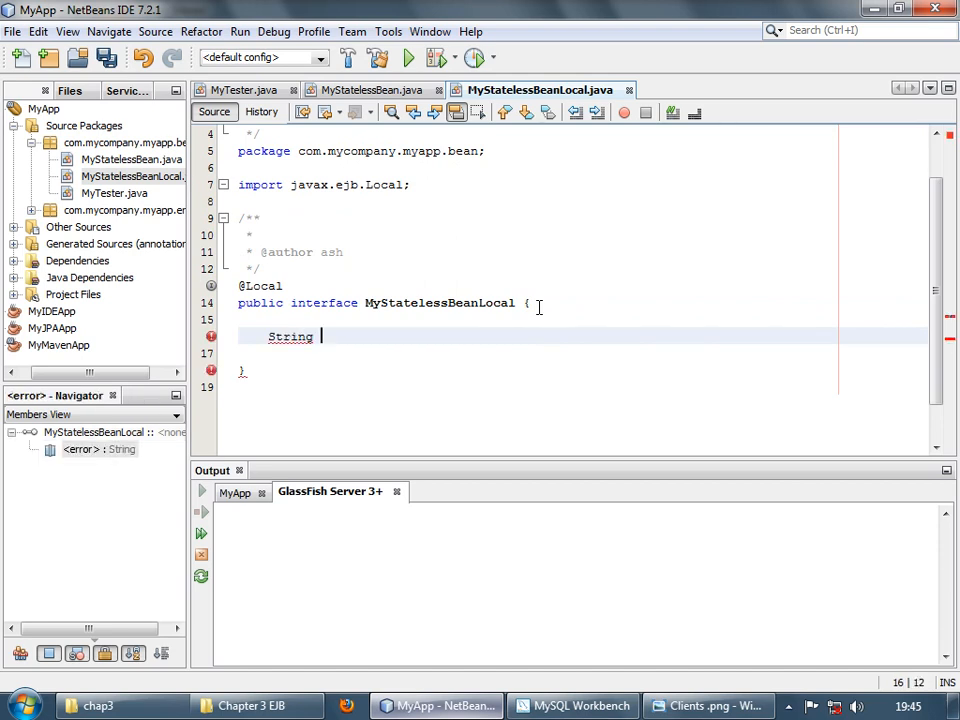
text(sayHello)
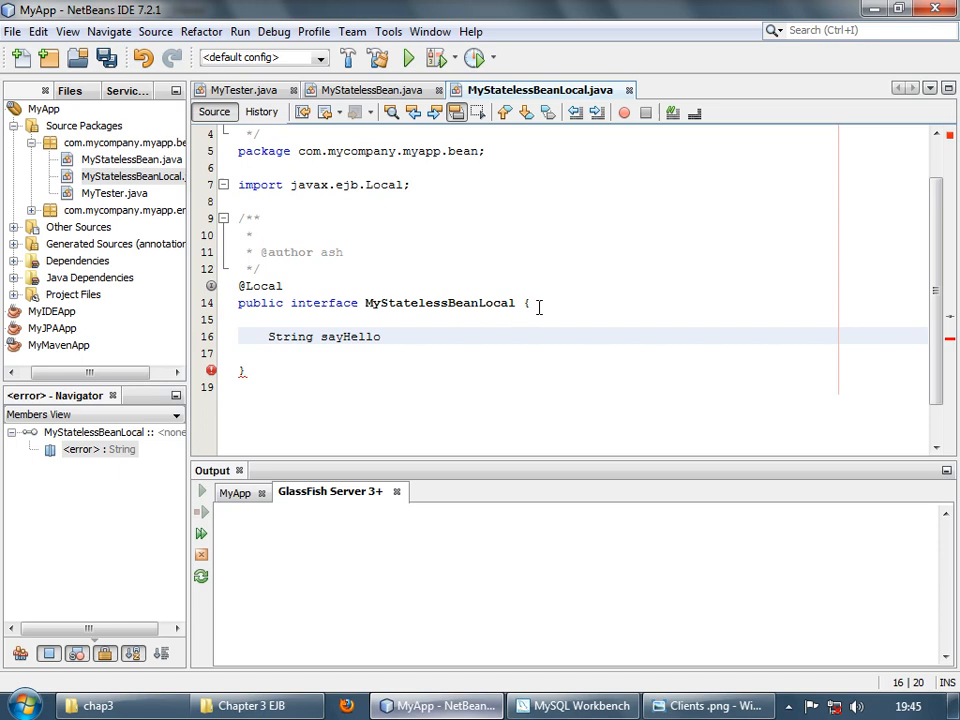
text((Stri)
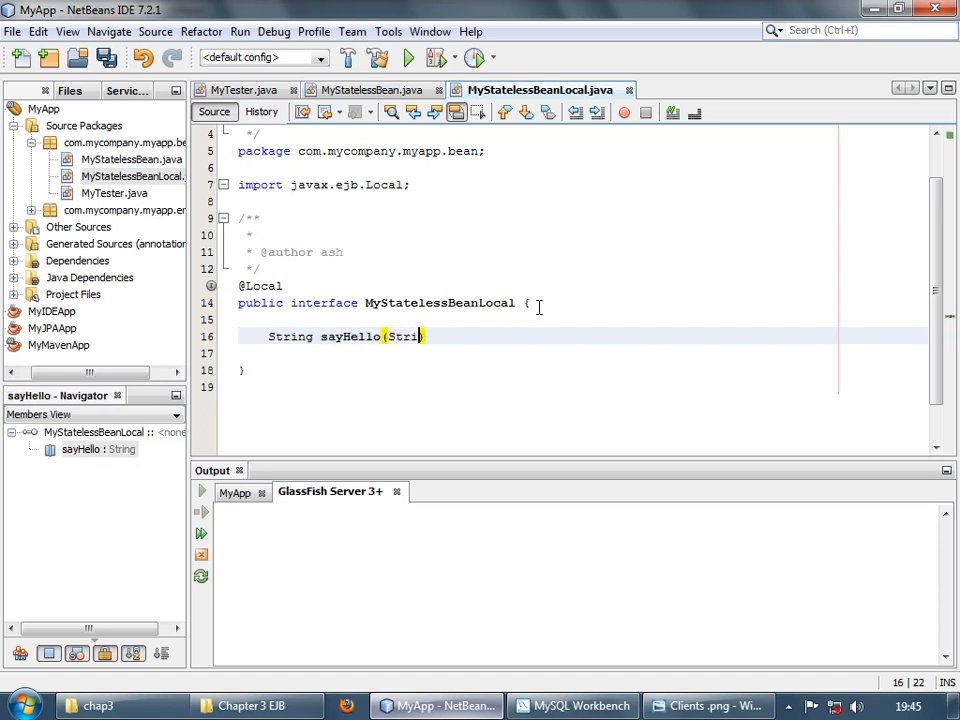
text(ng name)
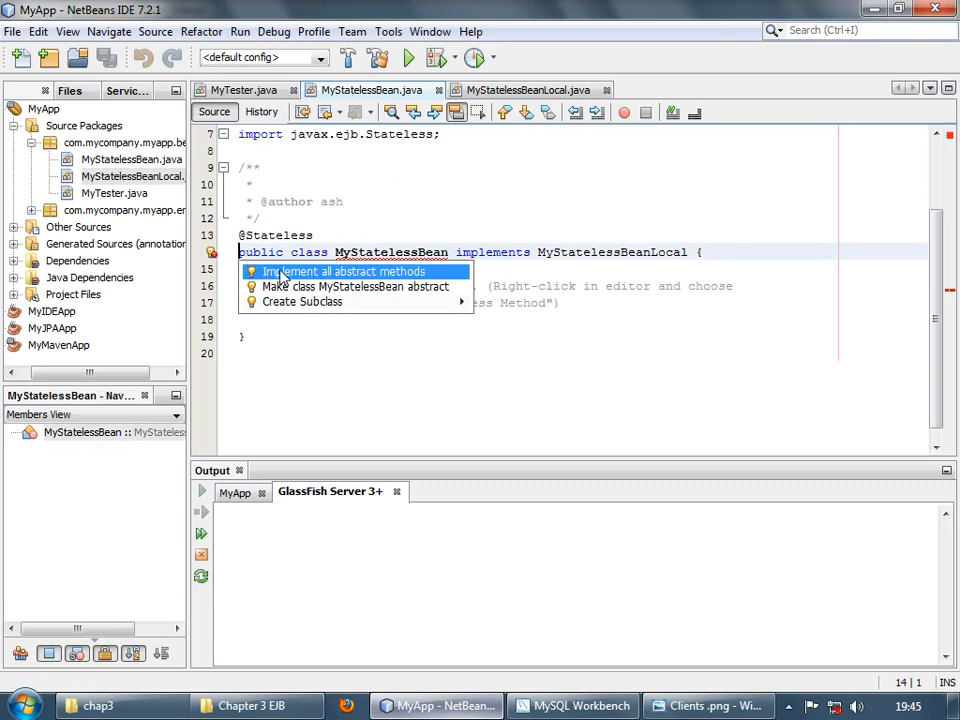
- Generate the sayHello override stub in MyStatelessBean via 'Implement all abstract methods', then return to MyStatelessBeanLocal
click(344, 272)
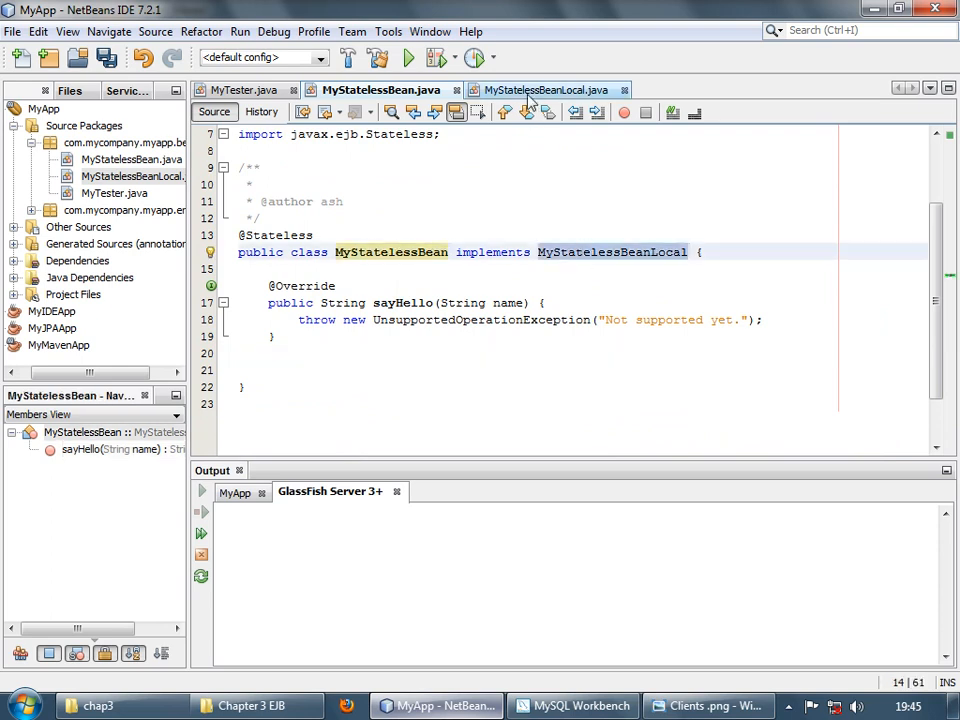
click(544, 90)
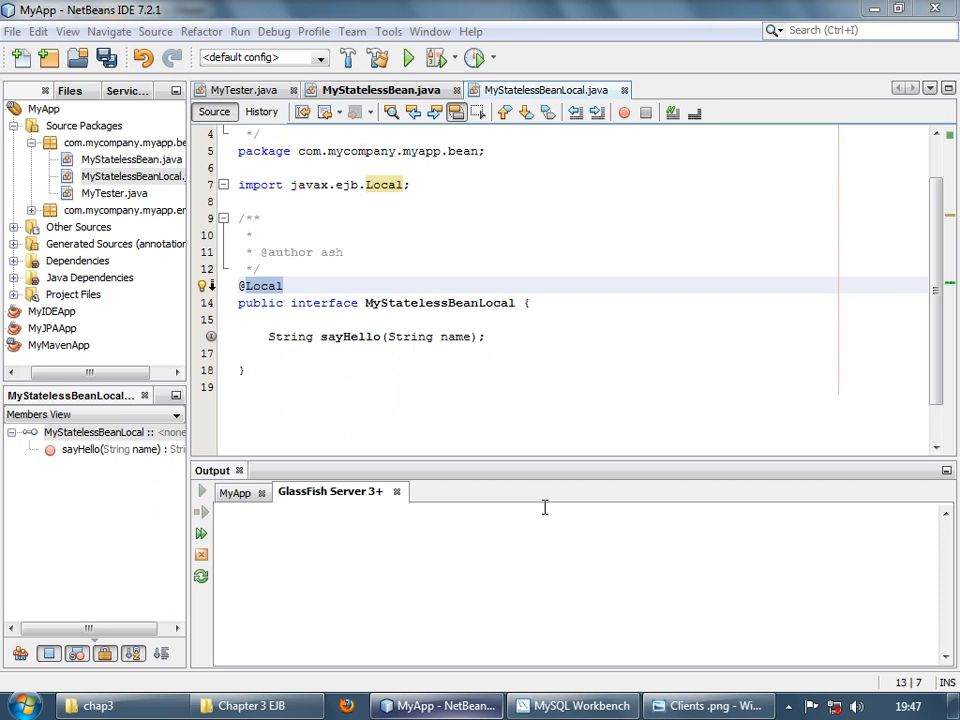
mouse_move(320, 288)
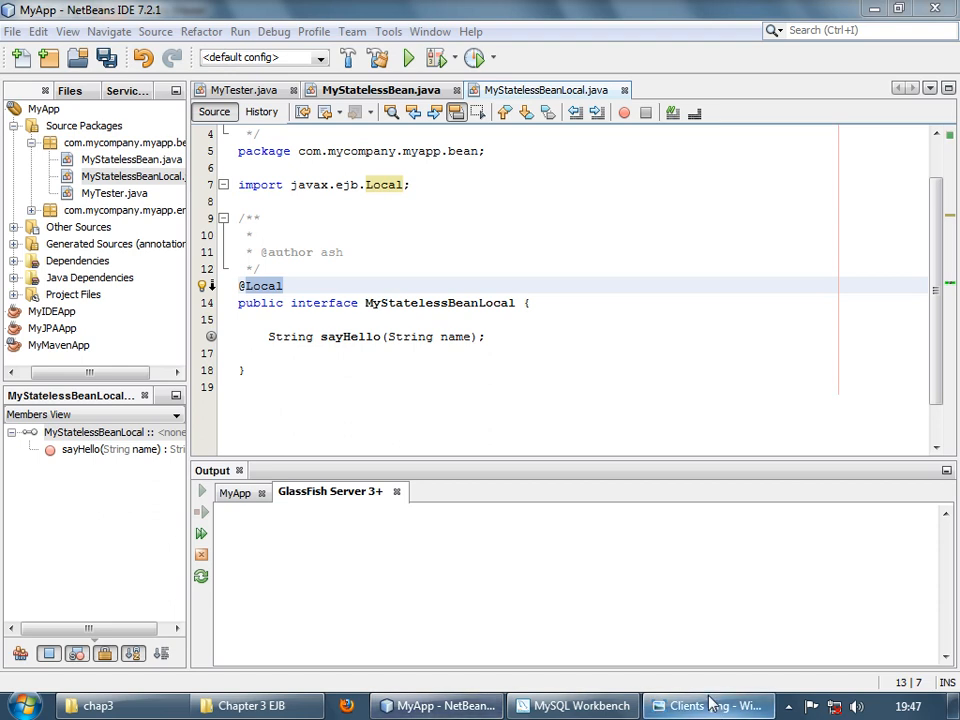
- Bring the Session Bean Clients diagram in Photo Viewer to the front
click(708, 704)
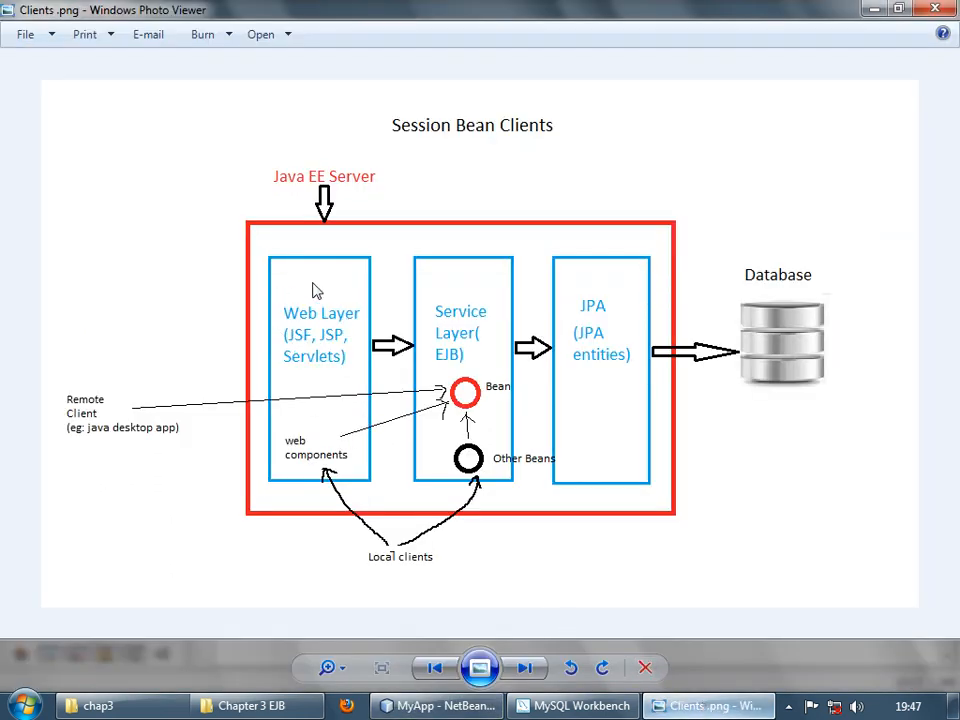
mouse_move(452, 296)
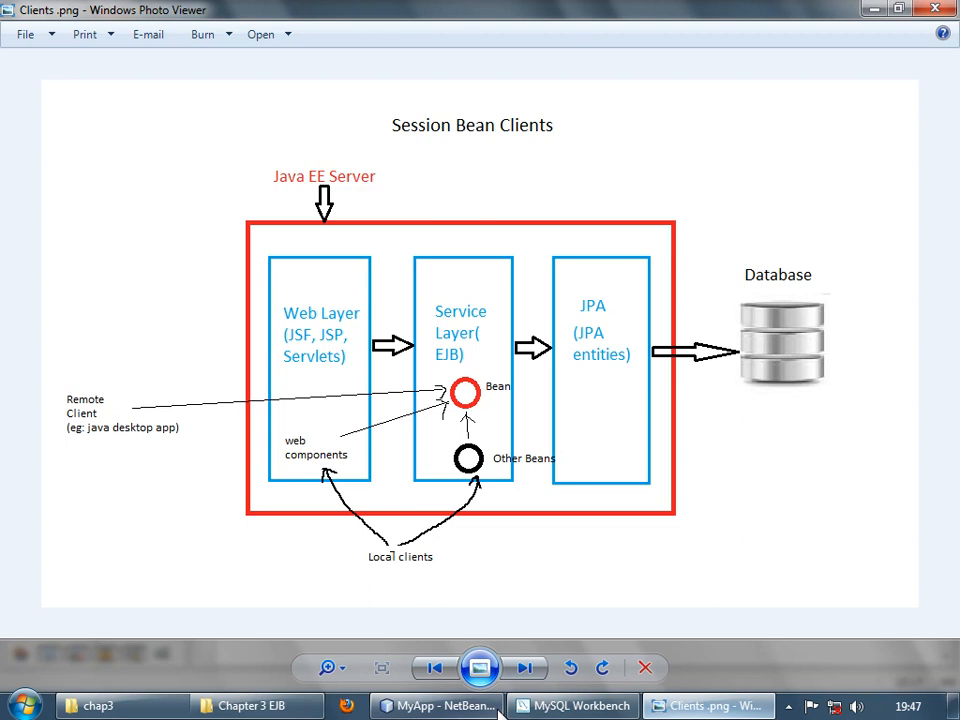
click(436, 704)
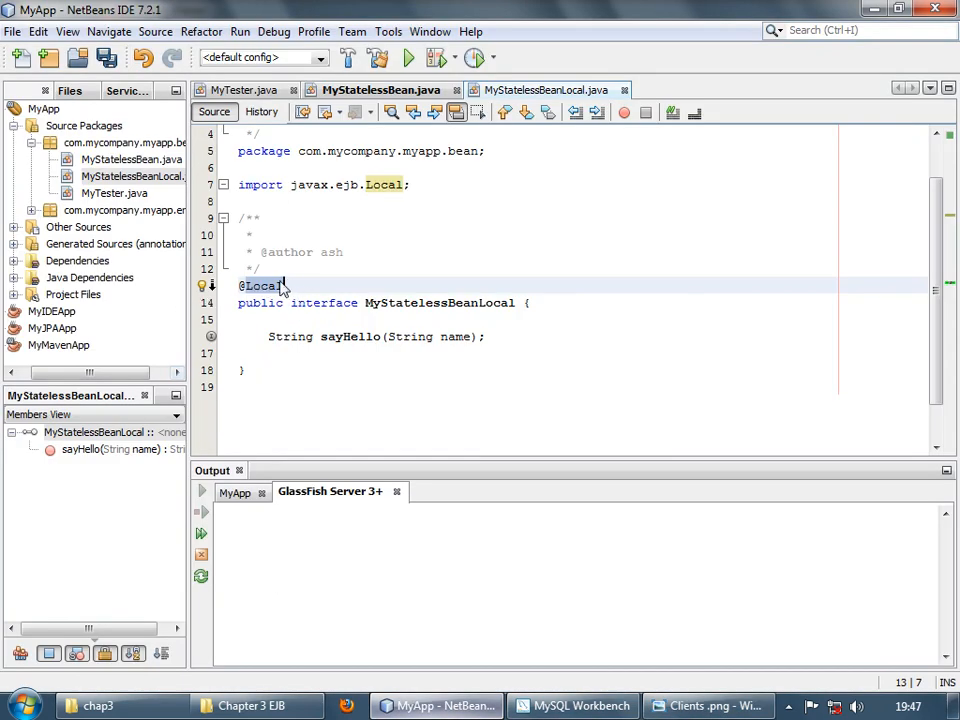
text(@R)
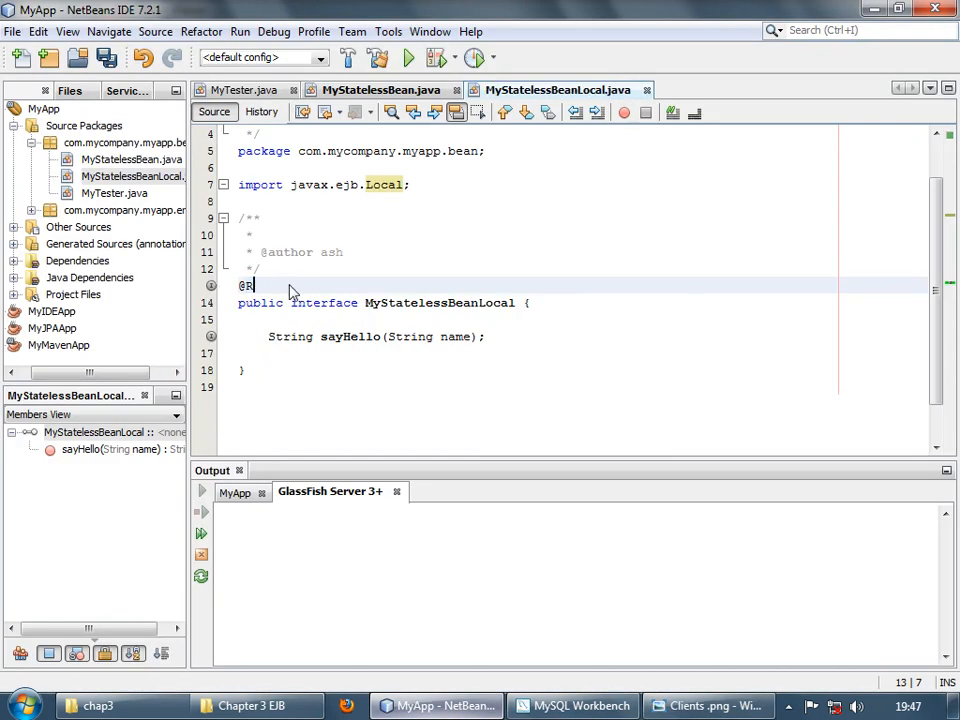
text(e)
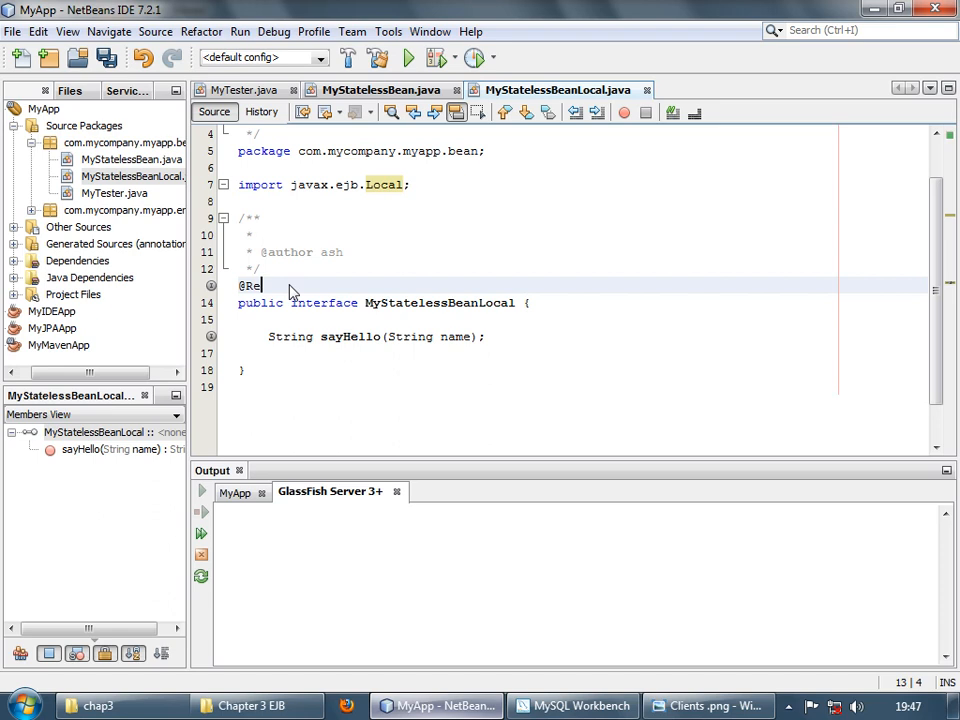
text(Re)
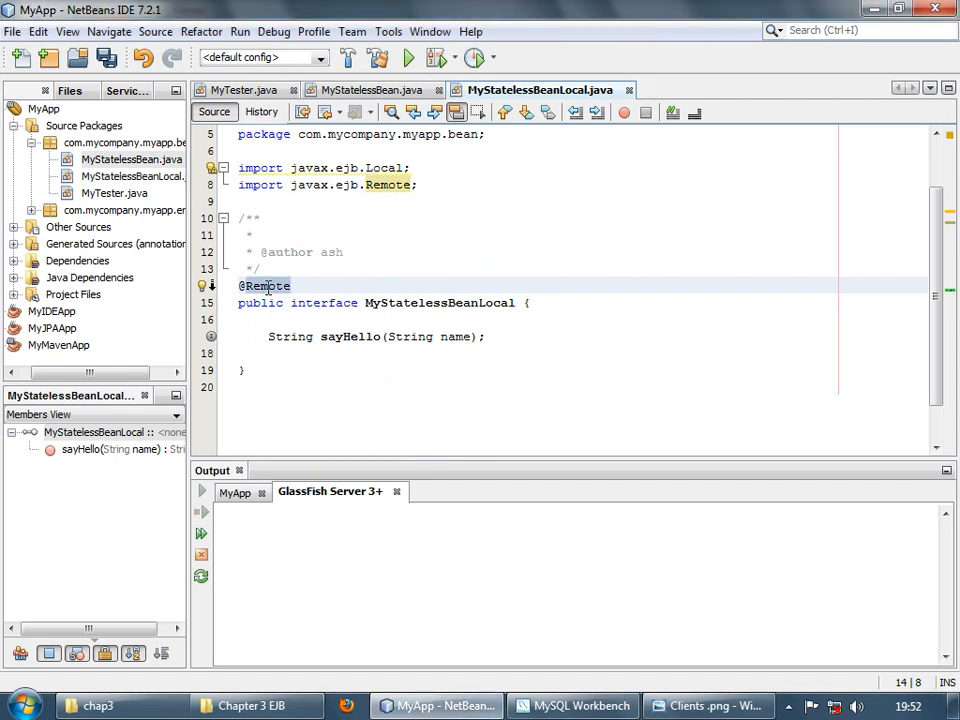
text(Local)
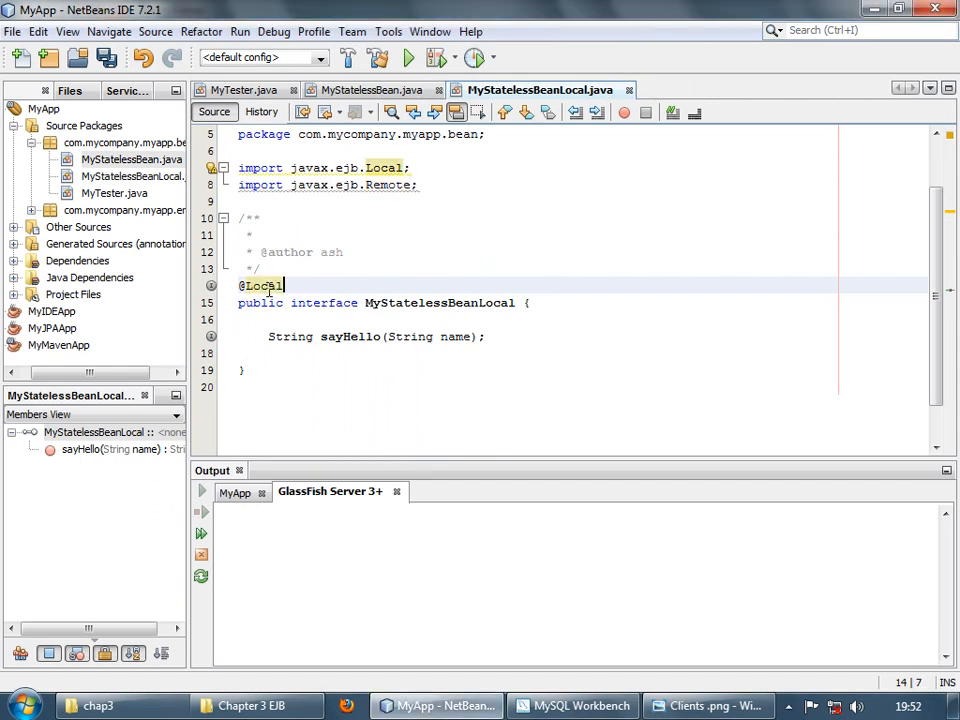
key(ctrl+s)
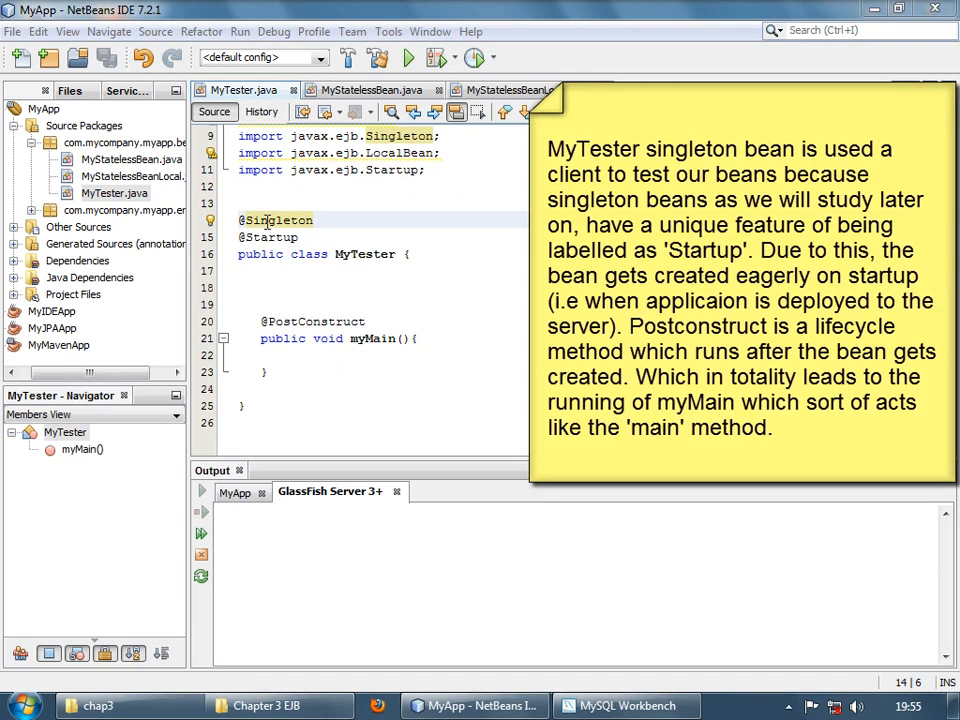
mouse_move(296, 236)
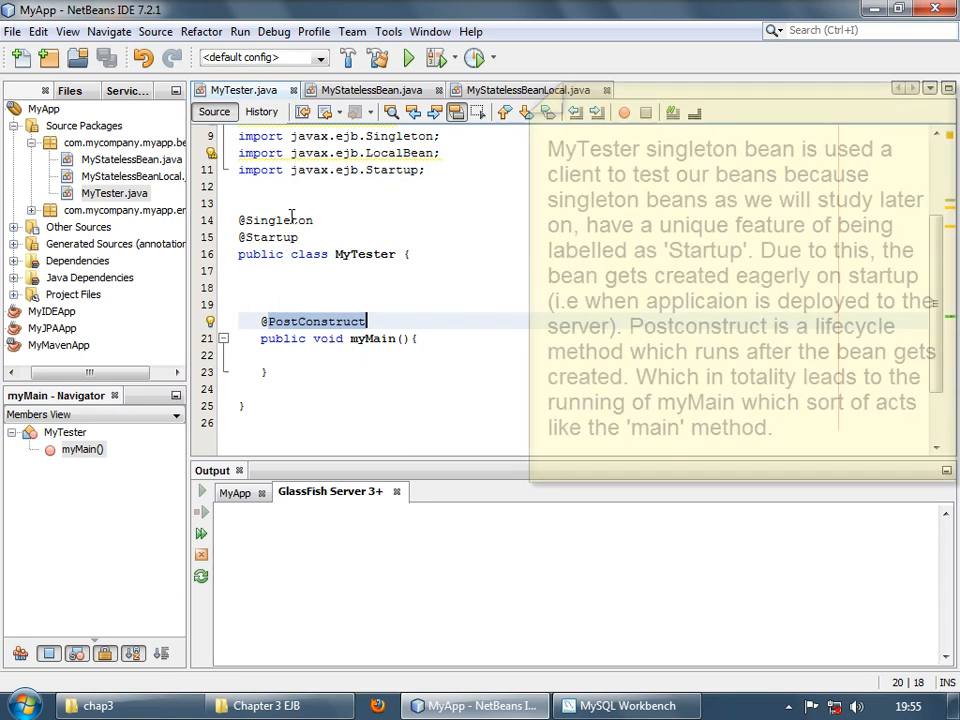
- Switch back to the MyStatelessBeanLocal interface file after reviewing MyTester
click(528, 90)
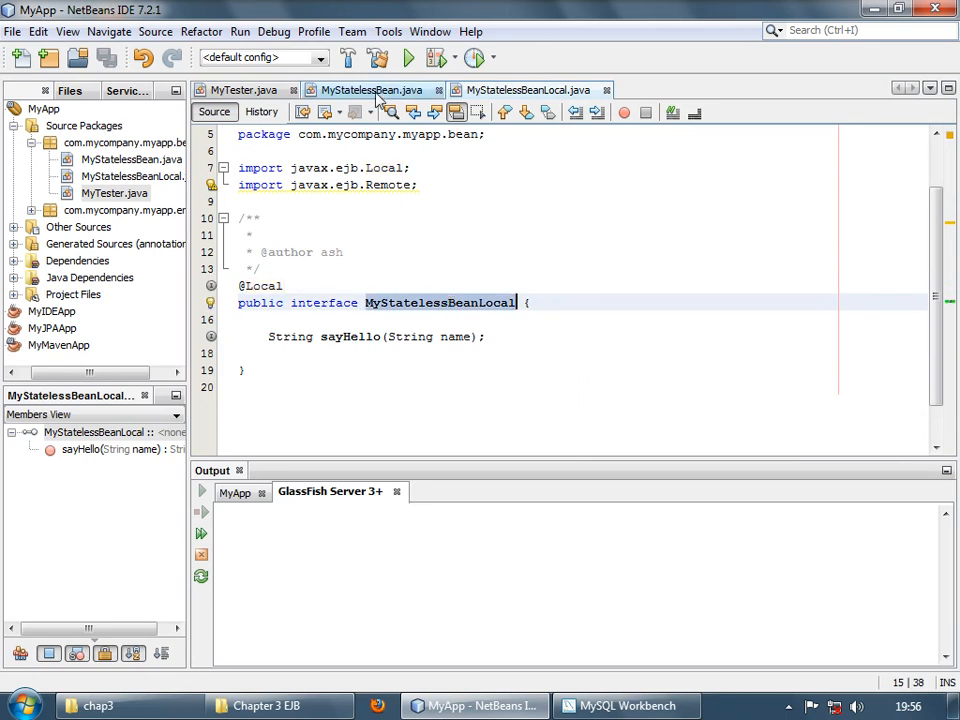
- Replace sayHello's throw line in MyStatelessBean with return "hello, " + name; and go back to MyTester
click(372, 90)
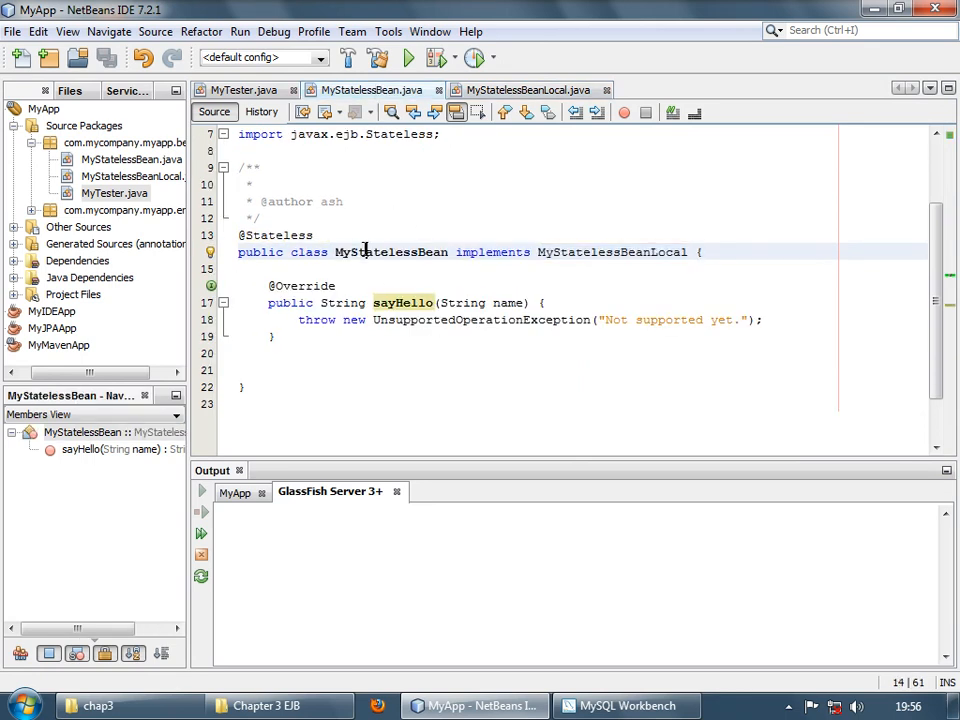
double_click(612, 252)
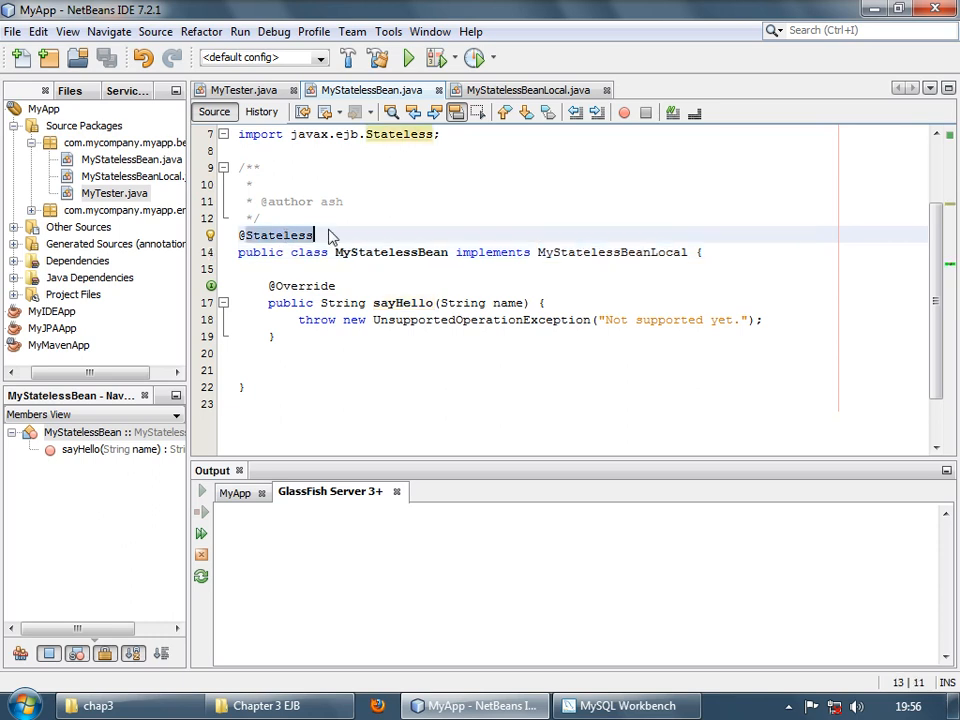
mouse_move(360, 250)
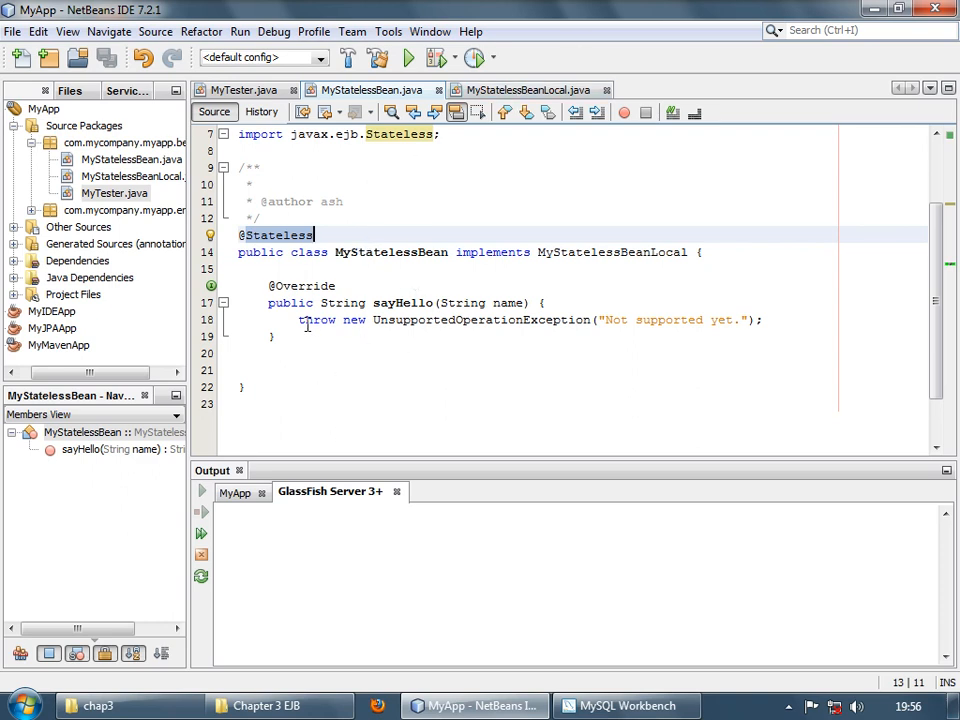
click(764, 320)
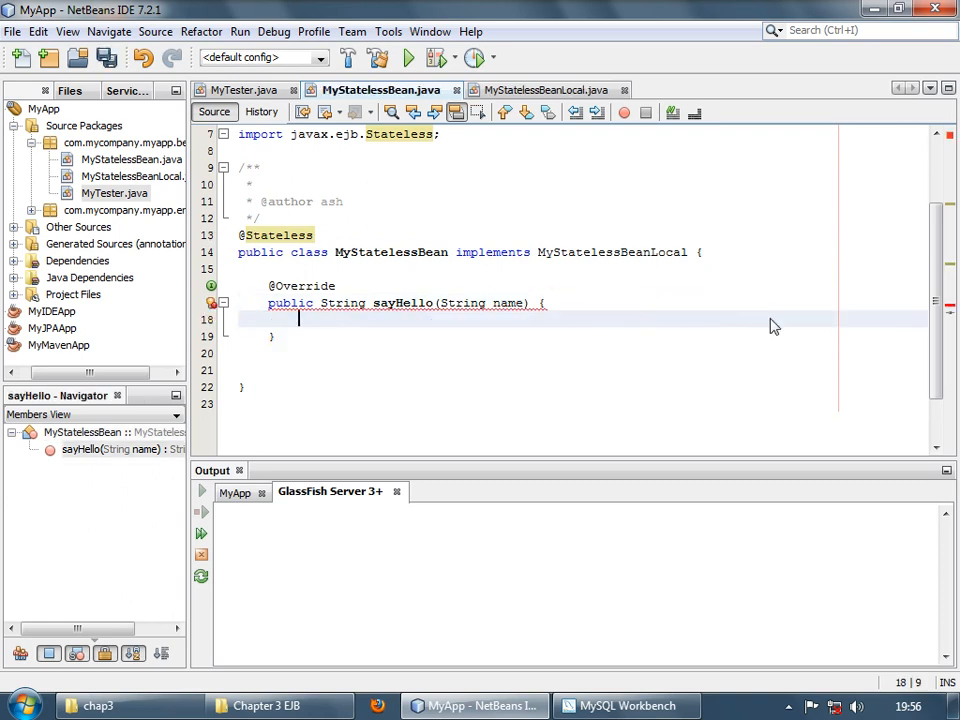
text(return)
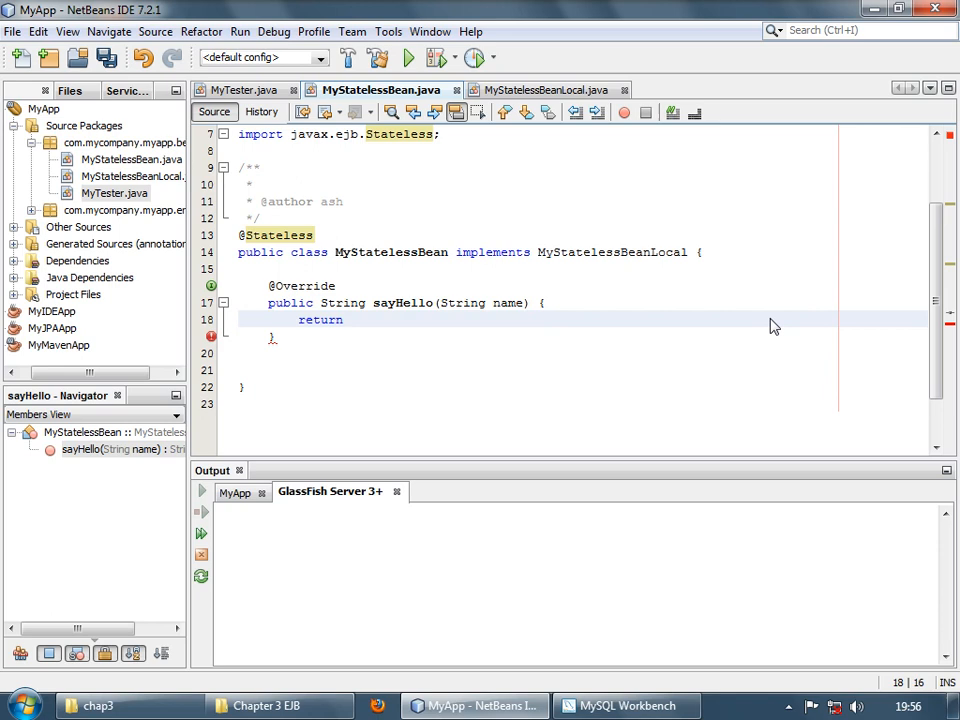
text("he")
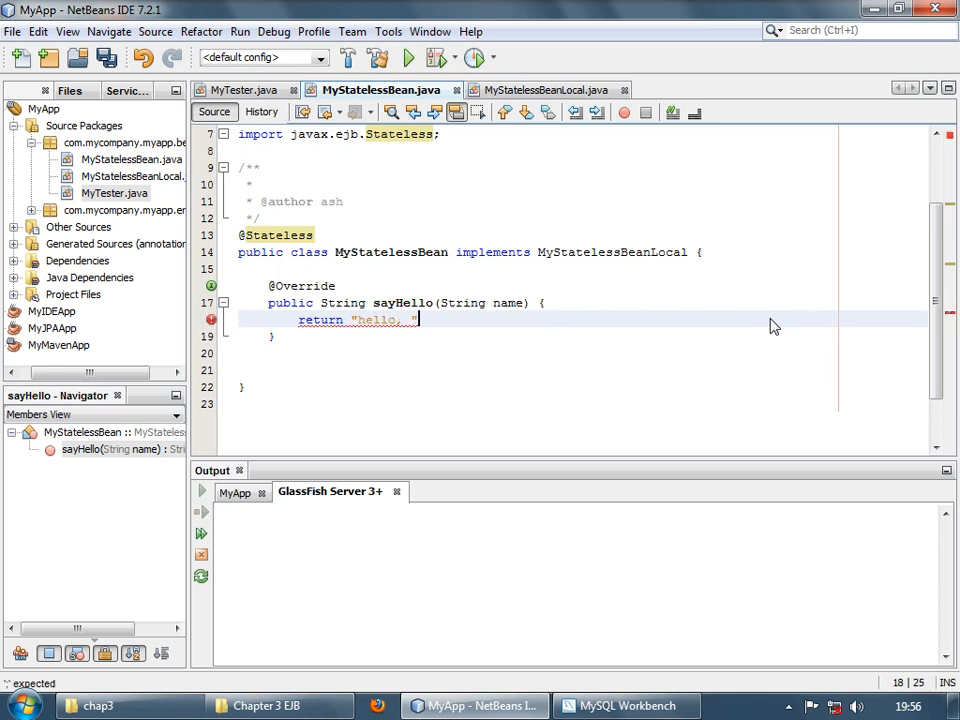
text(+)
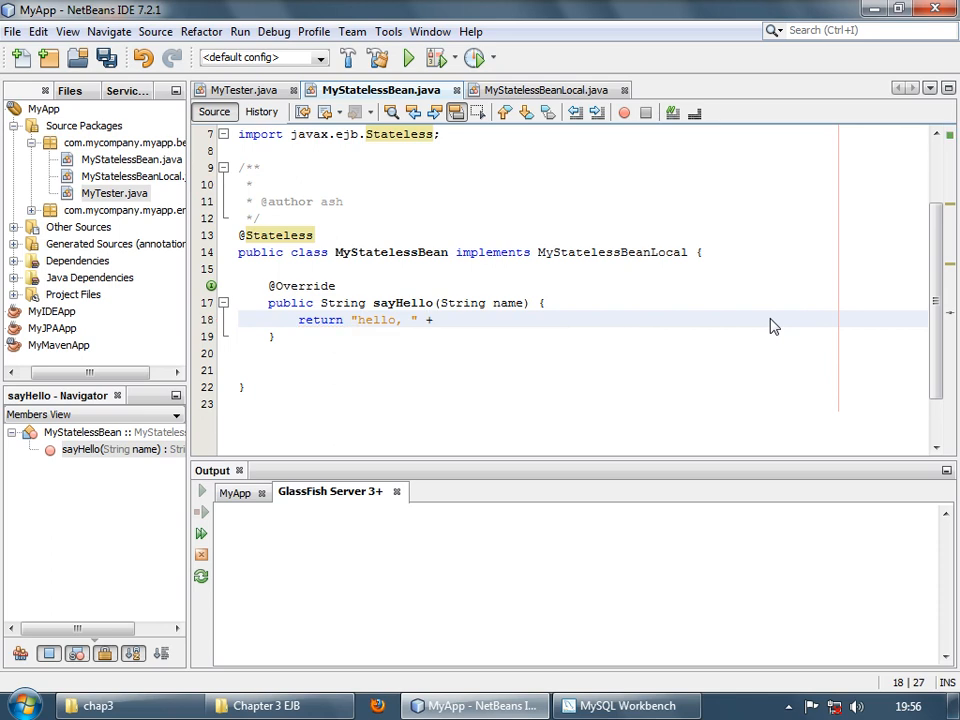
text(name;)
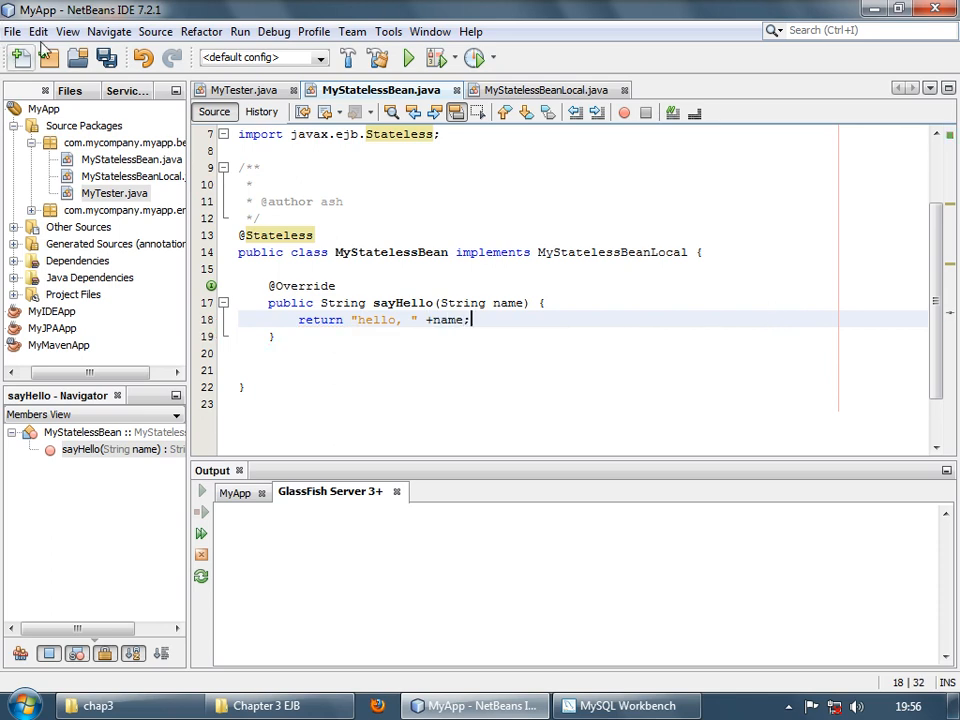
click(240, 90)
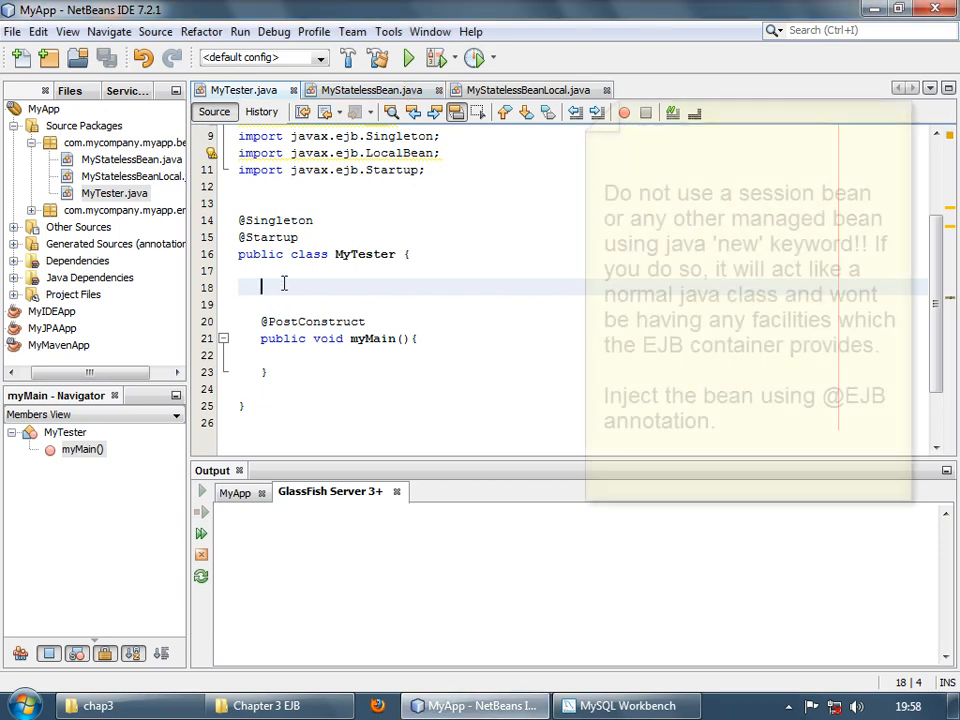
text(MyStatelessBeanLocal m)
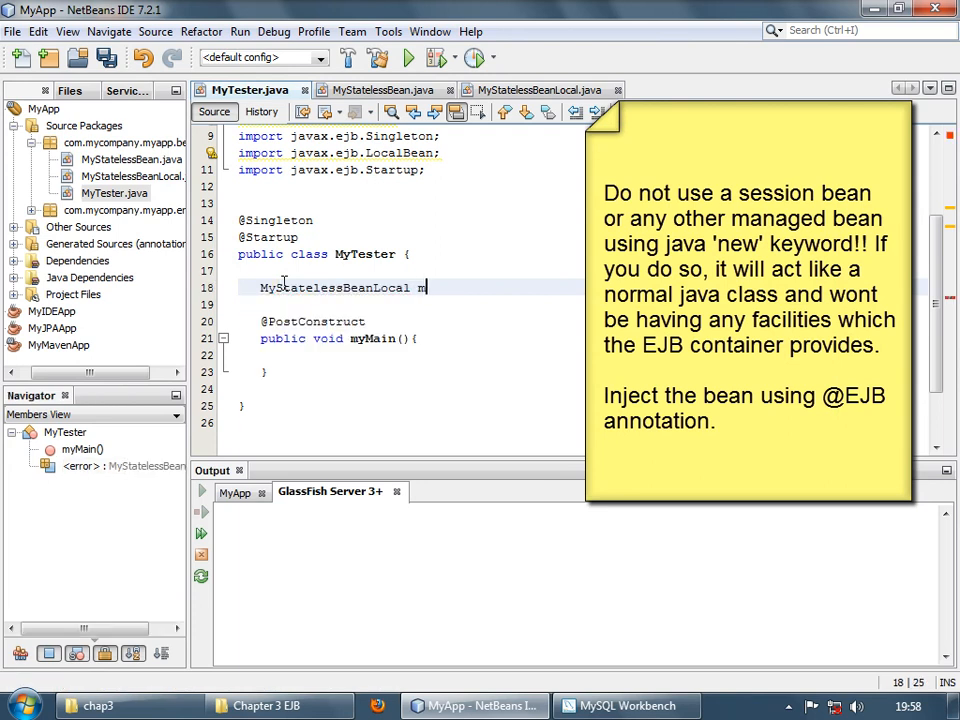
text(yBean;)
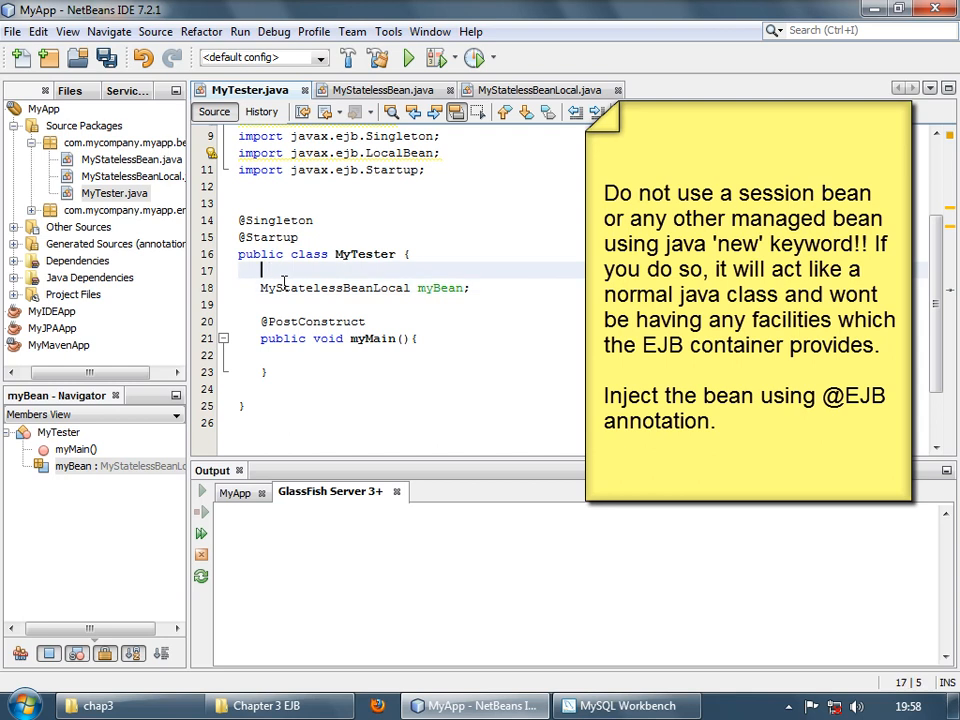
text(@)
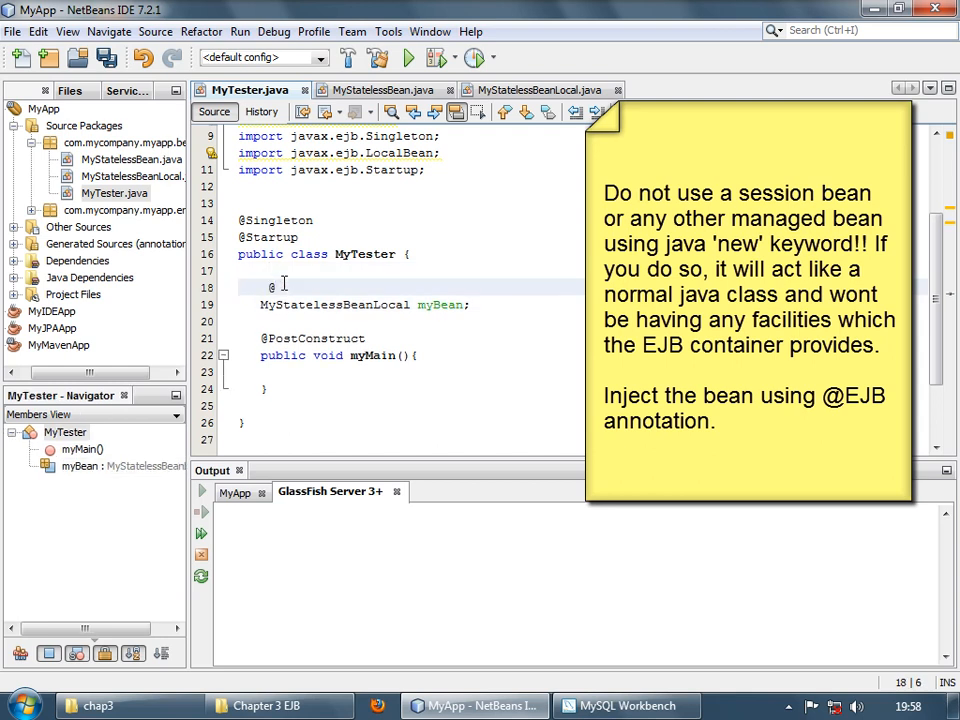
text(EJB)
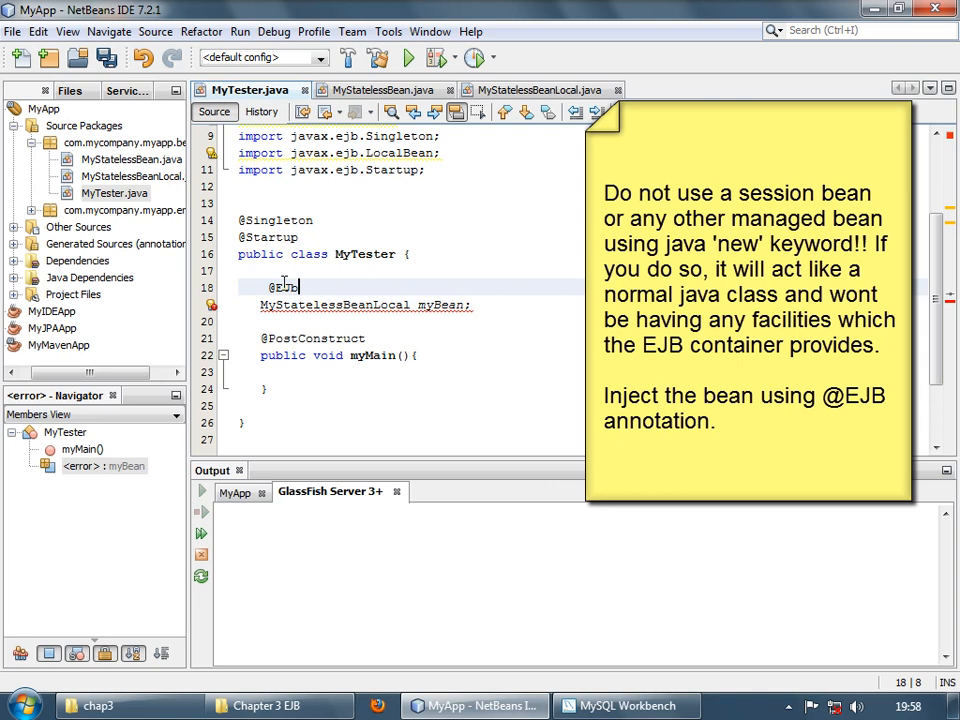
text(B)
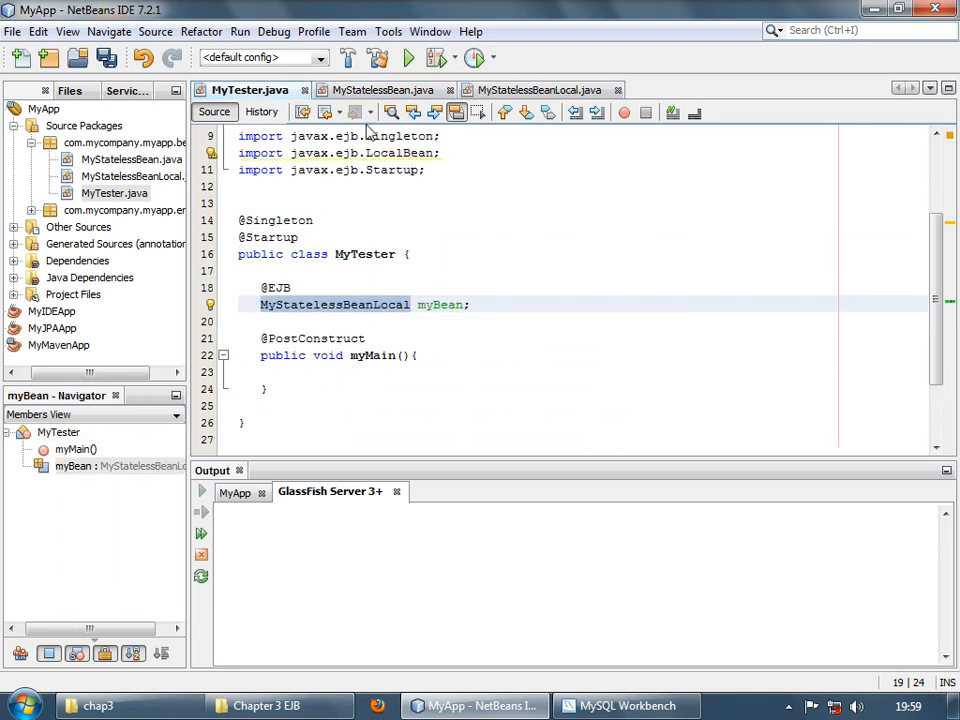
- Write System.out.println(myBean.sayHello("ash")); in myMain and save MyTester.java
click(412, 304)
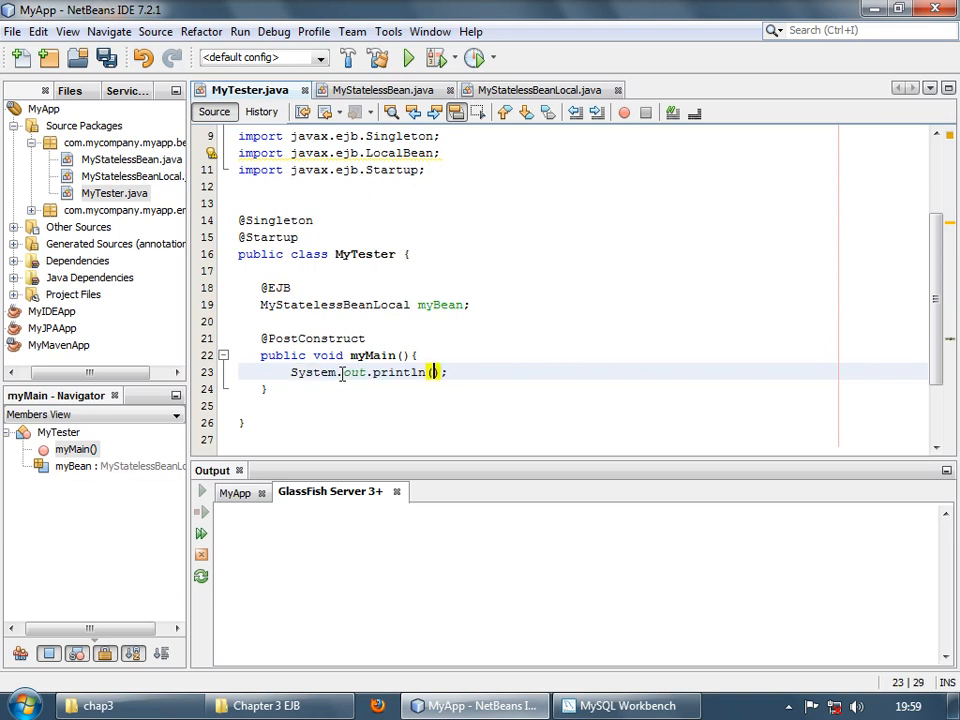
text(m)
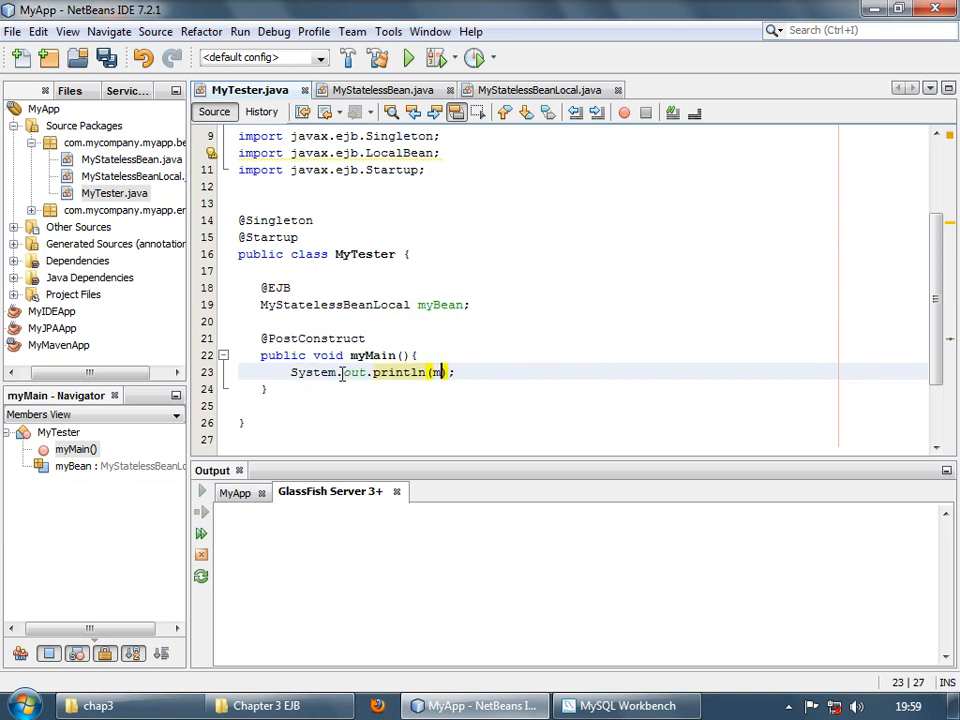
text(yBean)
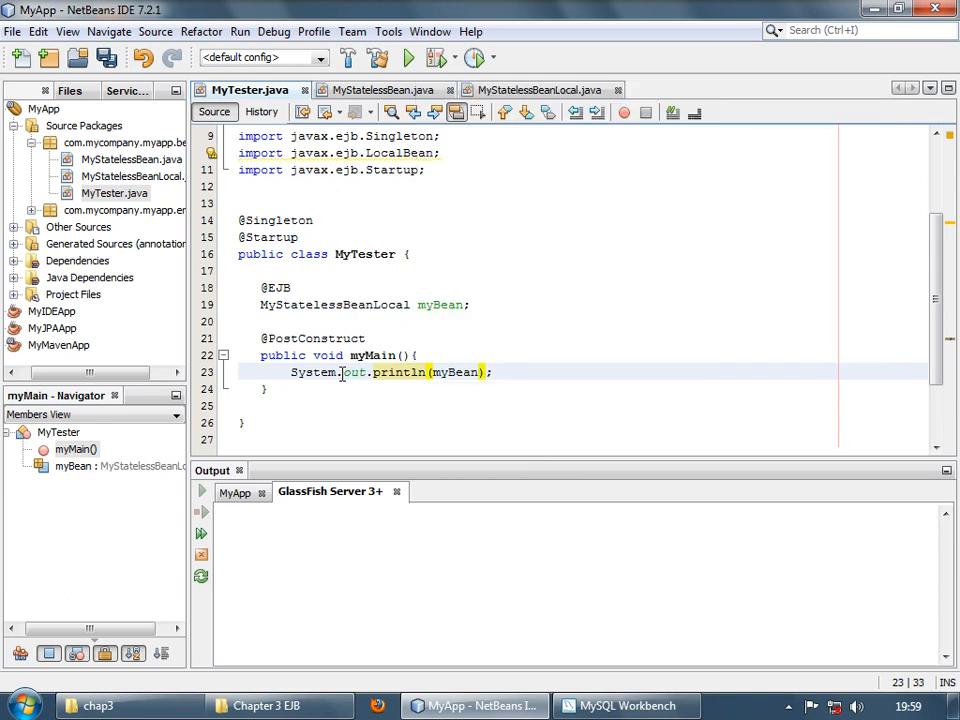
text(.)
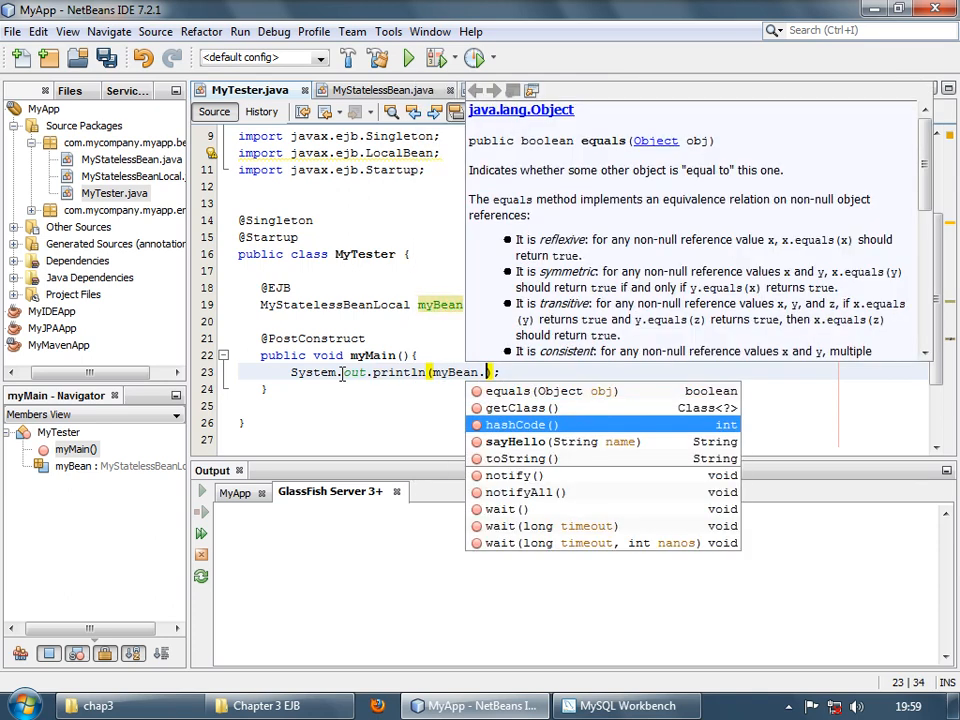
double_click(540, 442)
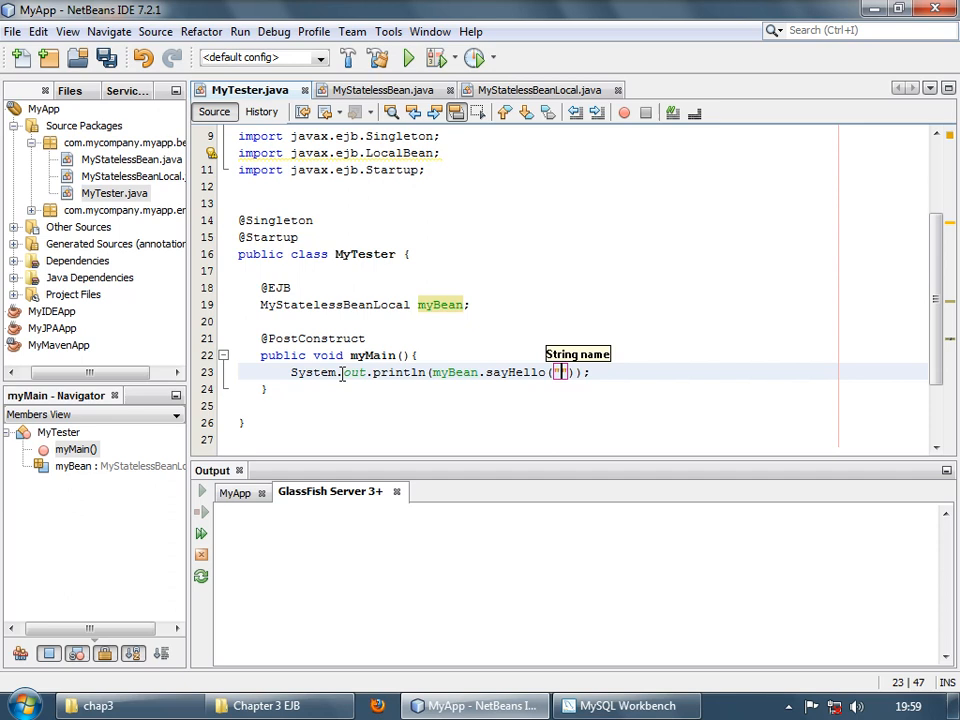
text(hash)
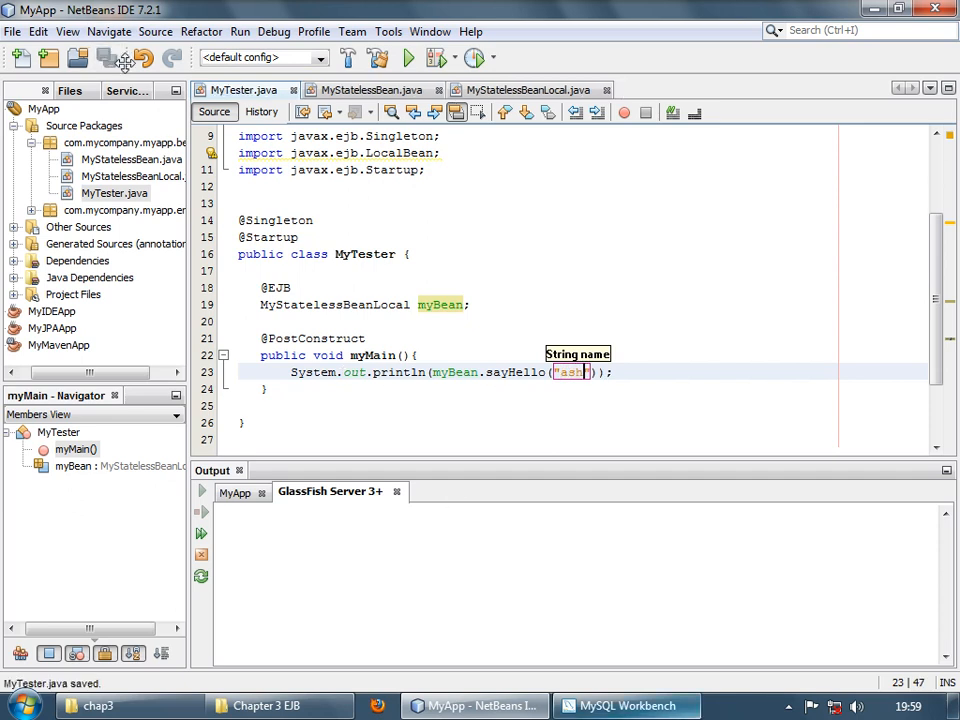
click(408, 56)
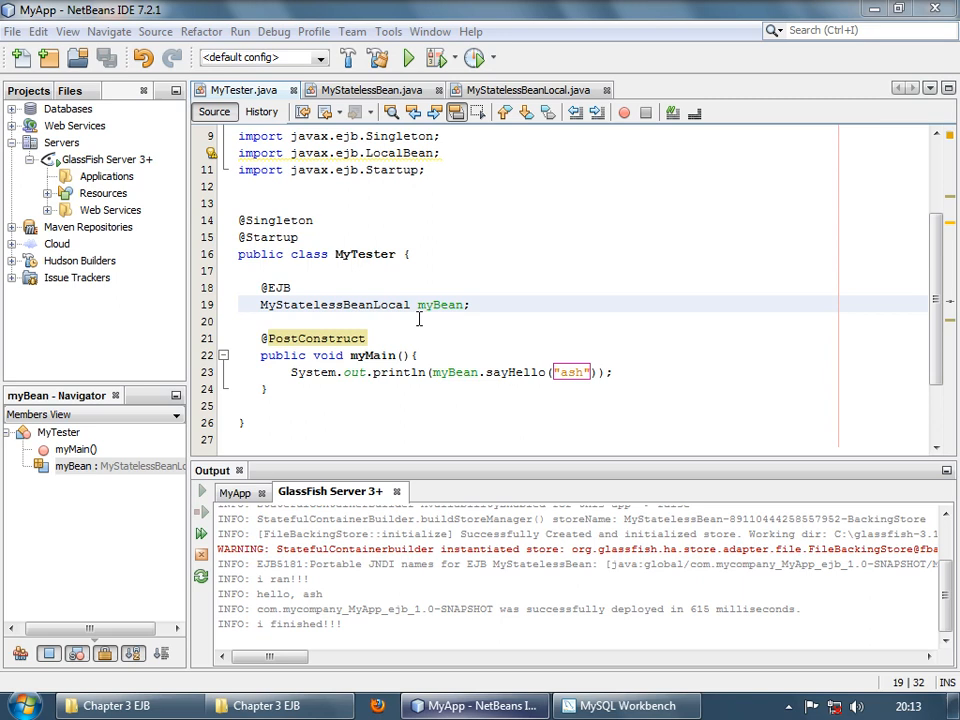
mouse_move(428, 332)
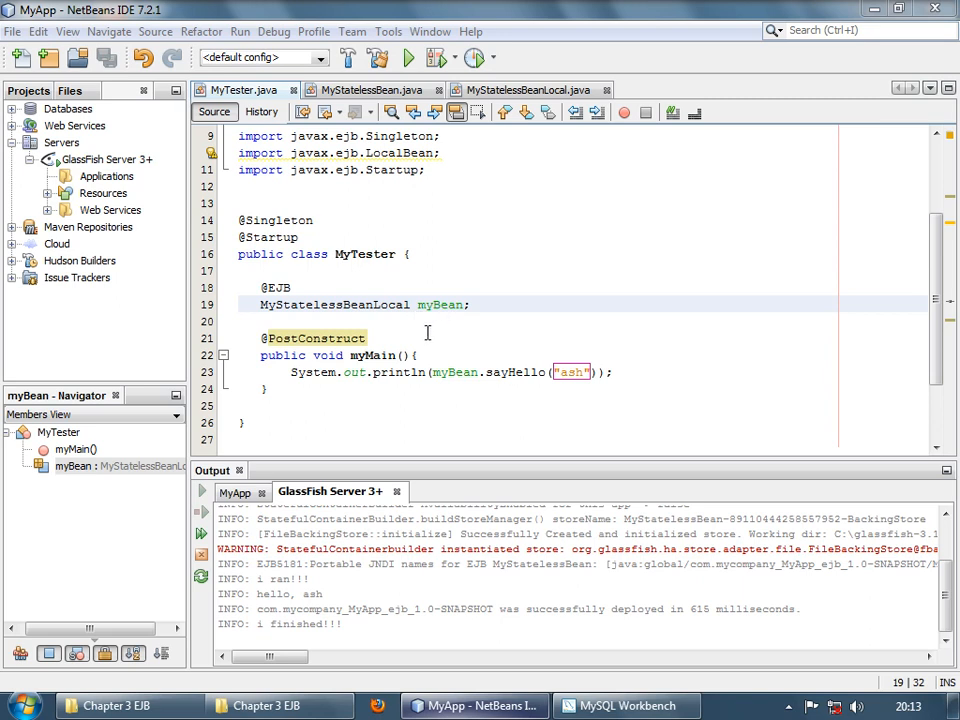
mouse_move(452, 332)
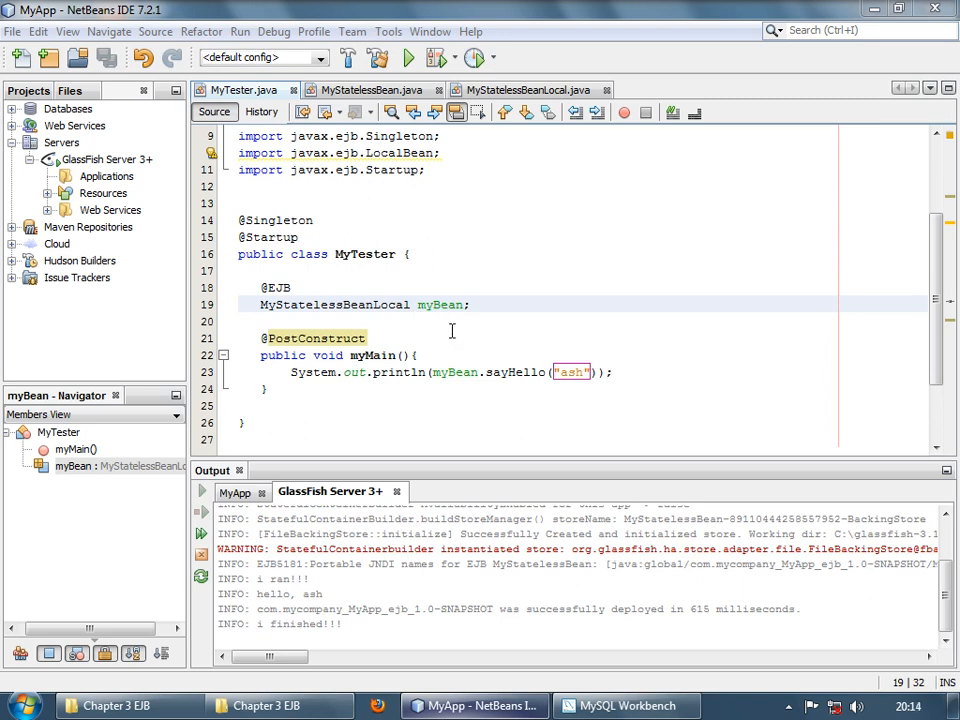
click(372, 90)
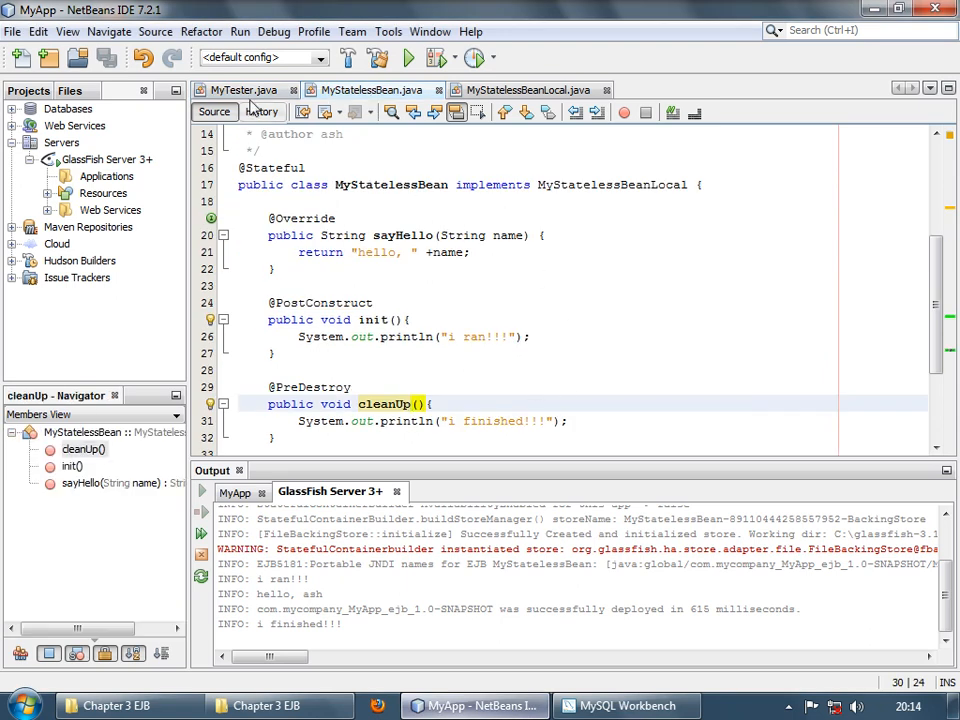
- Declare List<Animal> getAllAnimals(); under sayHello in MyStatelessBeanLocal, then return to the bean
click(240, 90)
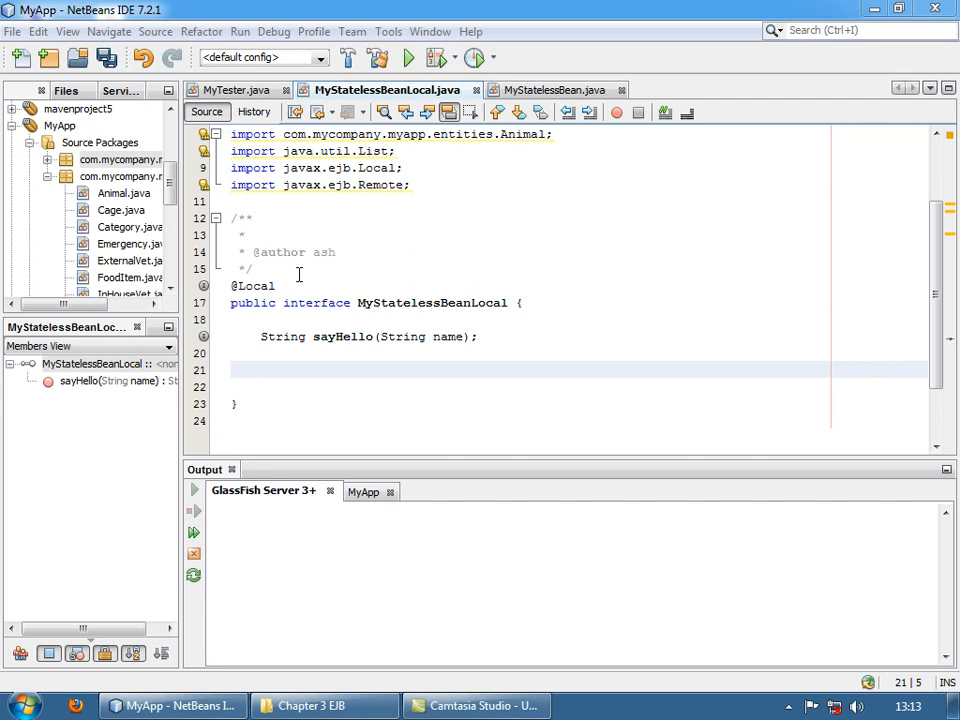
text(List<Animal> getAllAnimals();)
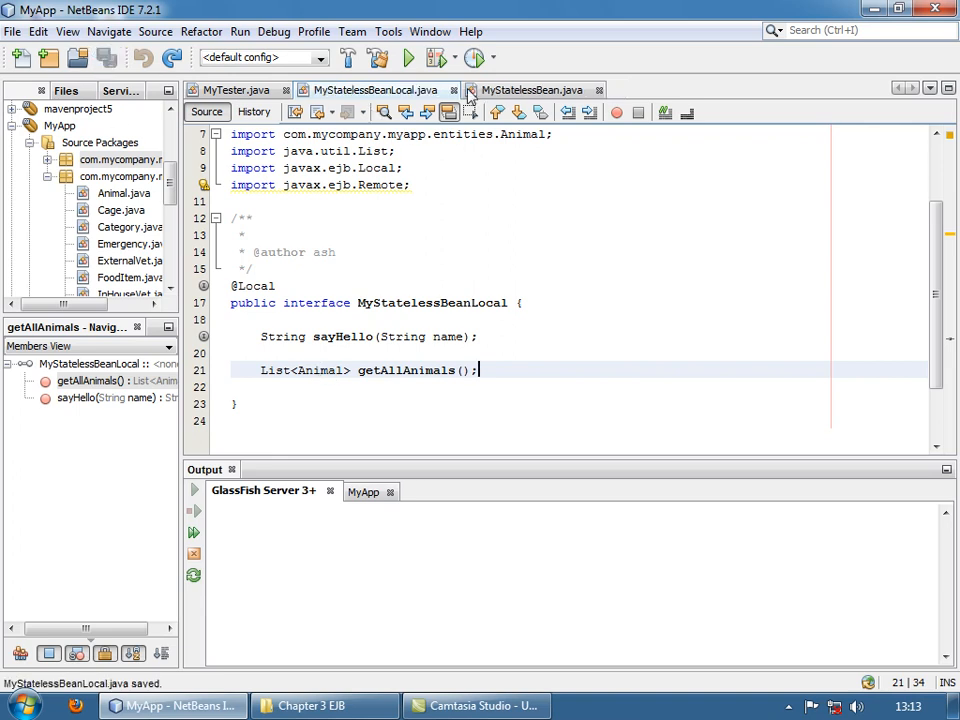
click(532, 90)
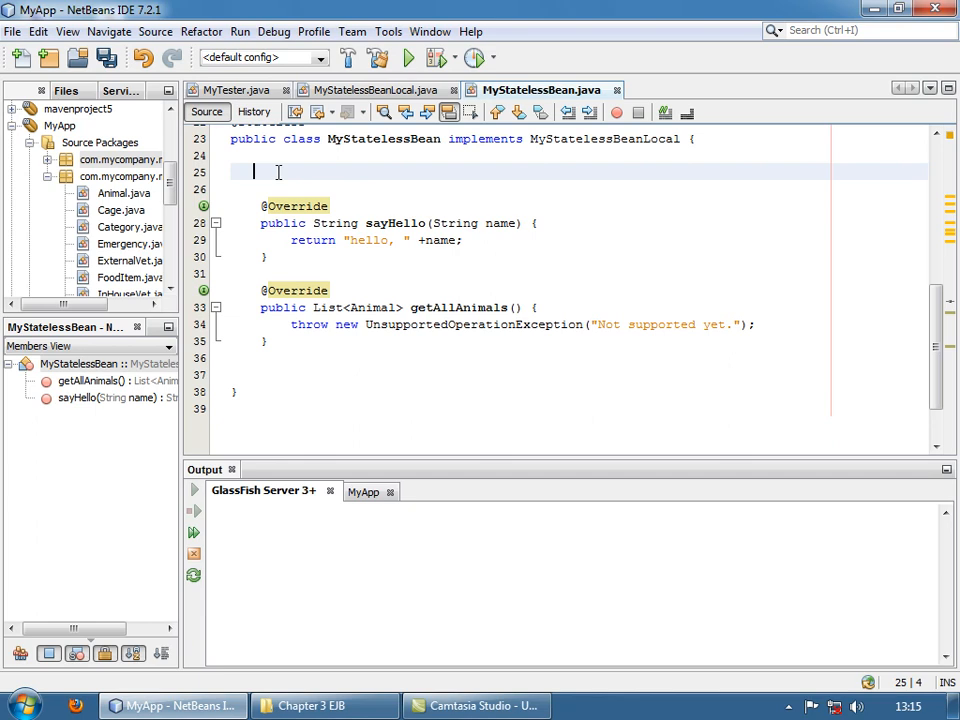
text(private)
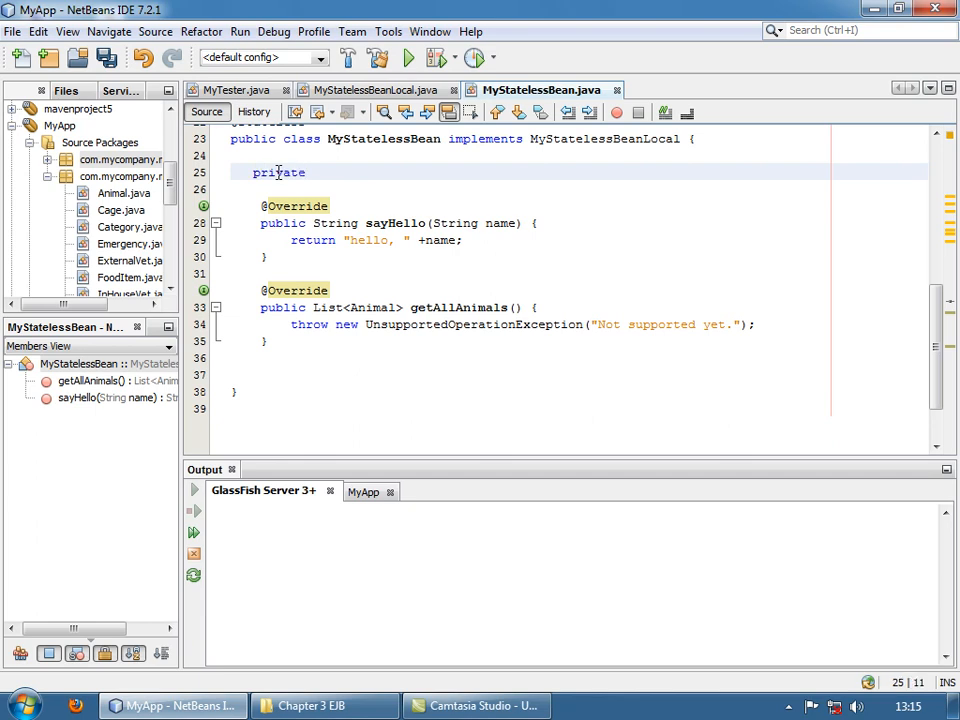
text(enti)
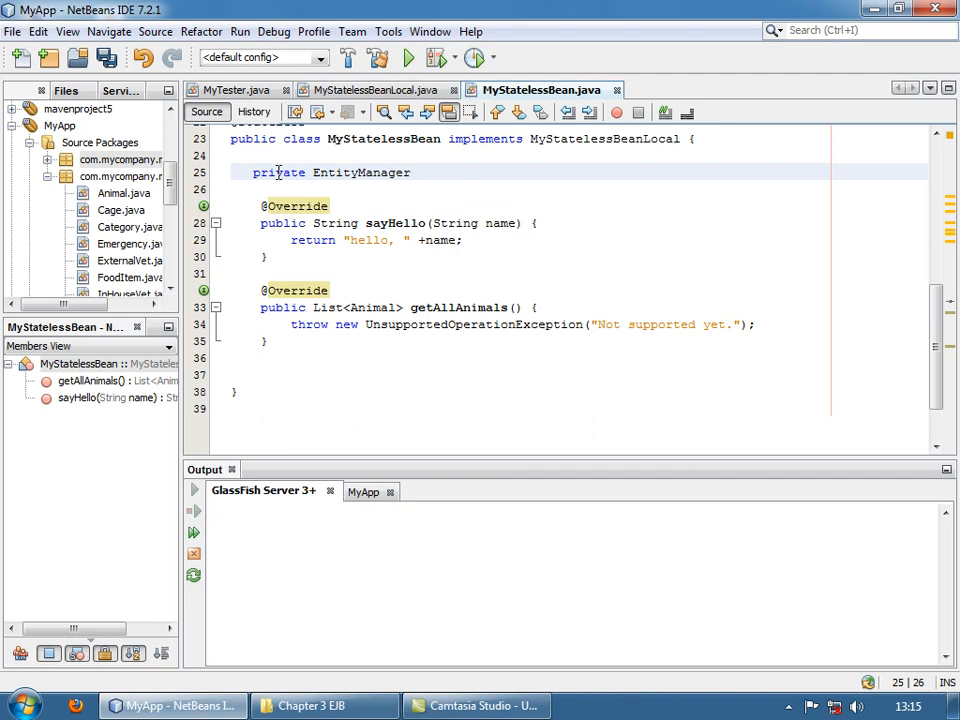
text(em;)
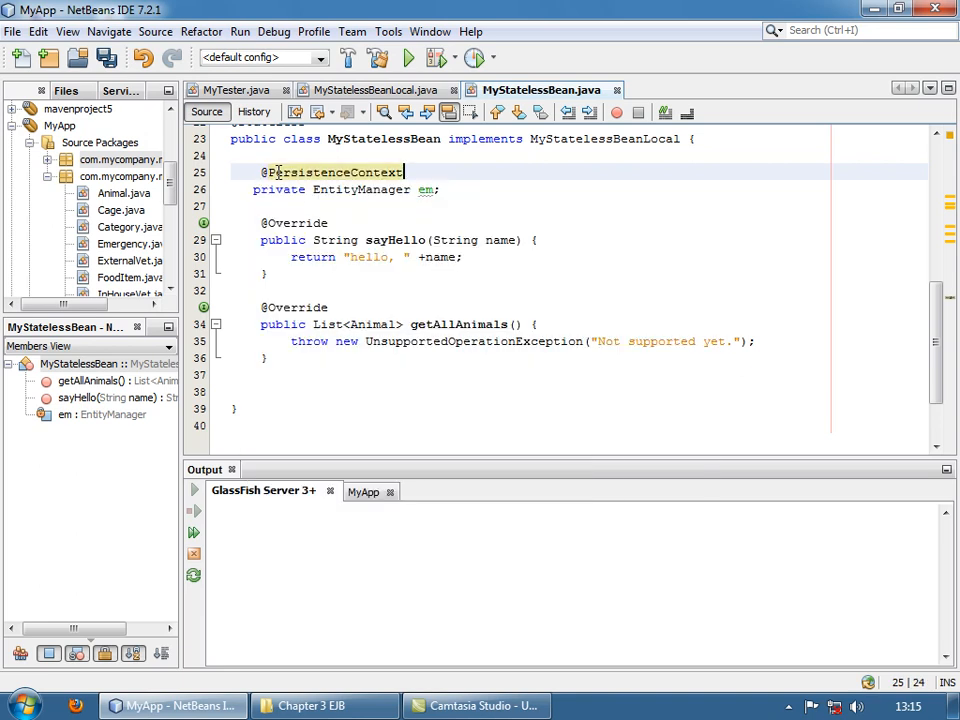
text((unitName=)
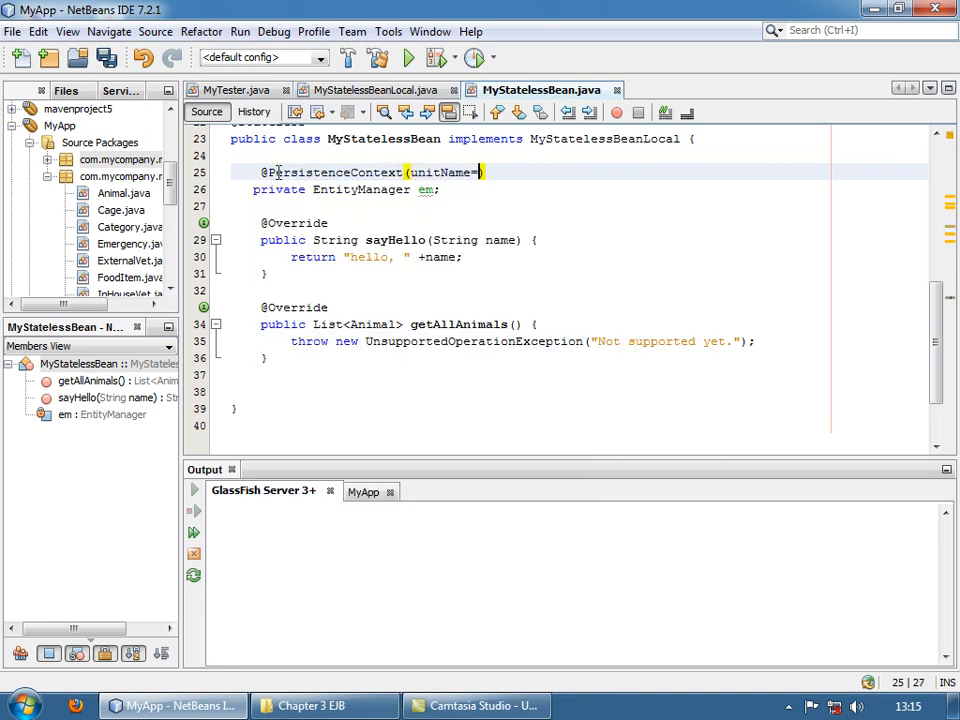
text("")
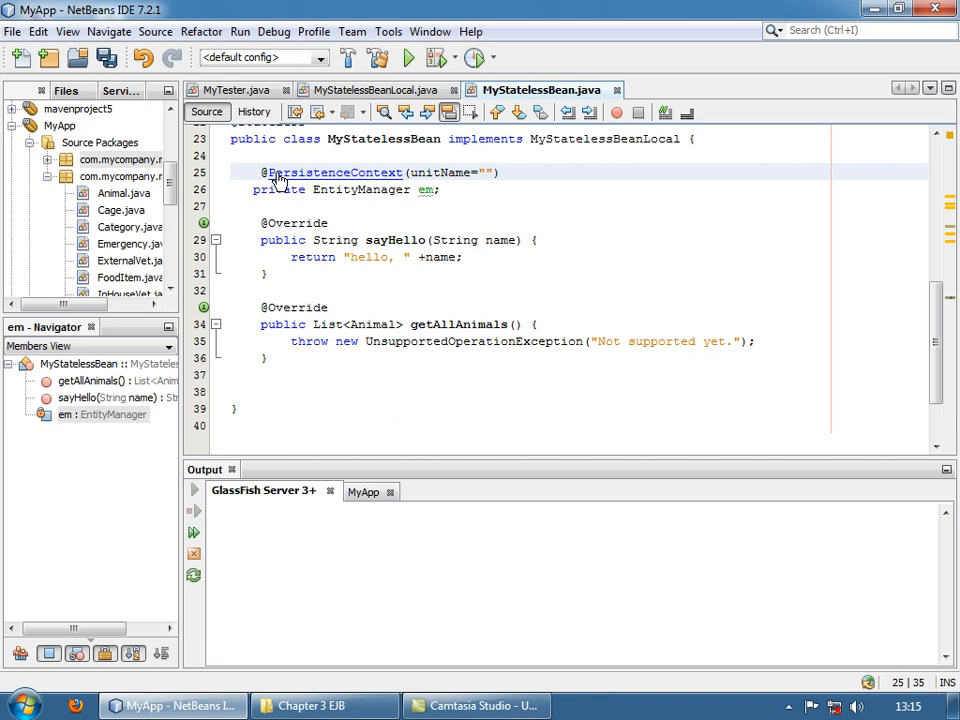
text(com.mycompany_MyApp_ejb_1.0-SNAPSHOTPU)
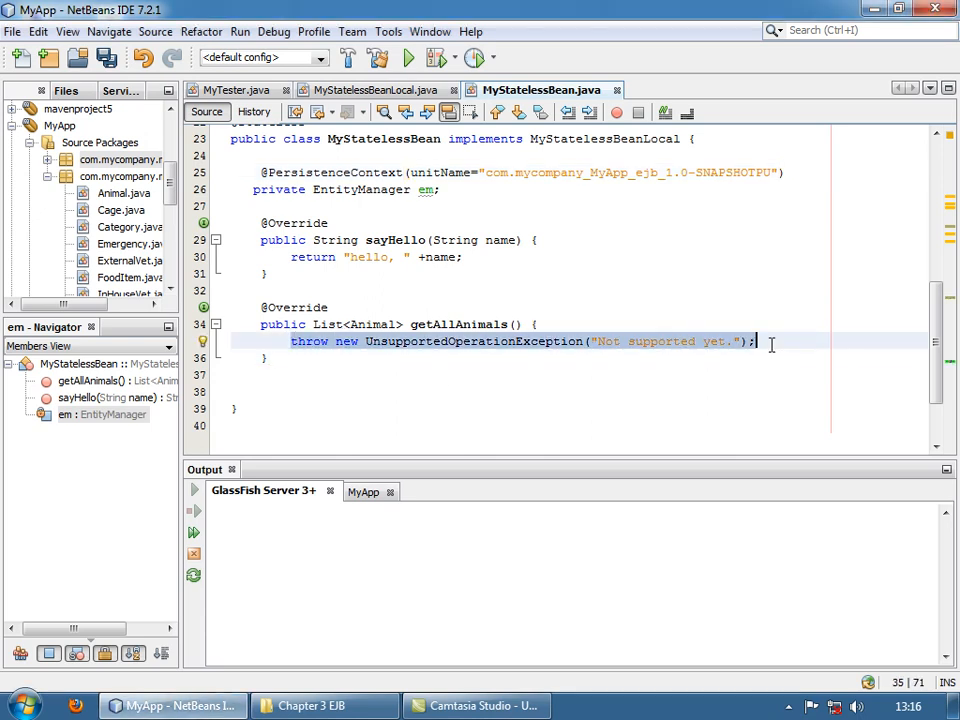
- Build a TypedQuery<Animal> local variable from em.createQuery("select a from Animal a", Animal.class)
text(query =)
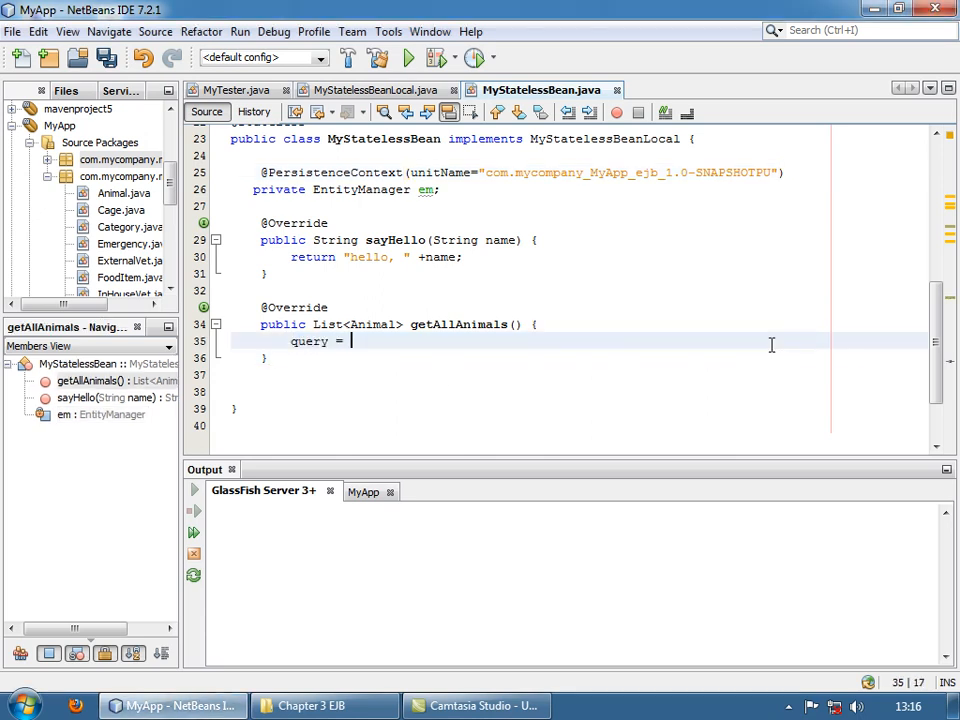
text(em.)
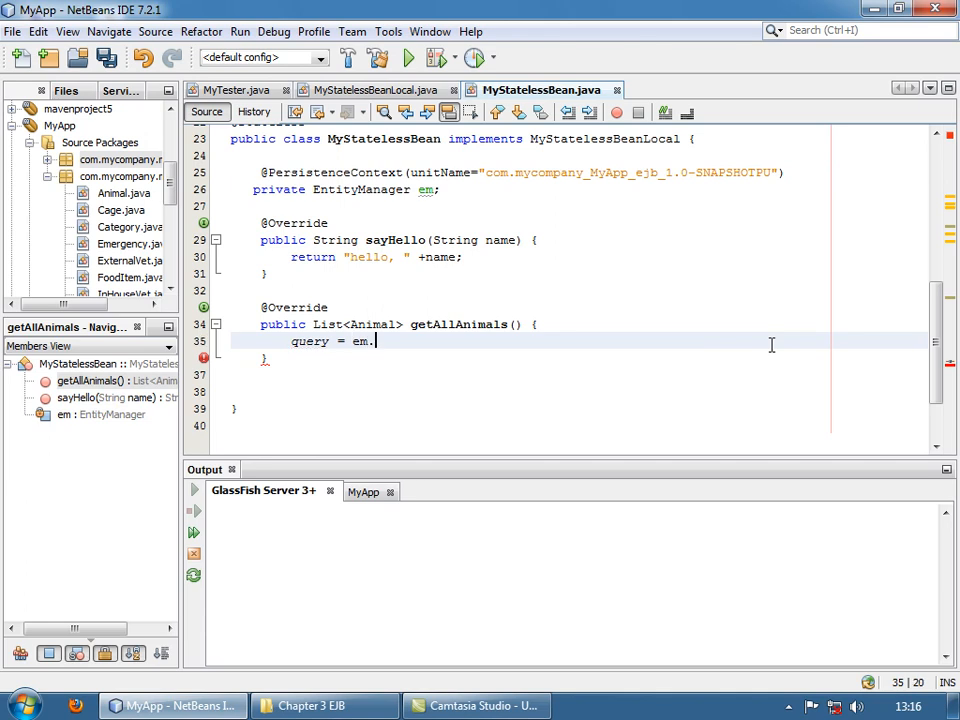
text(createQuery(null)
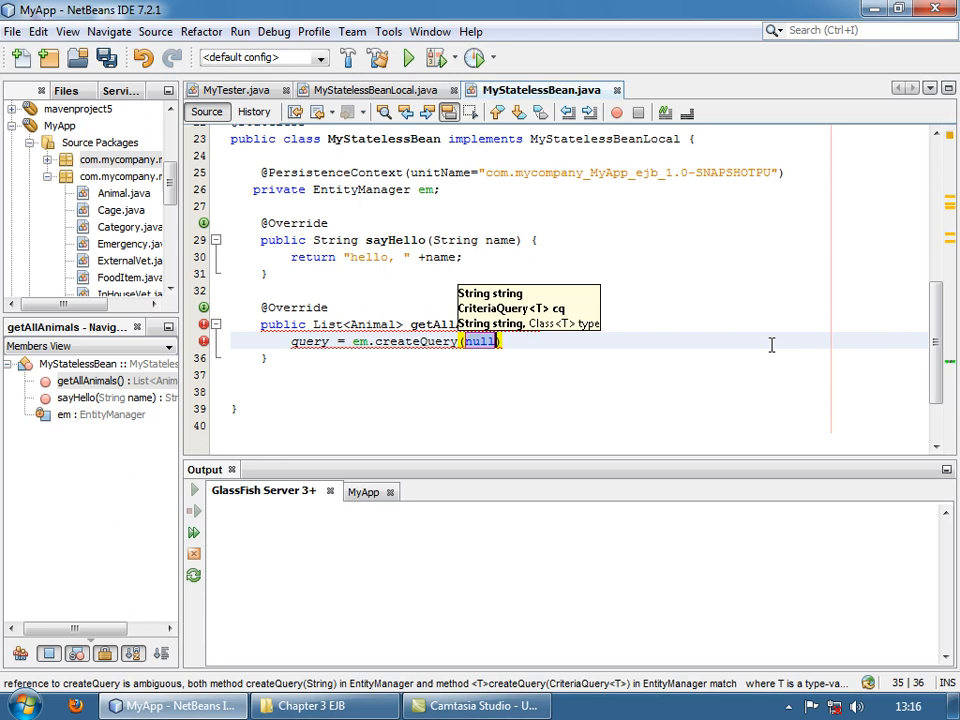
text("select")
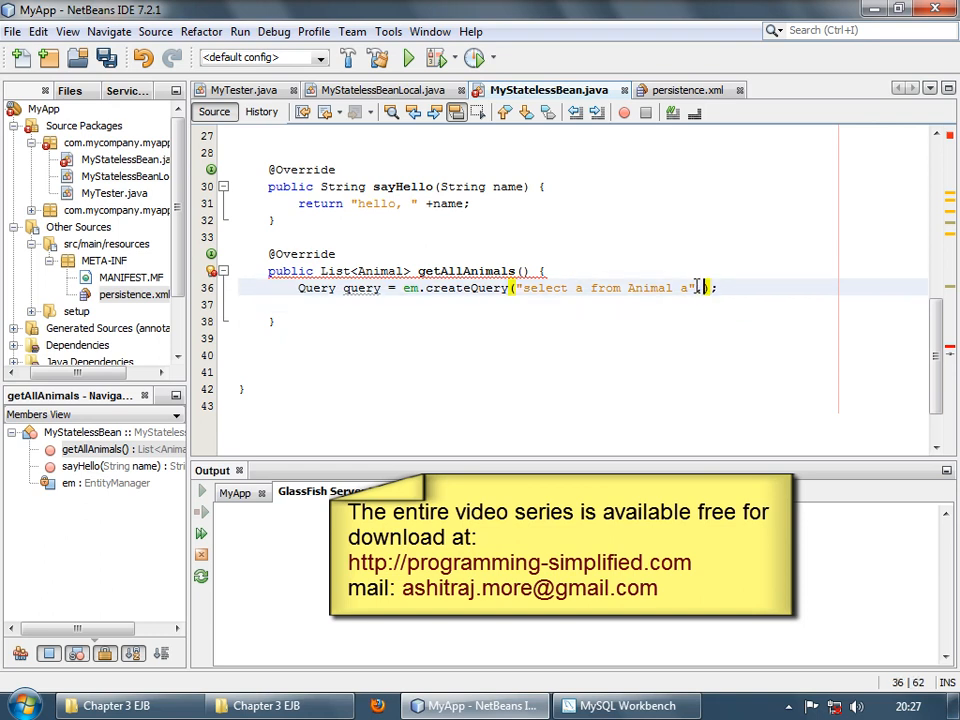
text(al.class)
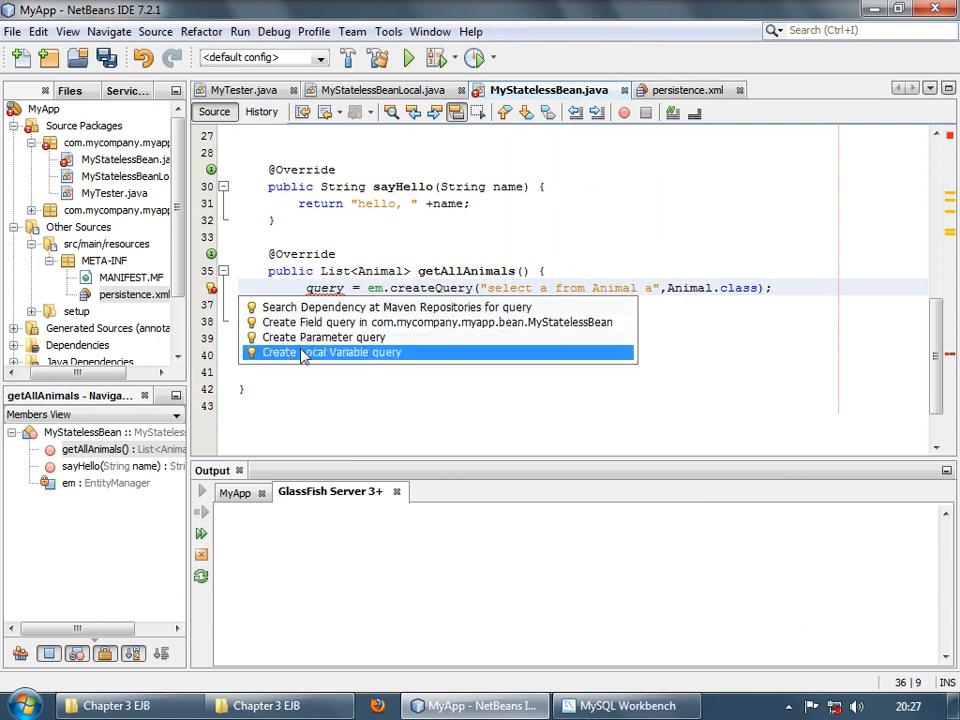
click(352, 352)
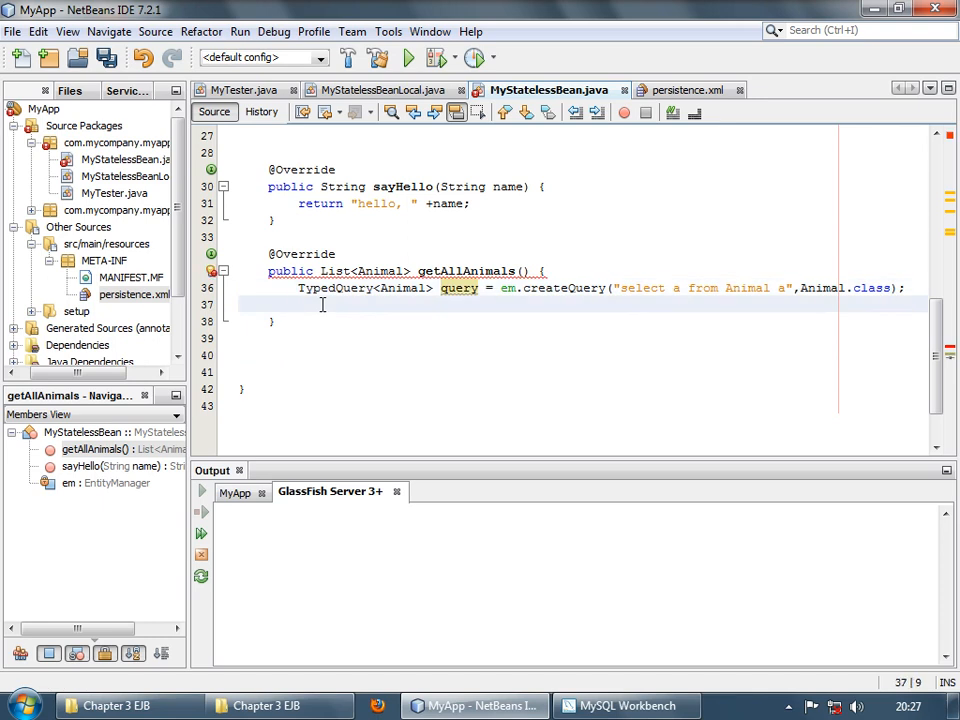
- Return query.getResultList() from getAllAnimals and save MyStatelessBean.java
text(return)
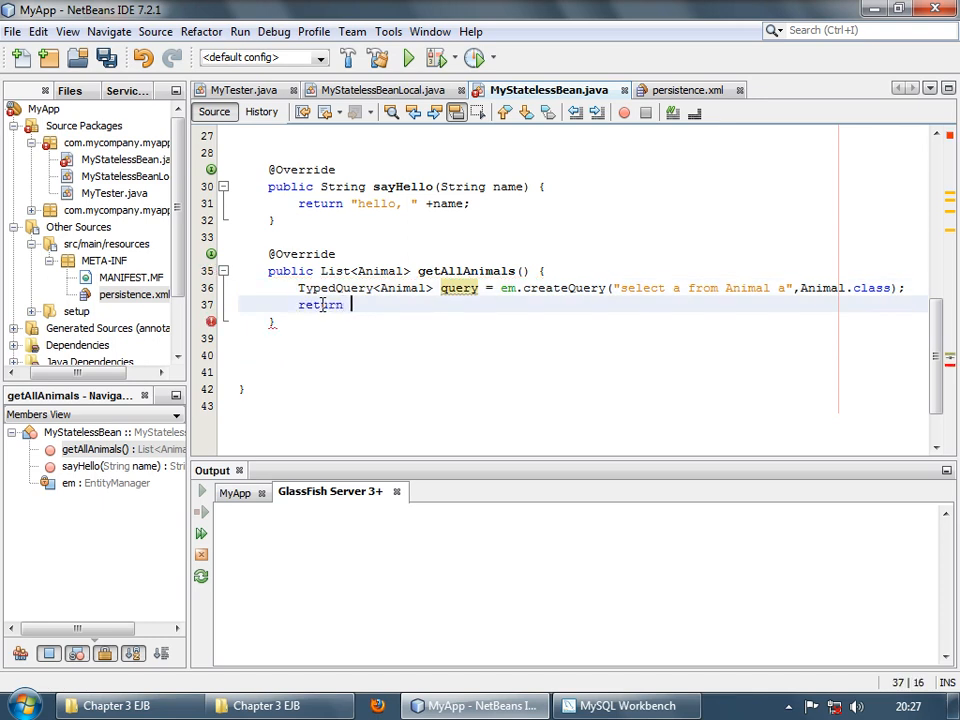
text(query)
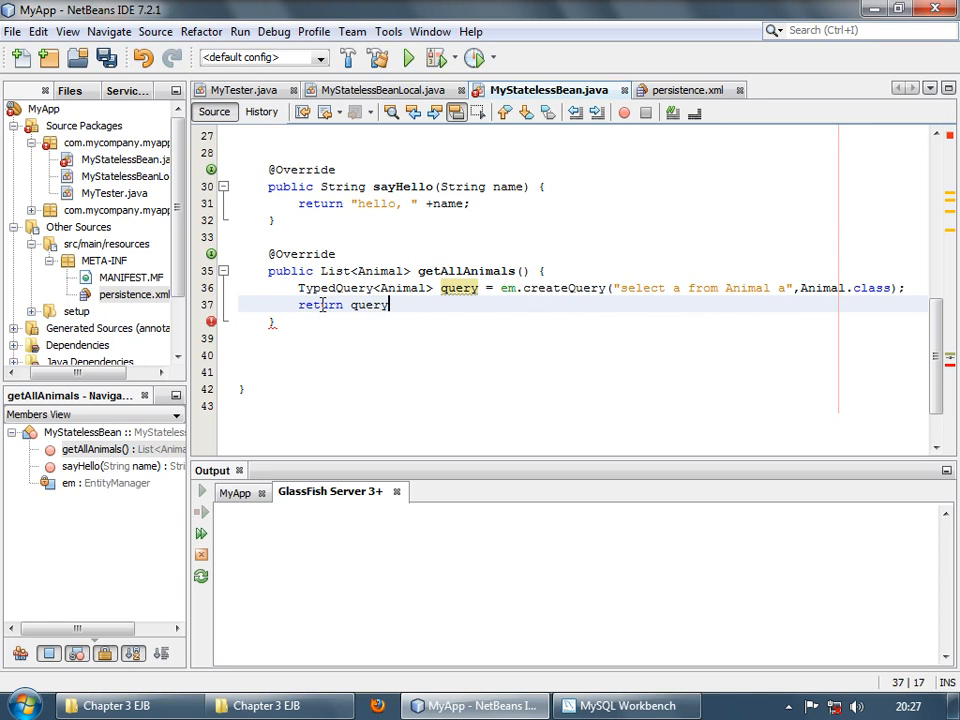
text(.g)
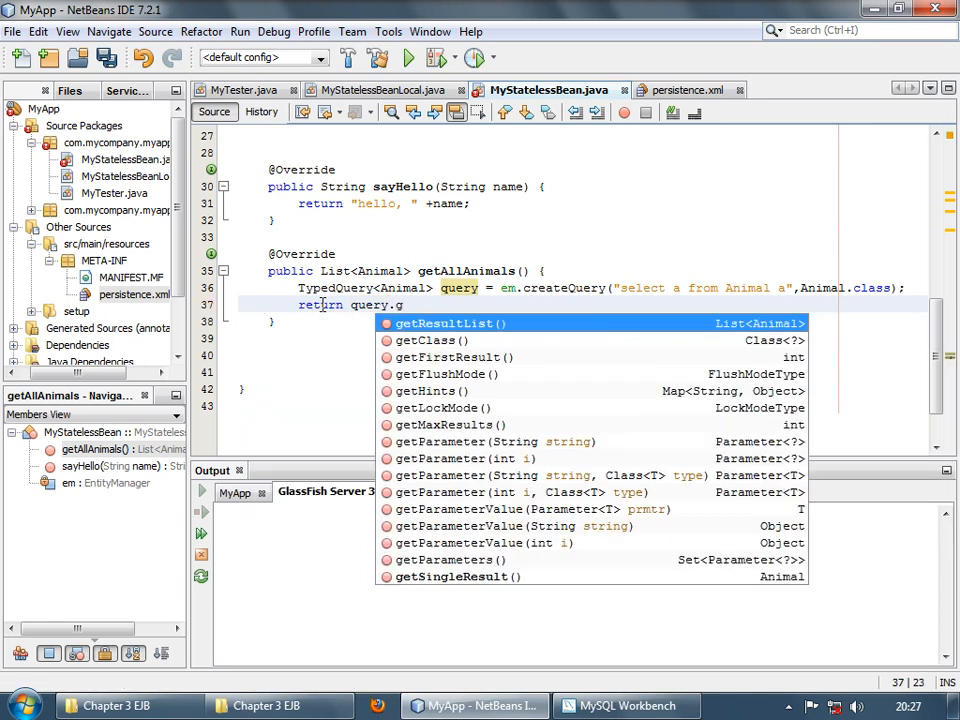
click(444, 322)
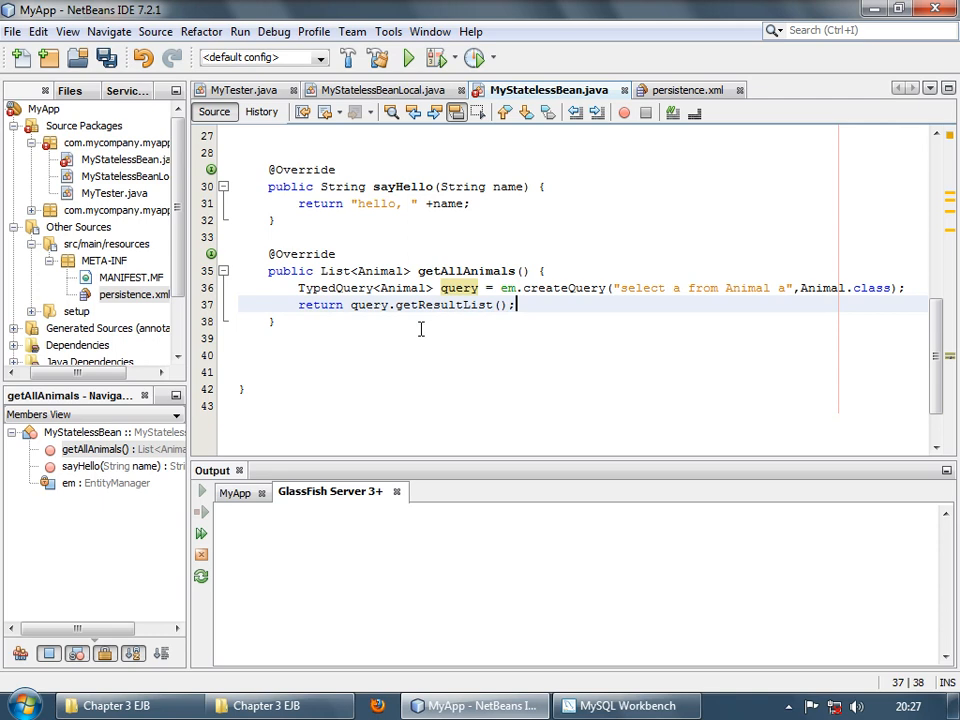
key(ctrl+s)
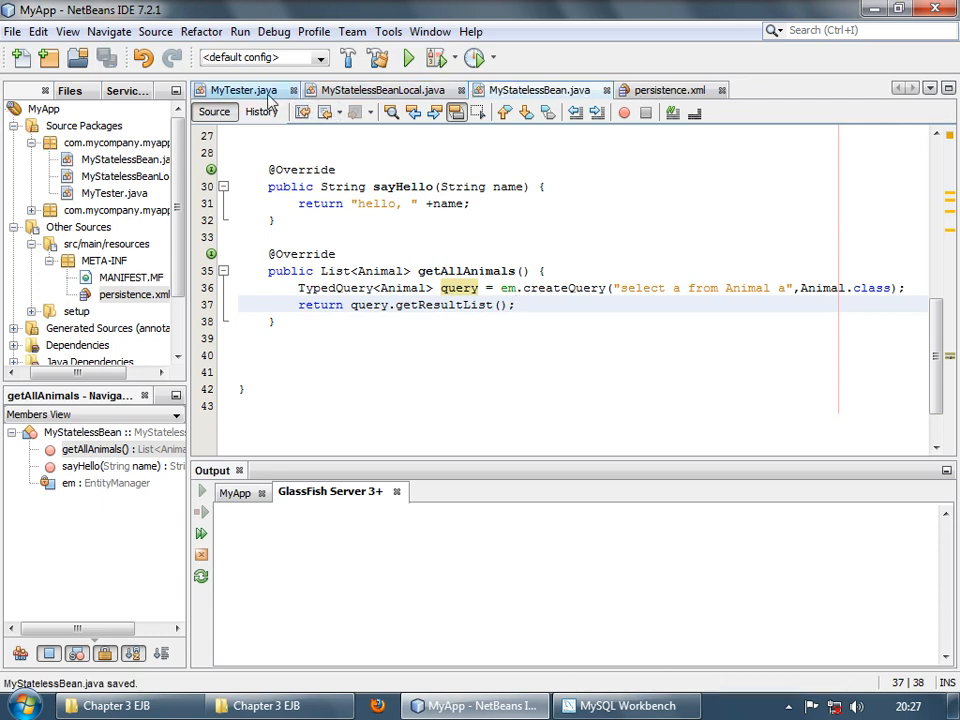
- In MyTester's myMain, assign myBean.getAllAnimals() to a List variable
click(244, 90)
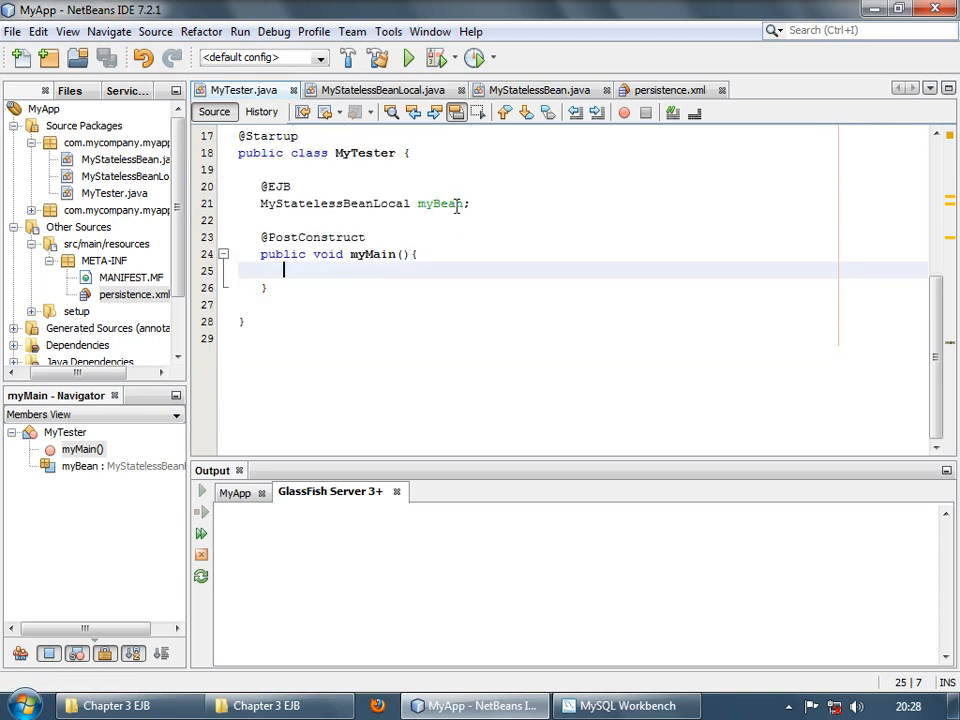
text(m)
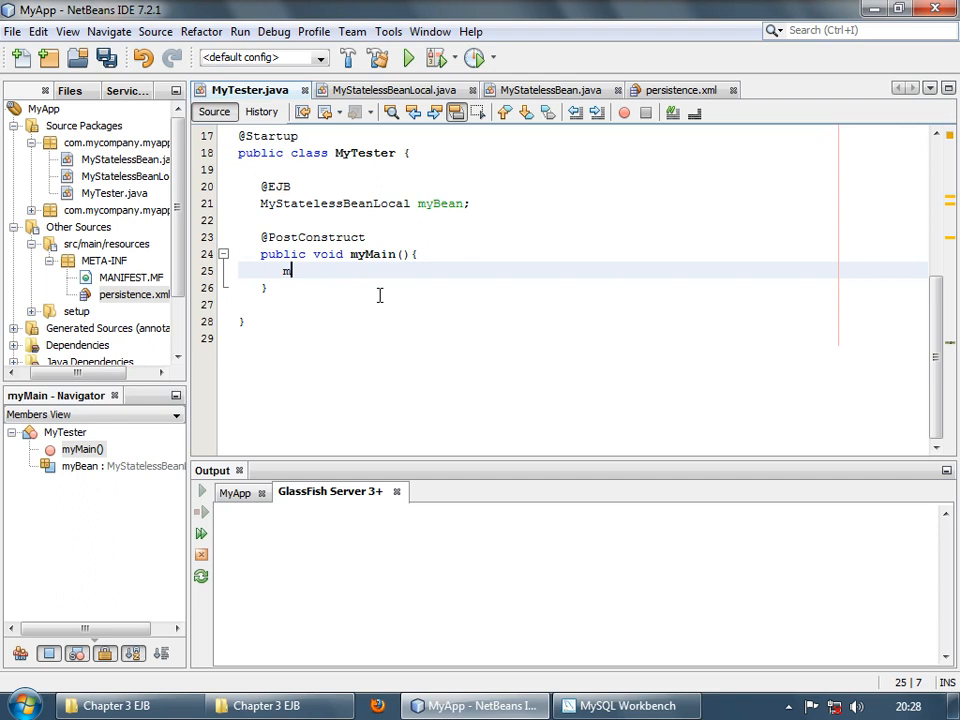
text(y.)
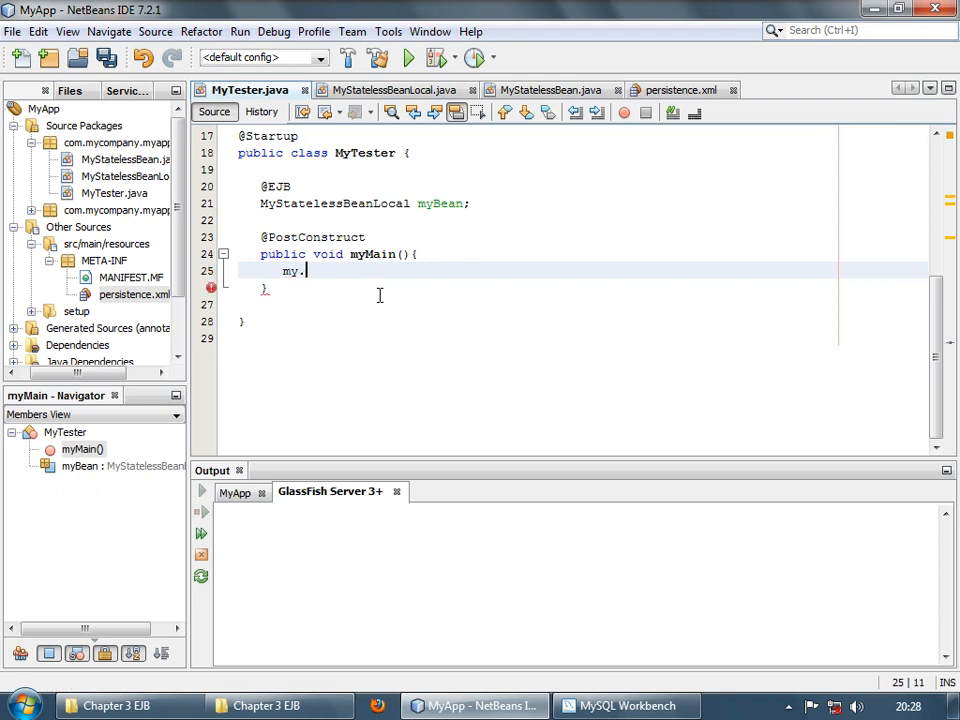
key(Backspace)
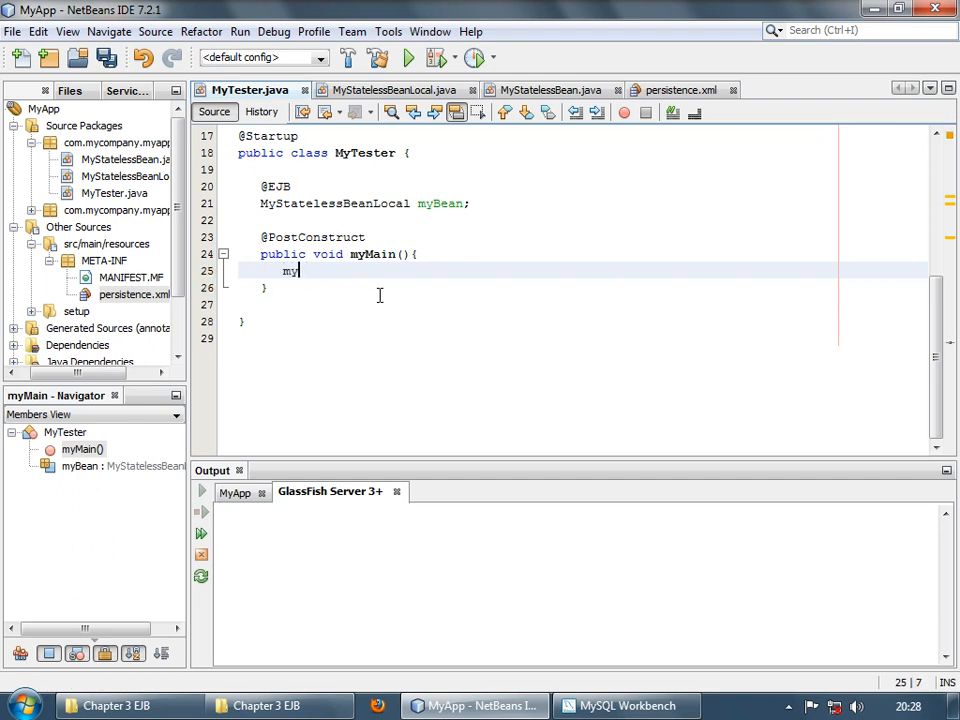
text(Bean)
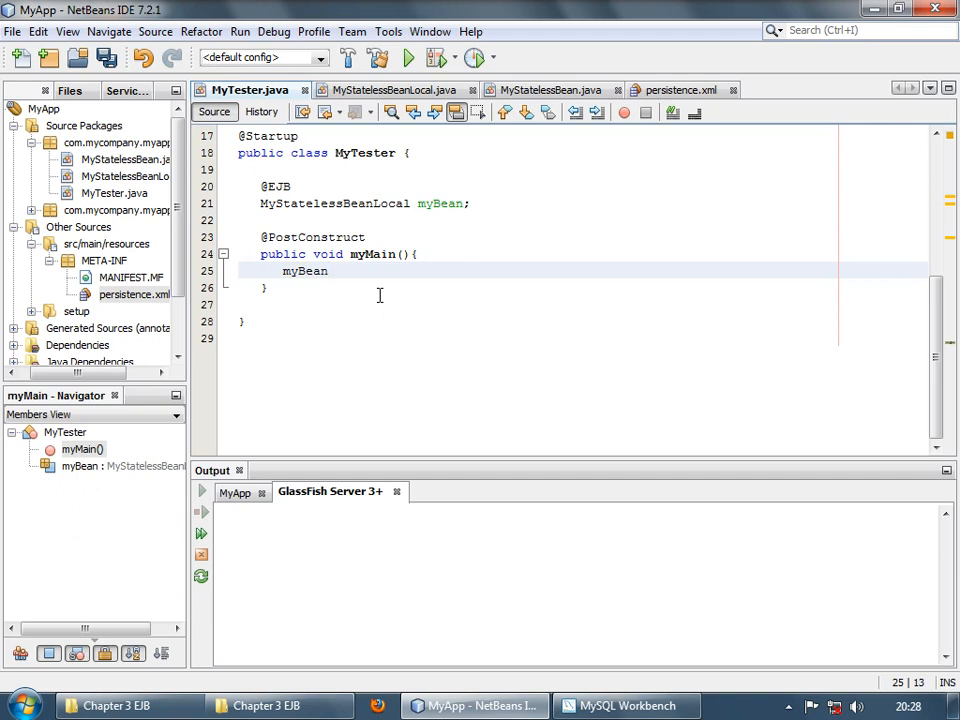
text(.getAllAnimals();)
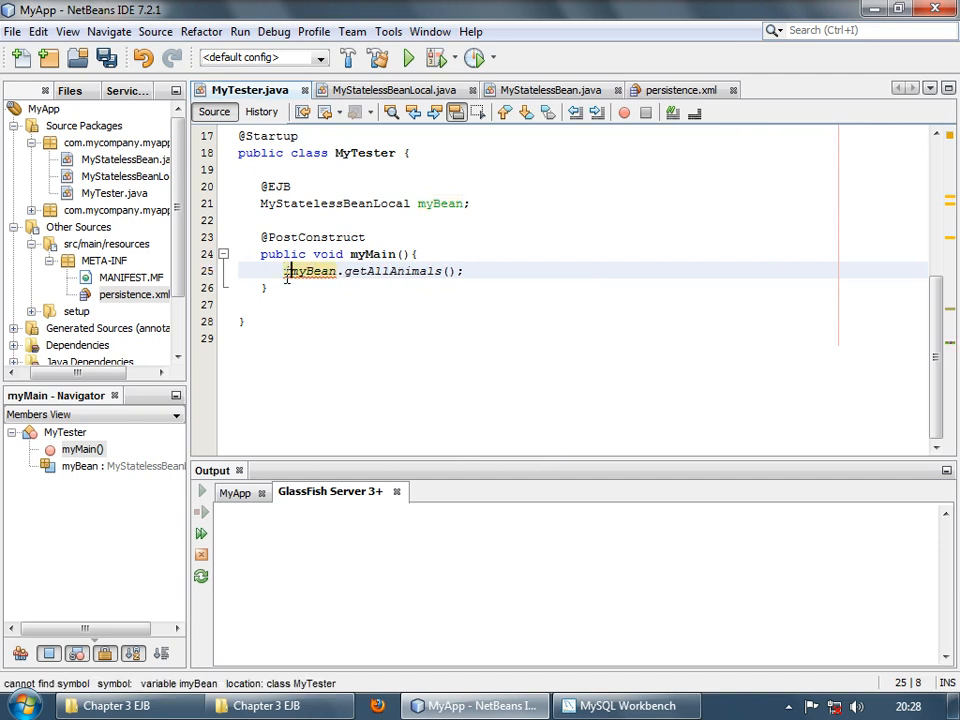
text(list =)
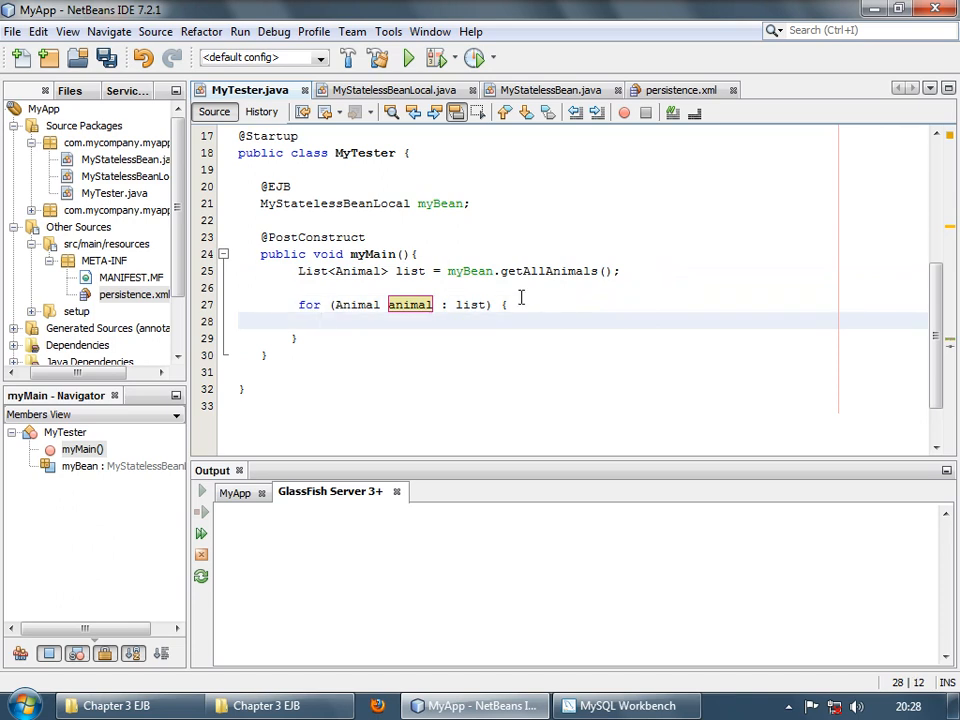
- Print each animal's type with System.out.println(animal.getType()) in the loop
text(sou)
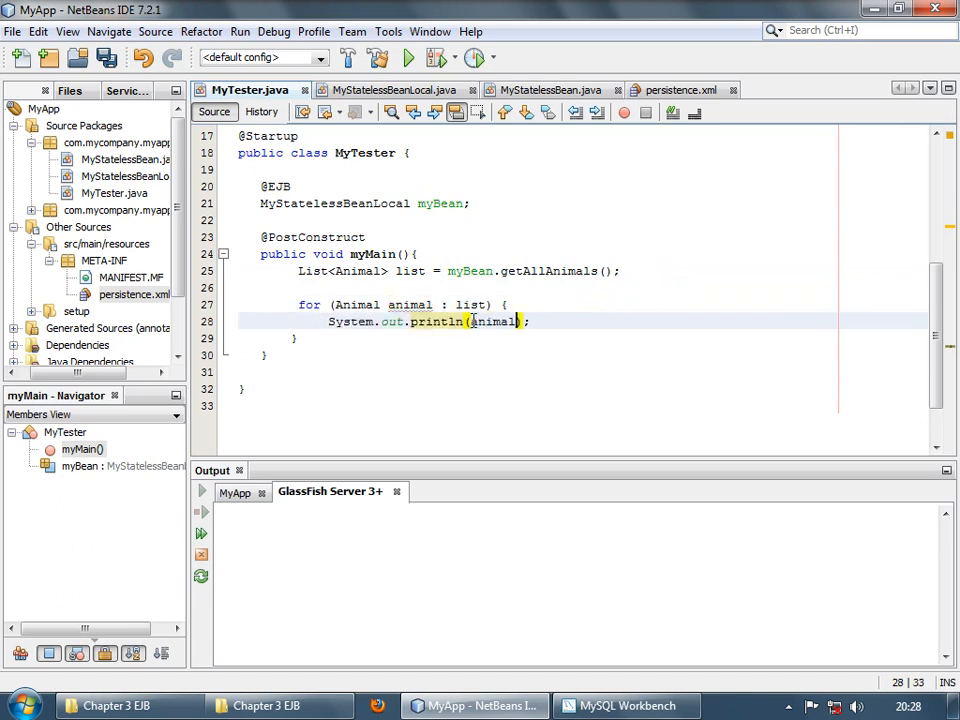
text(.getType()
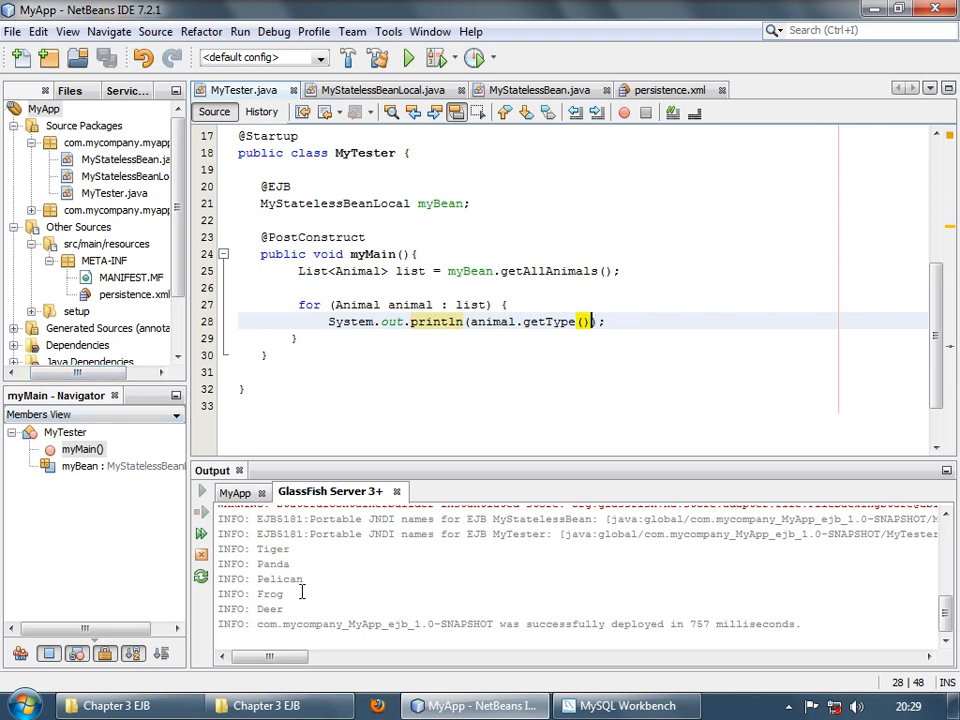
click(718, 704)
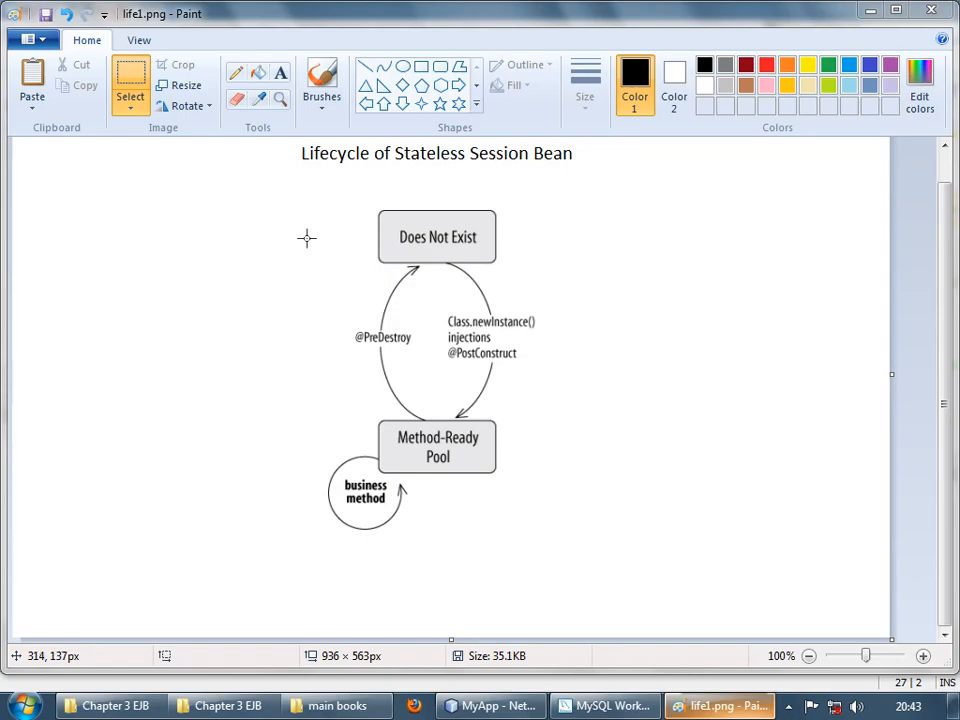
mouse_move(336, 232)
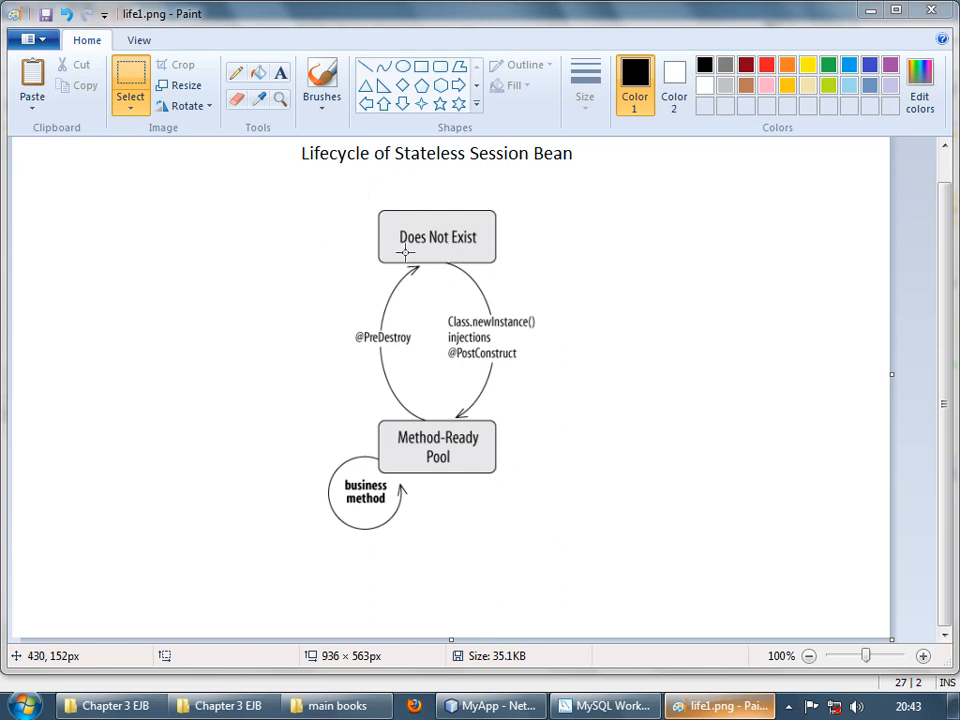
mouse_move(440, 250)
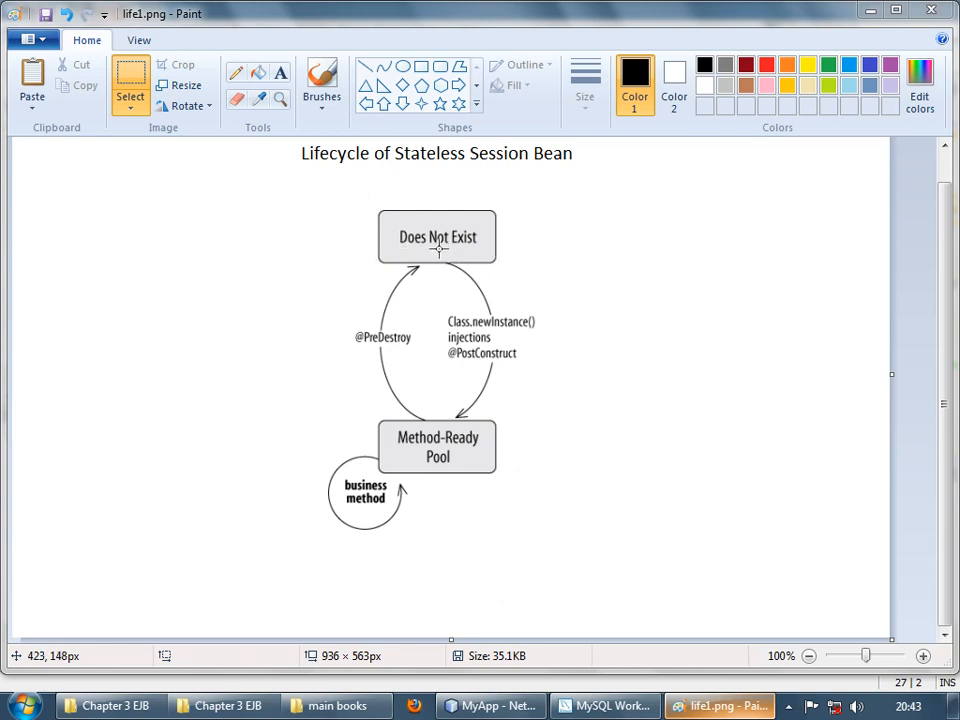
mouse_move(446, 458)
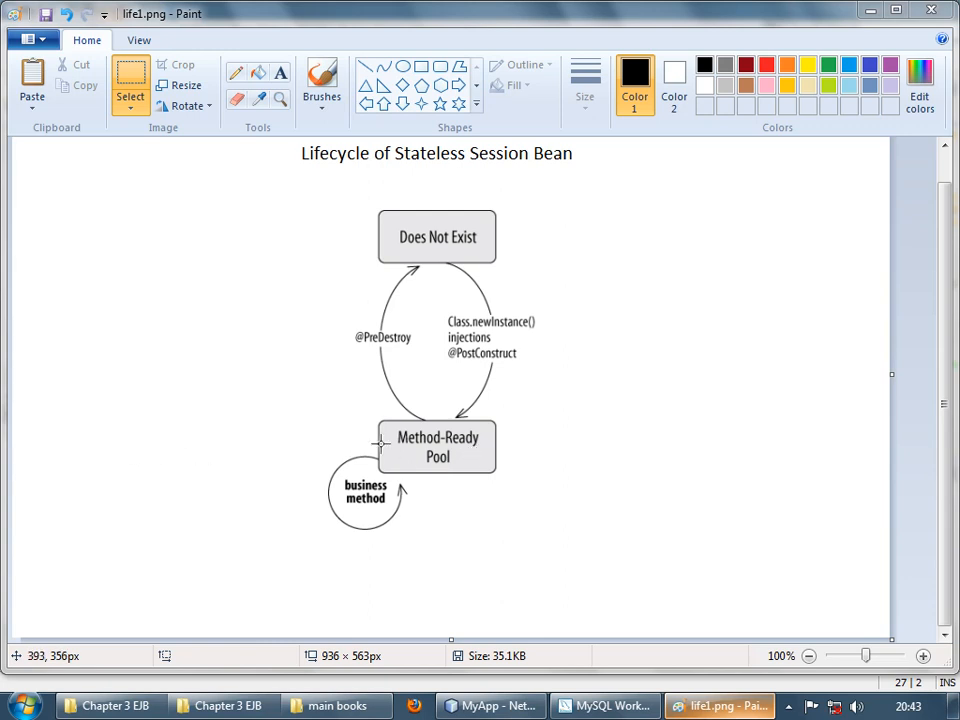
mouse_move(504, 262)
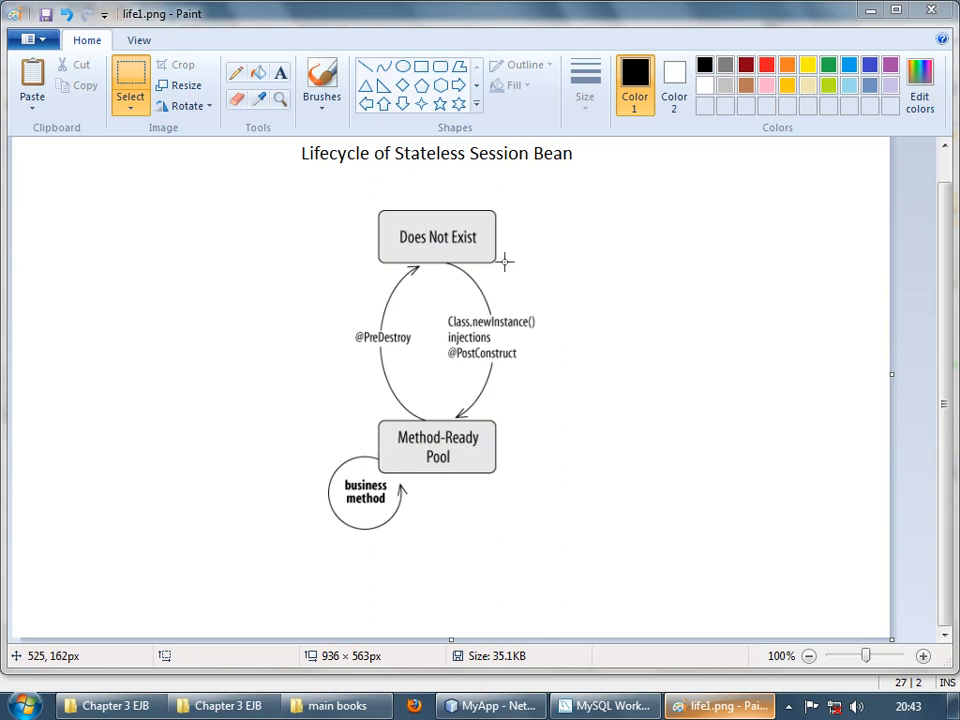
mouse_move(536, 316)
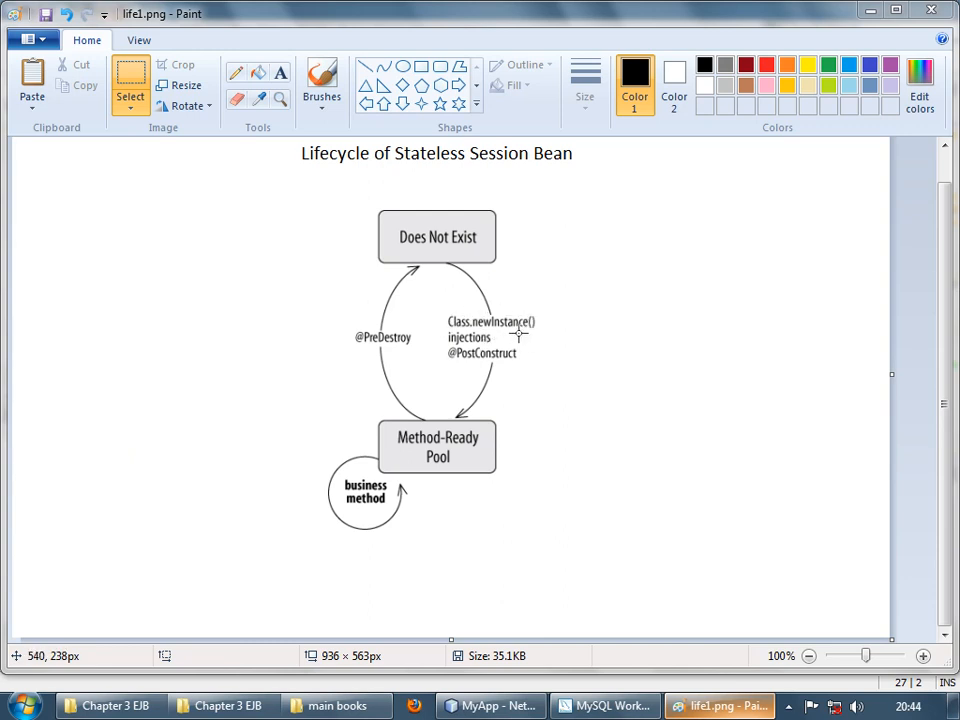
- Flip between the Paint lifecycle diagram and NetBeans, ending on MyStatelessBean.java
click(490, 704)
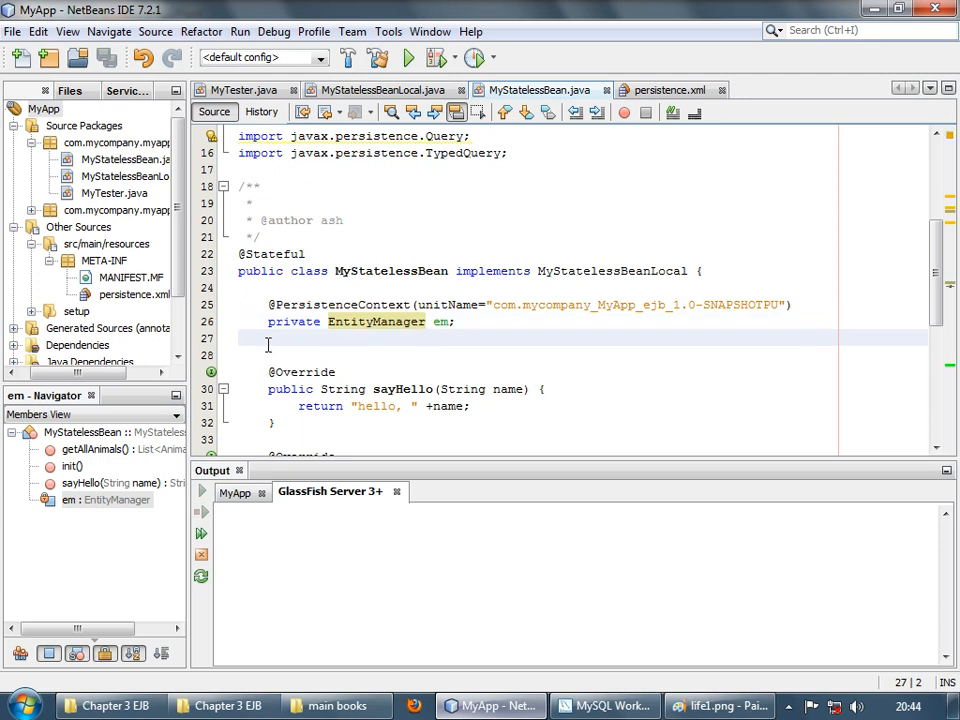
click(718, 704)
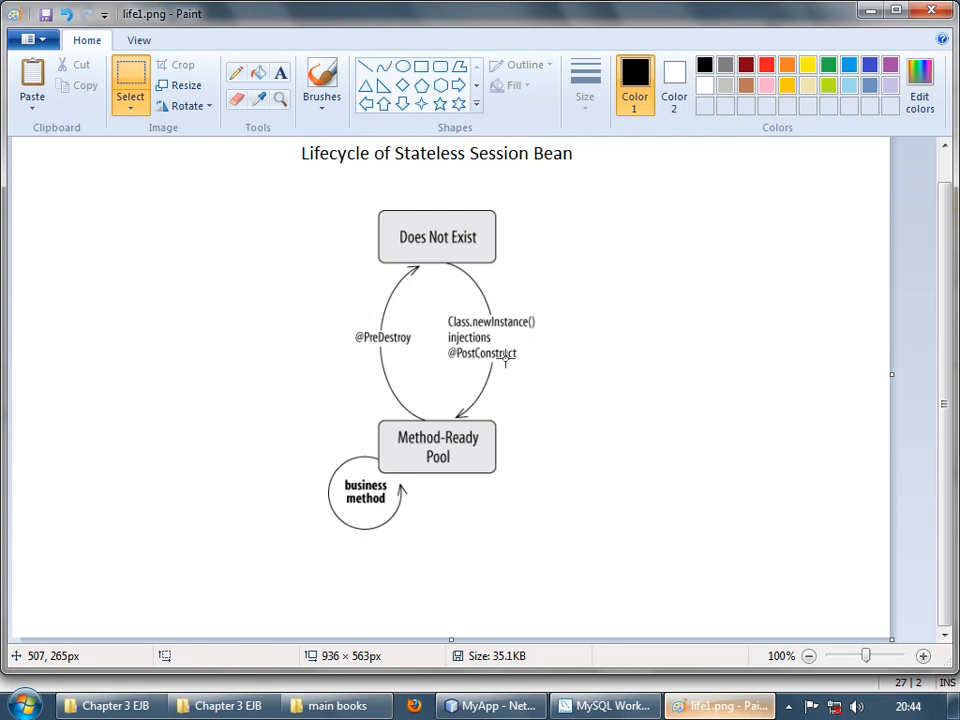
click(490, 704)
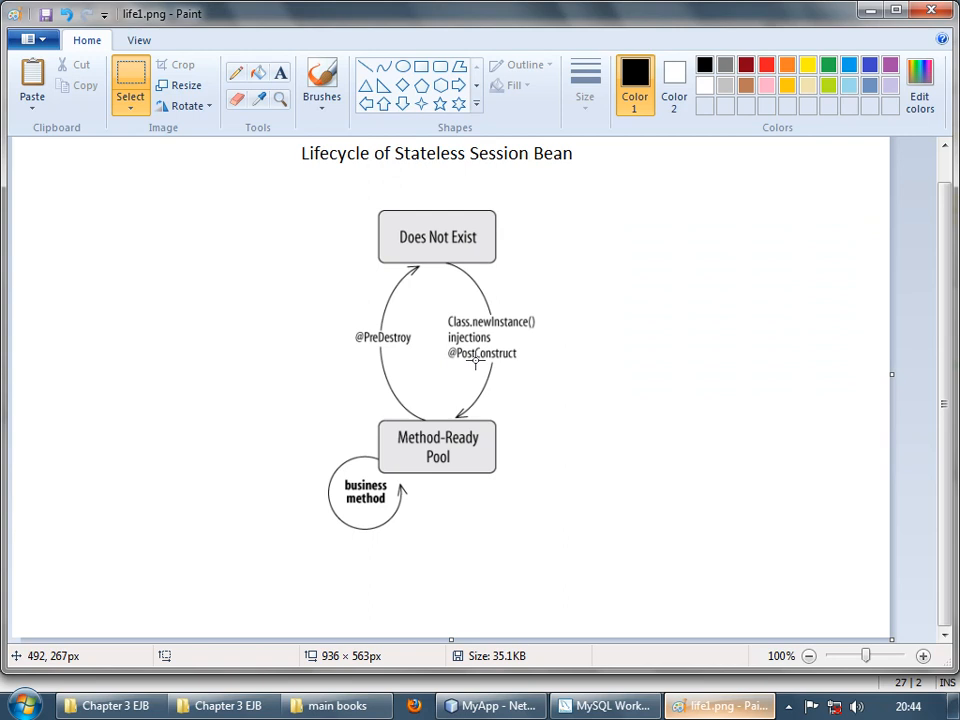
mouse_move(544, 316)
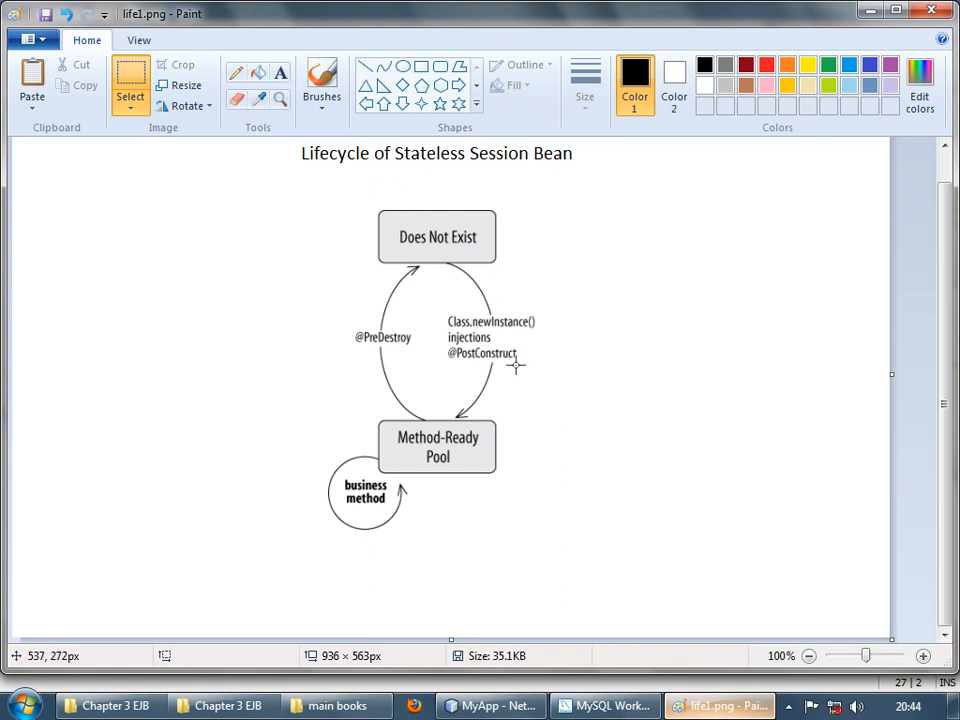
mouse_move(500, 424)
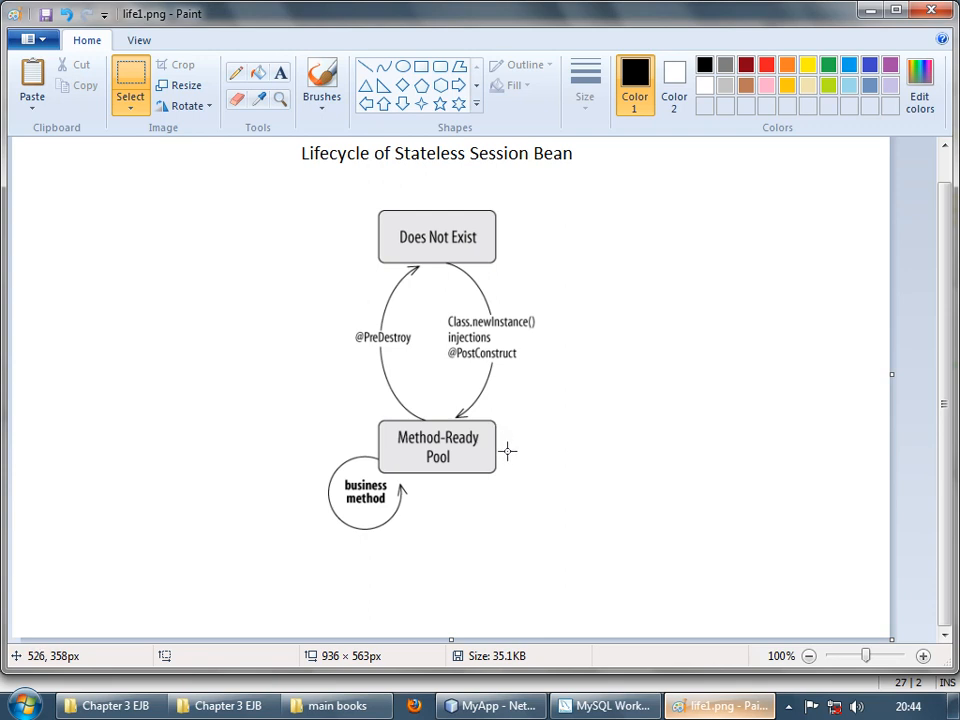
mouse_move(280, 430)
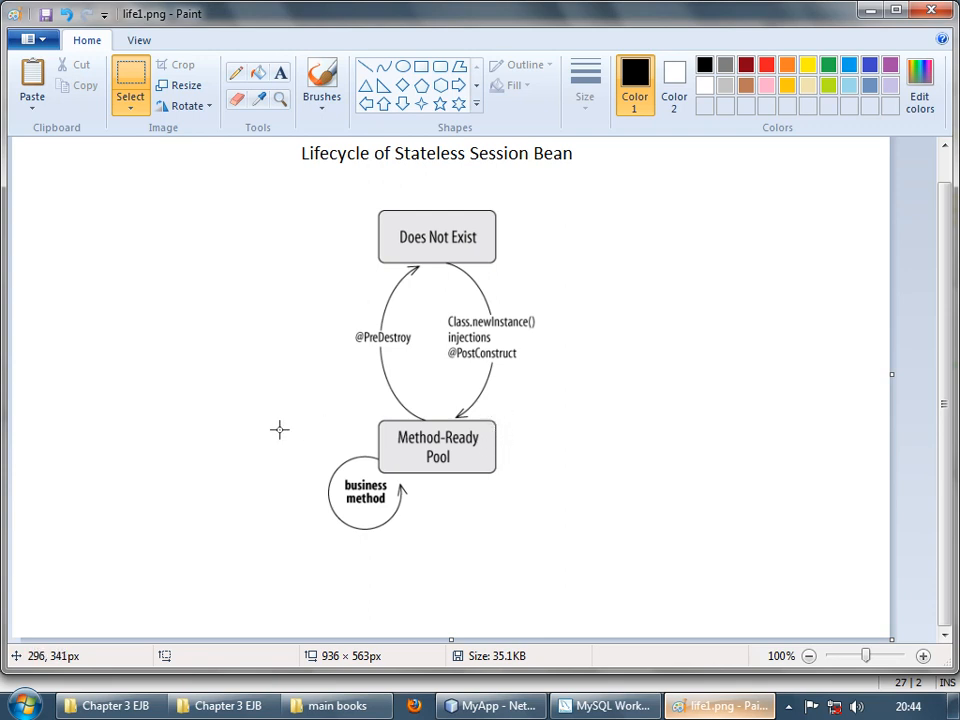
mouse_move(330, 412)
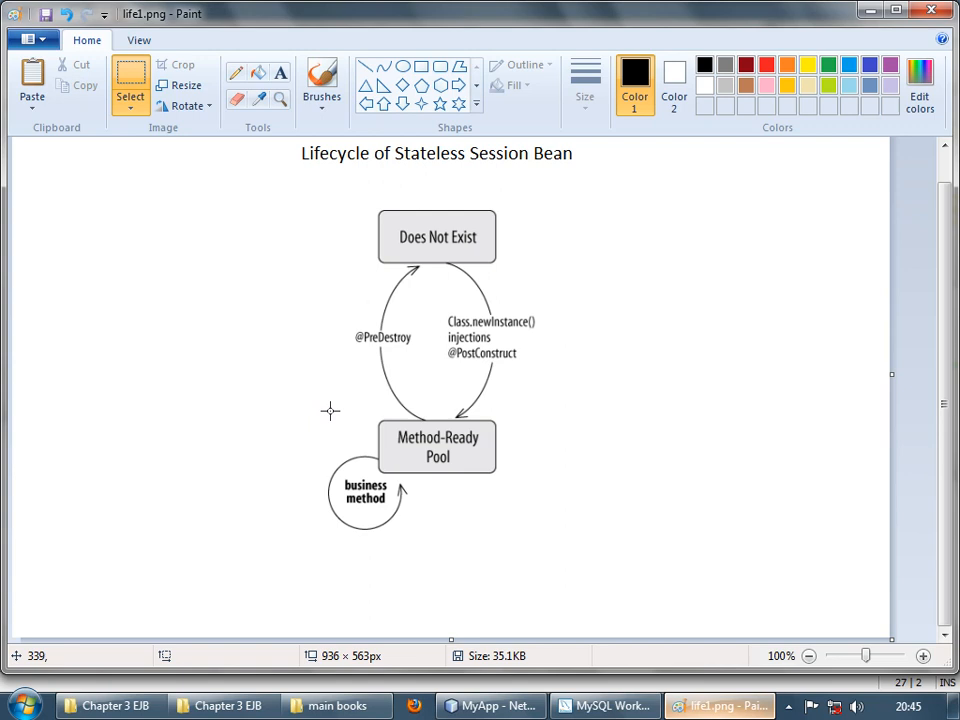
mouse_move(476, 430)
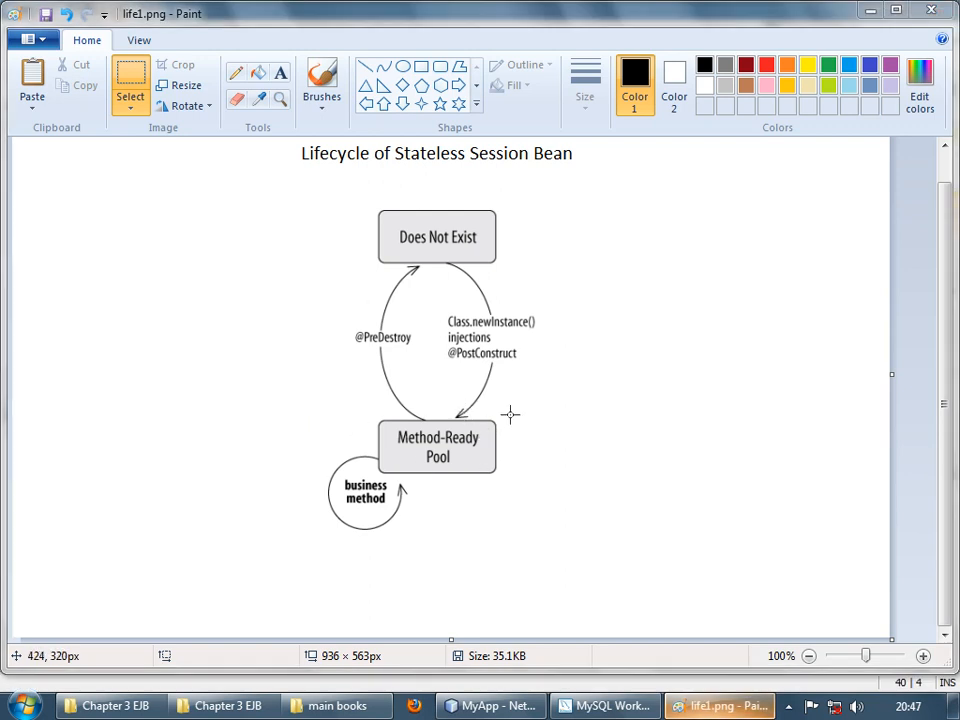
mouse_move(446, 442)
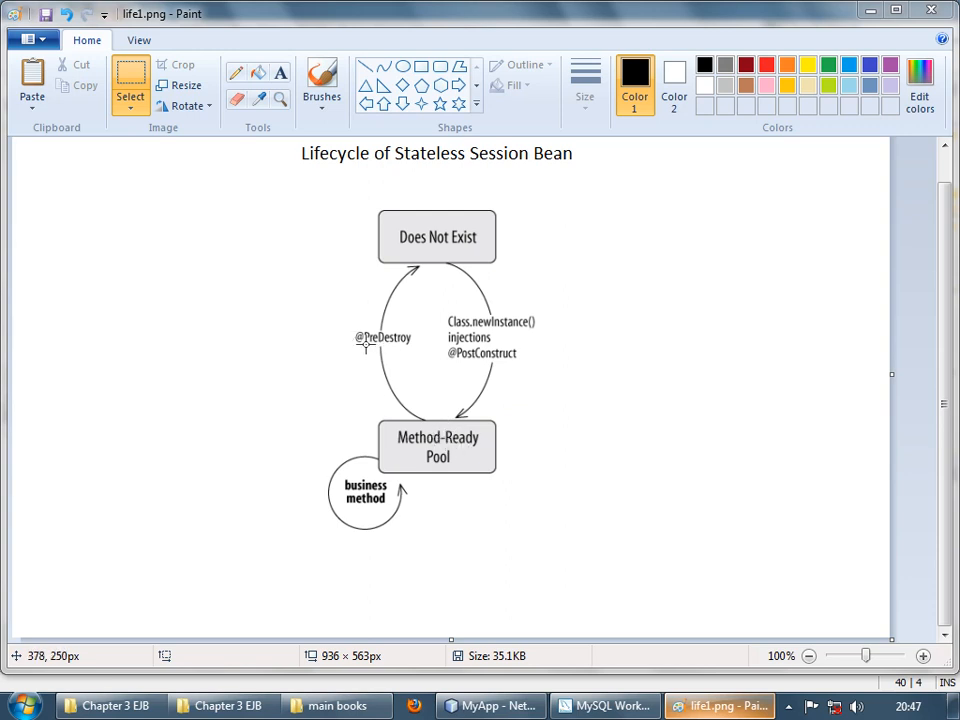
mouse_move(420, 336)
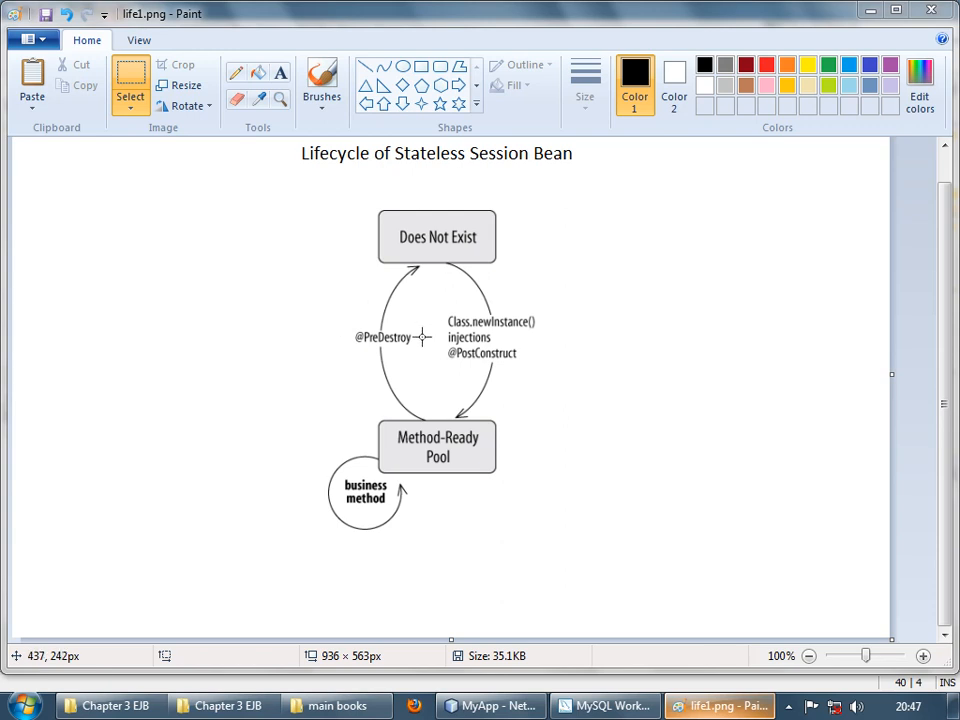
click(490, 704)
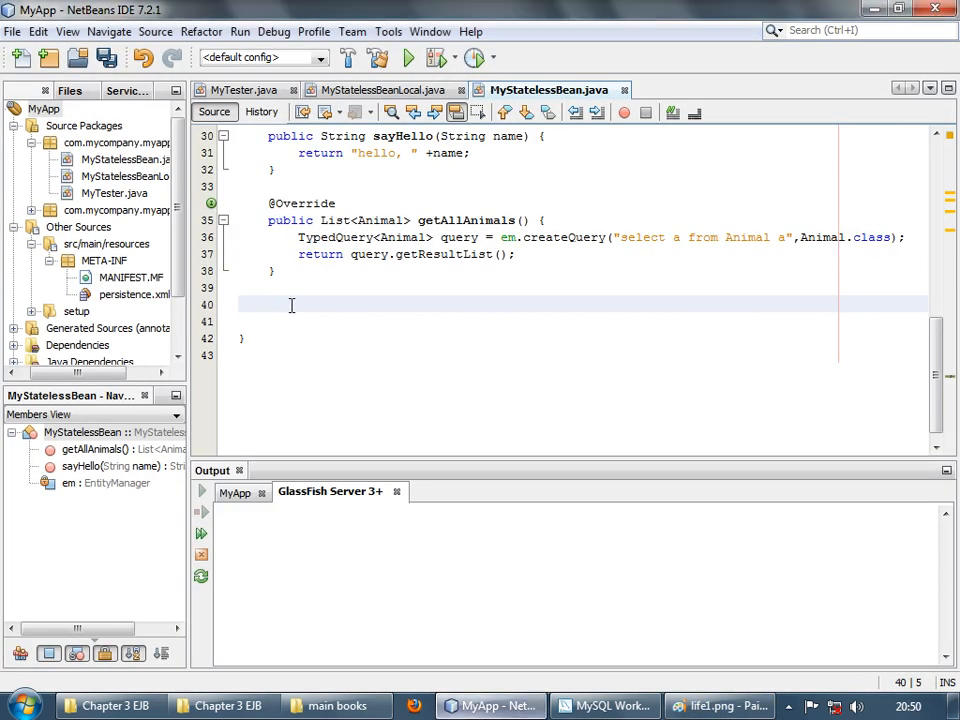
text(g)
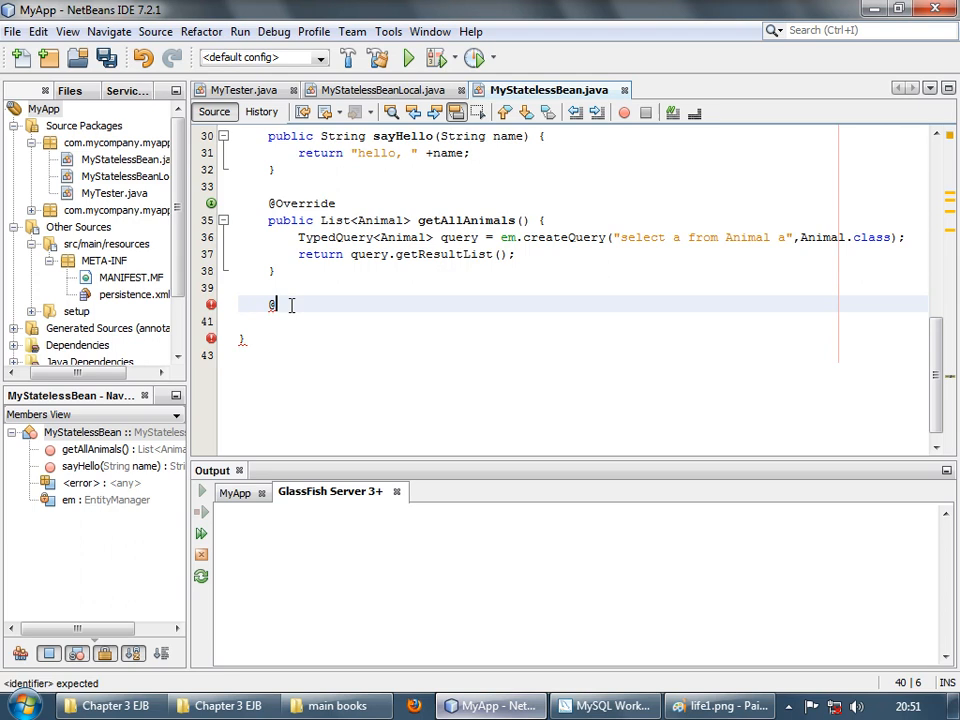
text(PostConstruct)
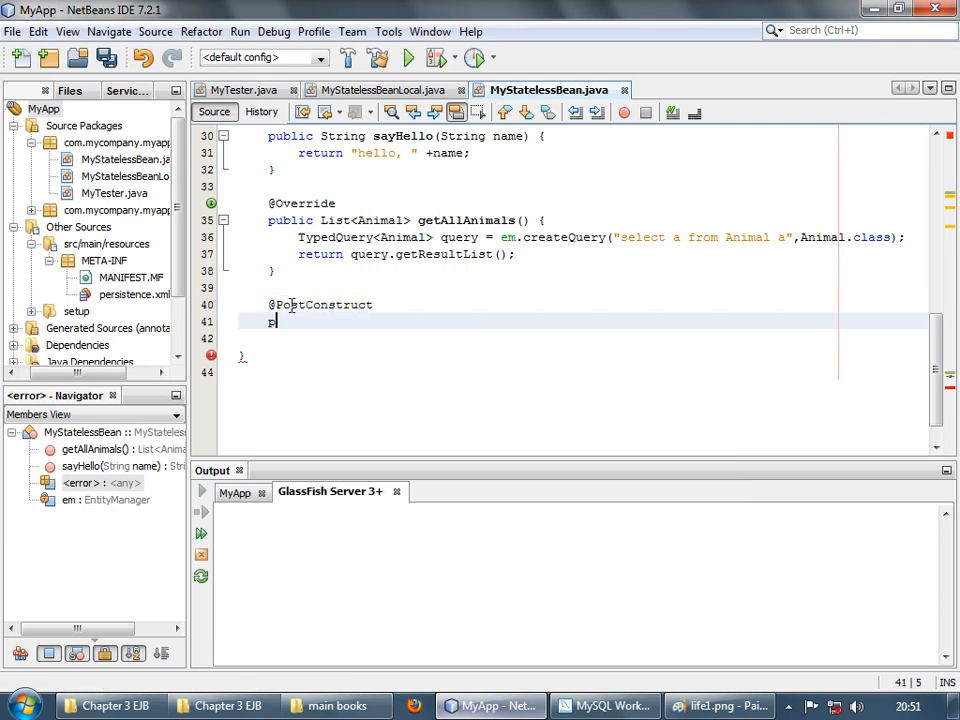
text(public void)
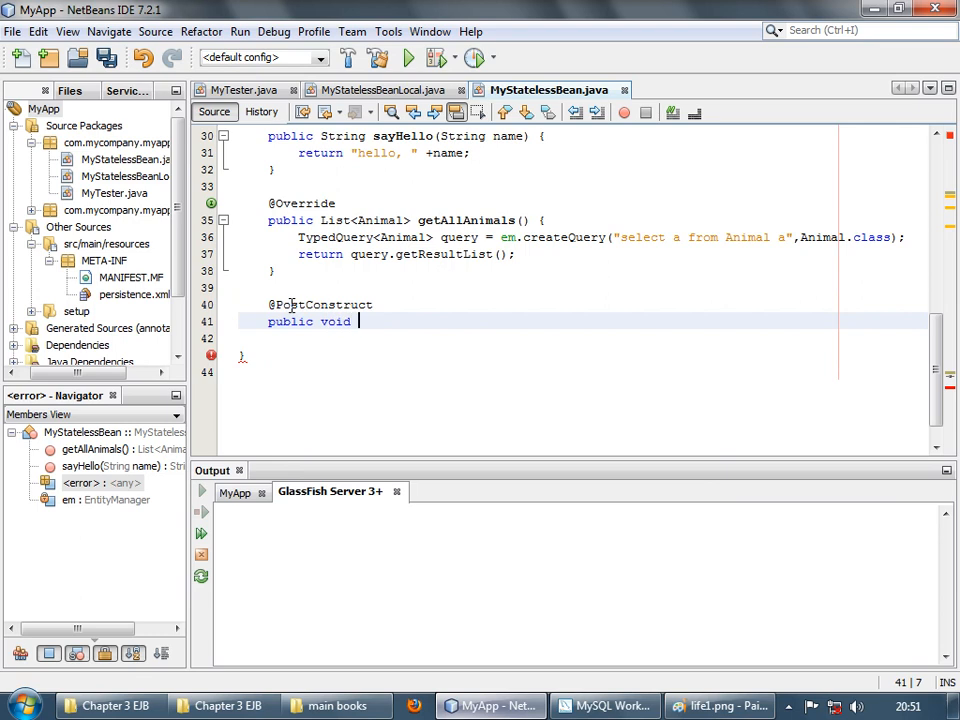
text(init(){)
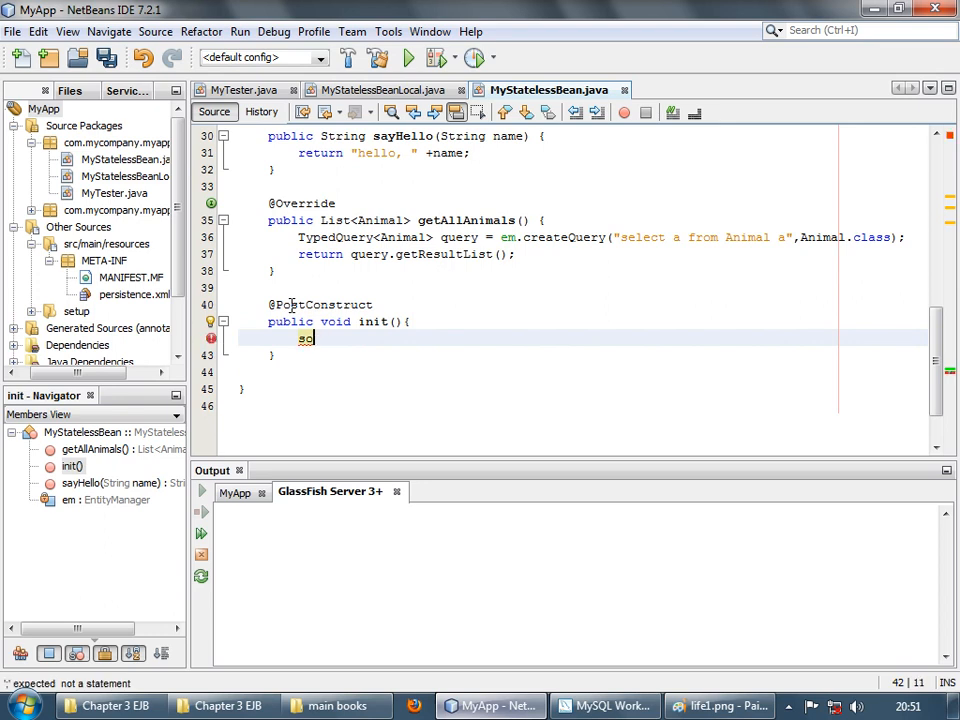
text(System.out.println("1");)
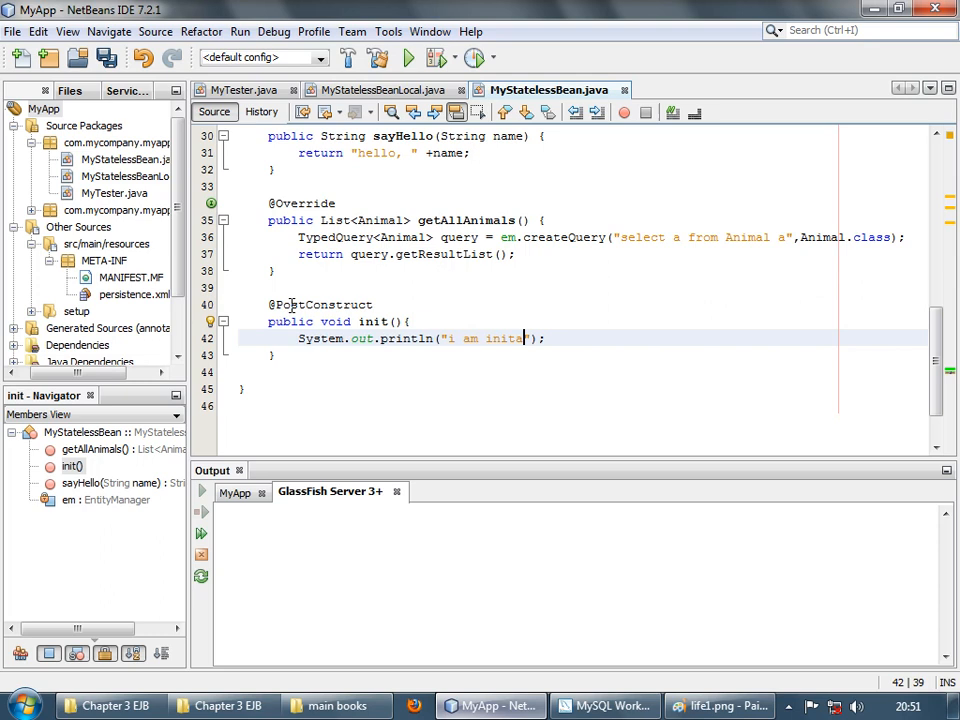
text(lizing...)
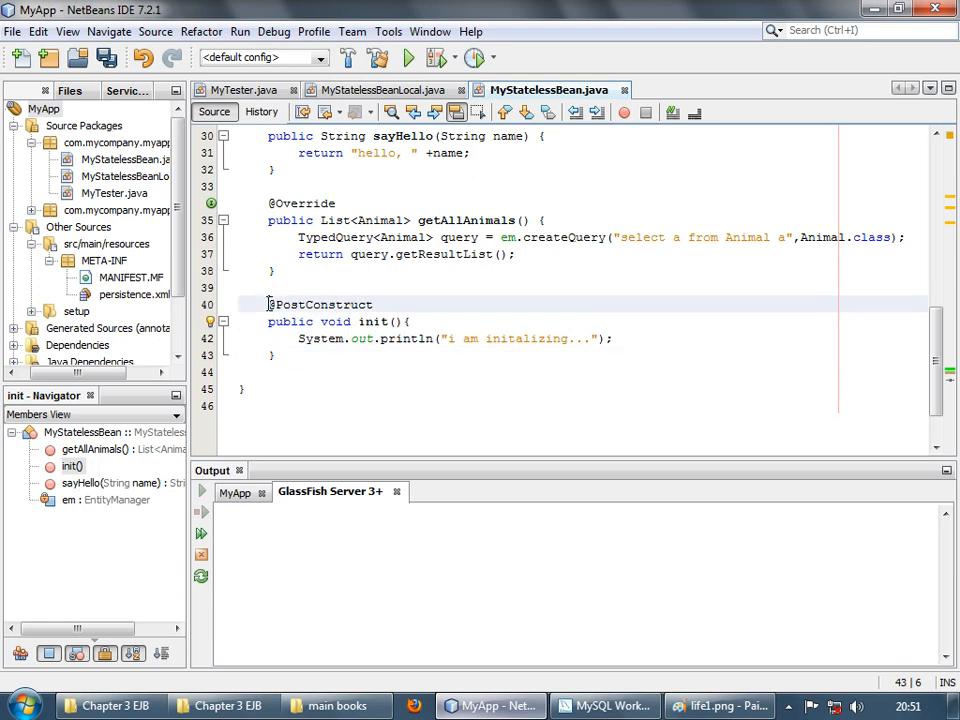
drag(268, 304, 284, 356)
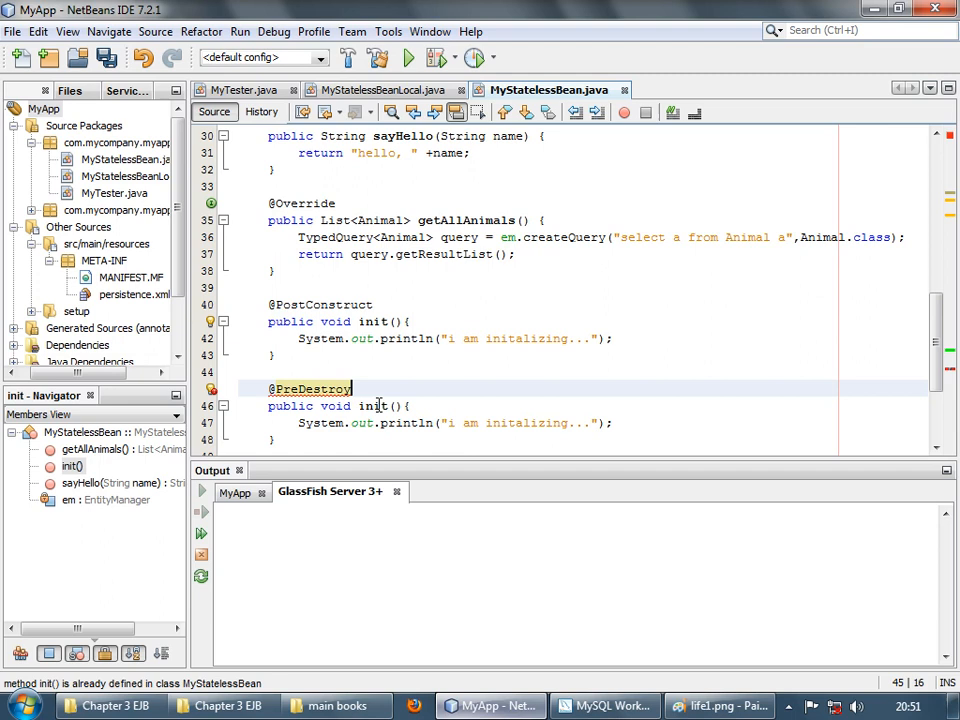
text(d)
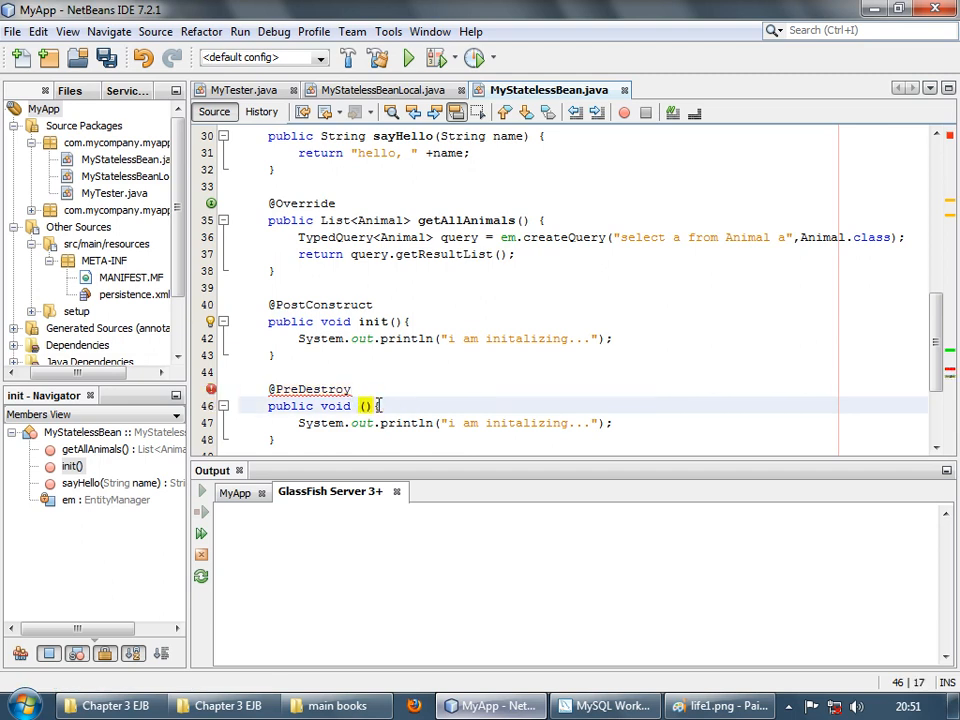
text(cleanup)
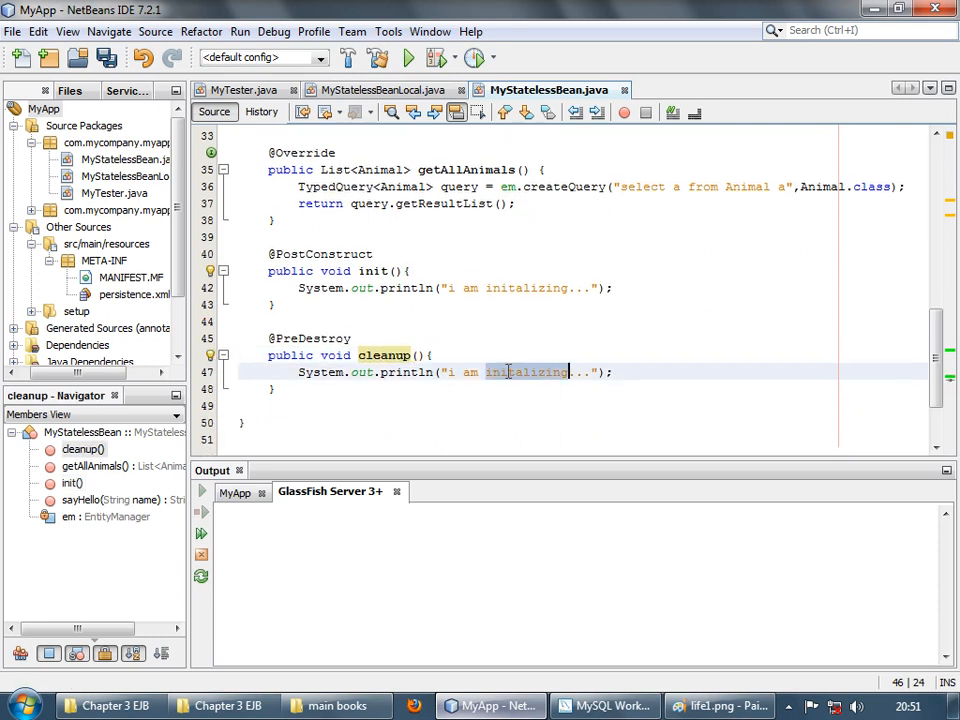
text(cleaning)
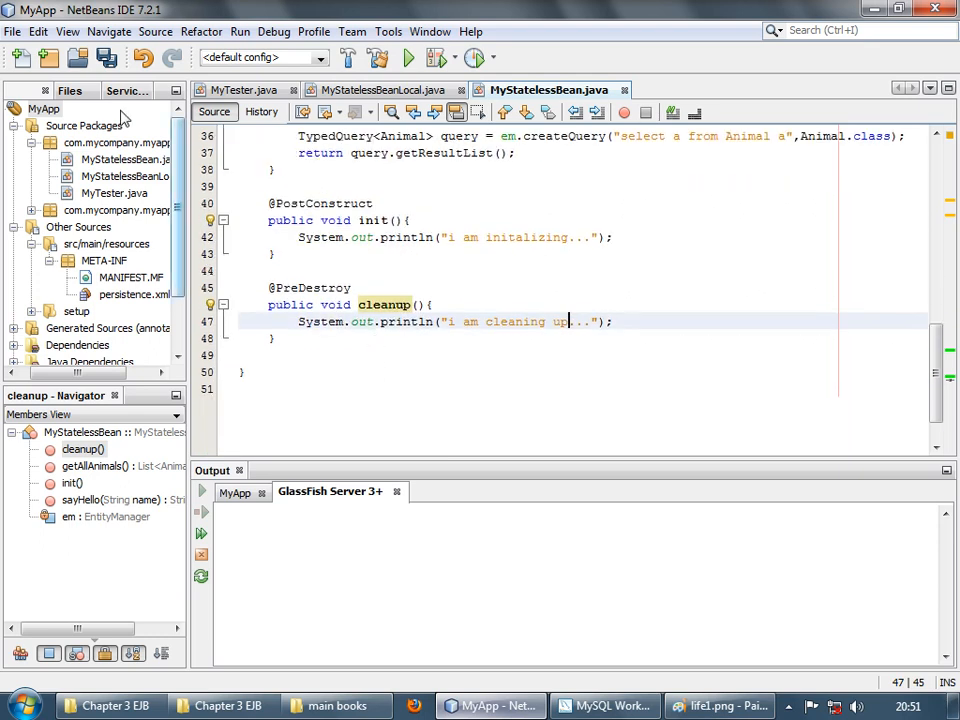
click(106, 56)
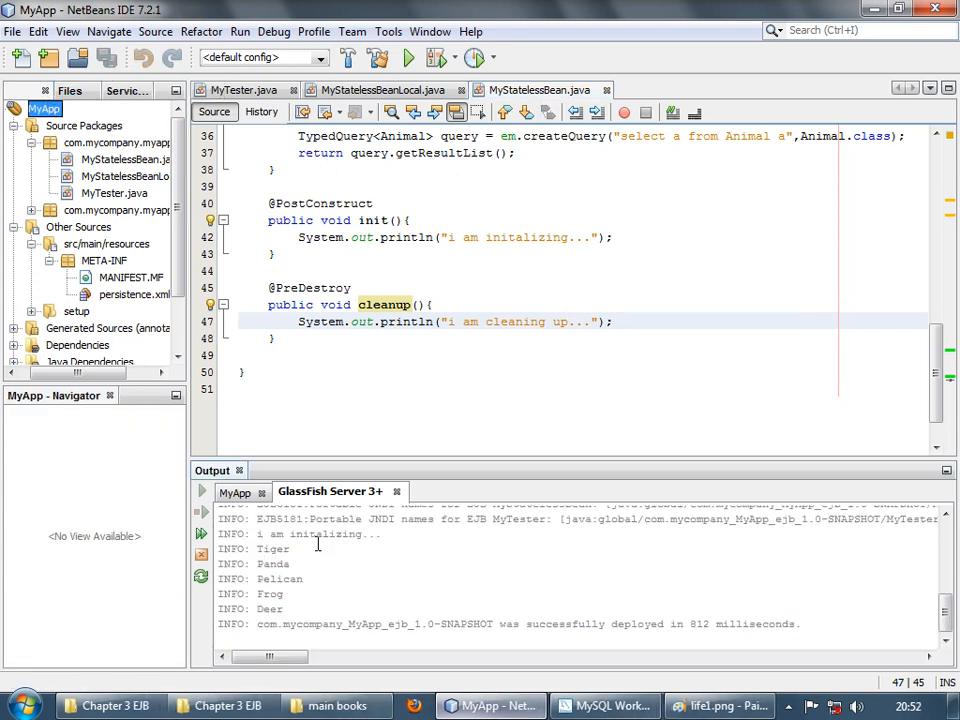
- Highlight the initializing log line, glance at the Paint diagram, then show the Services Servers node
double_click(328, 532)
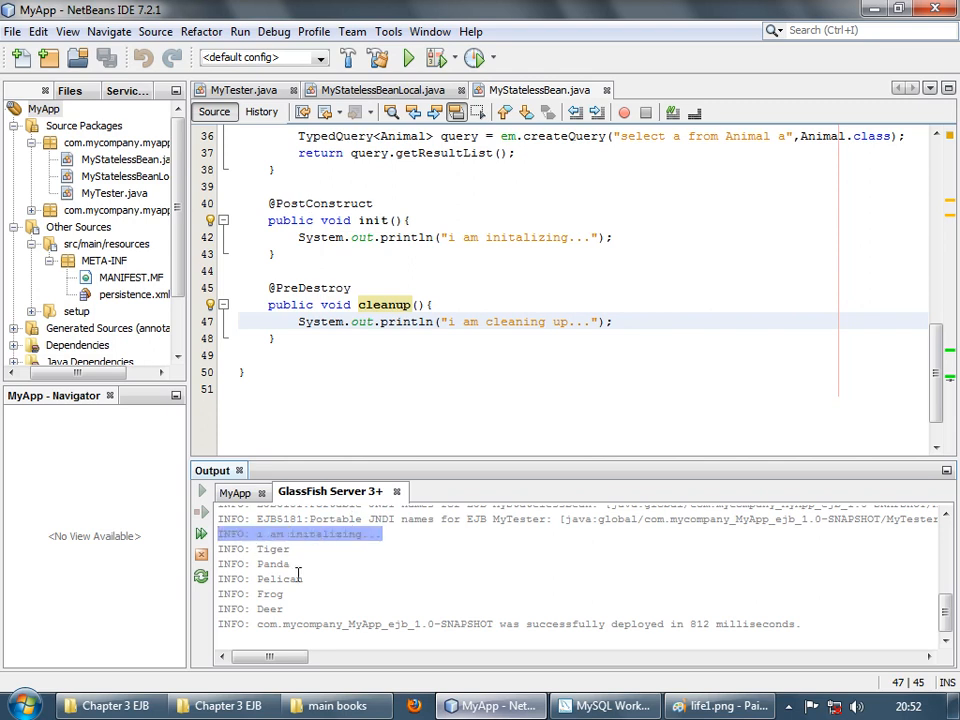
mouse_move(316, 592)
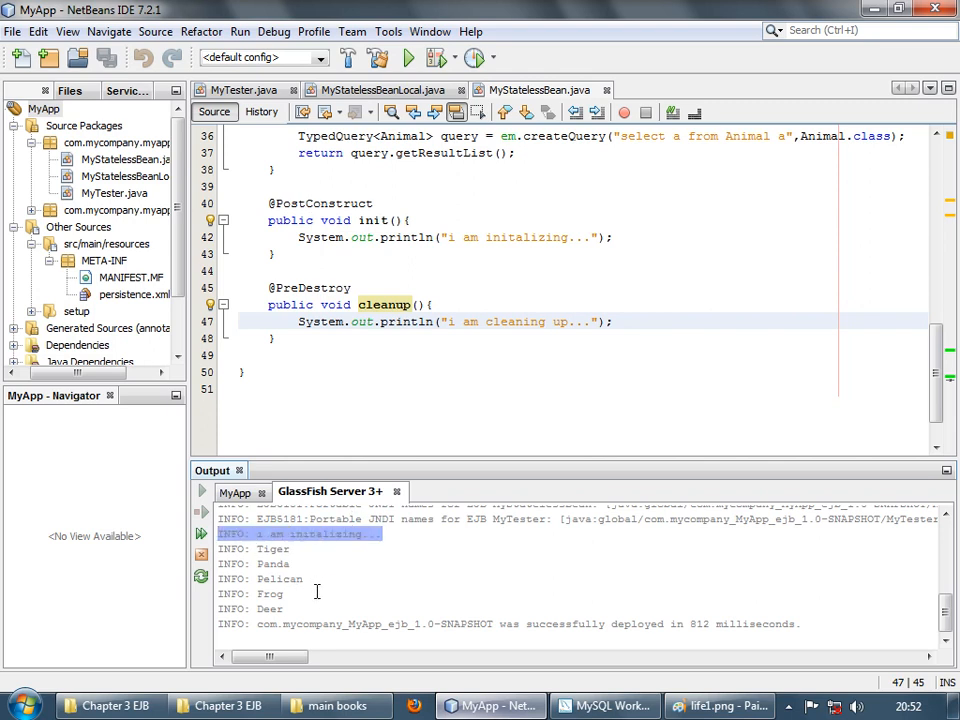
click(718, 704)
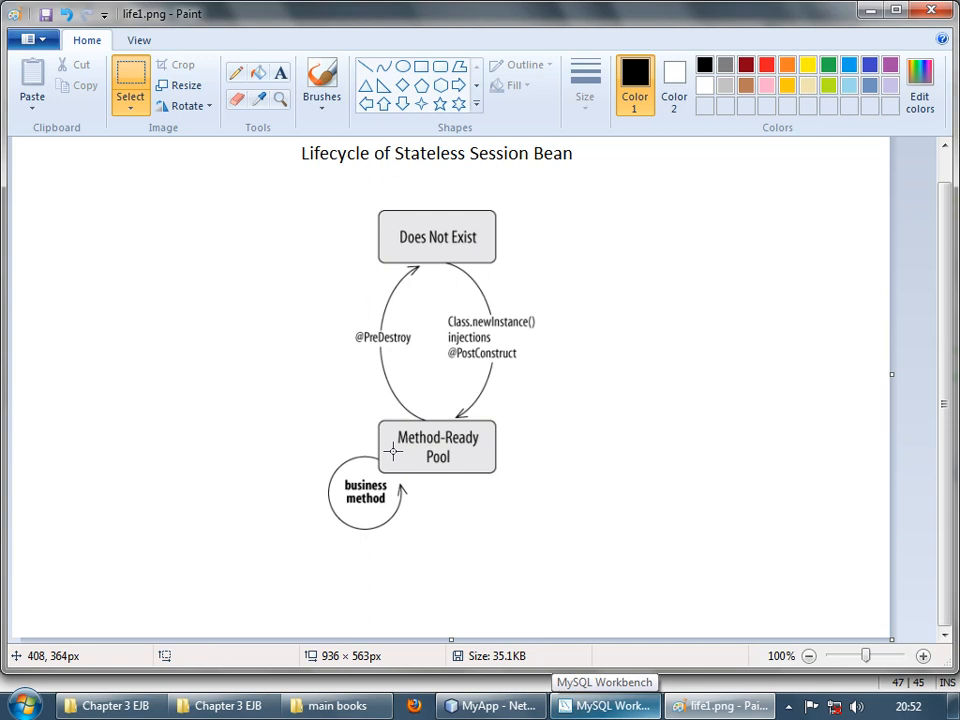
click(490, 704)
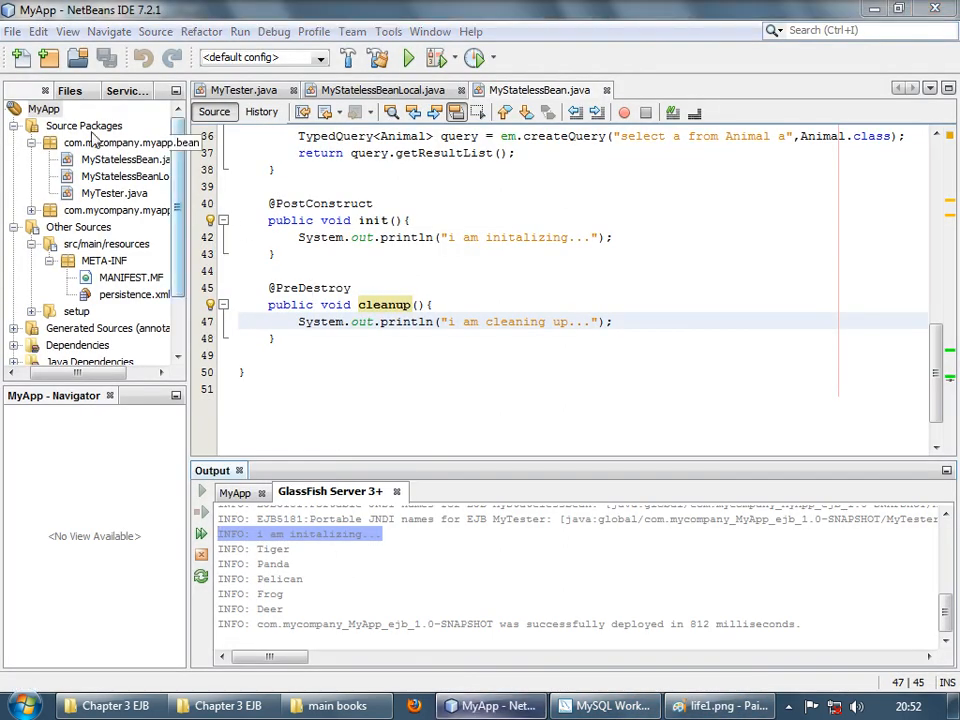
click(28, 90)
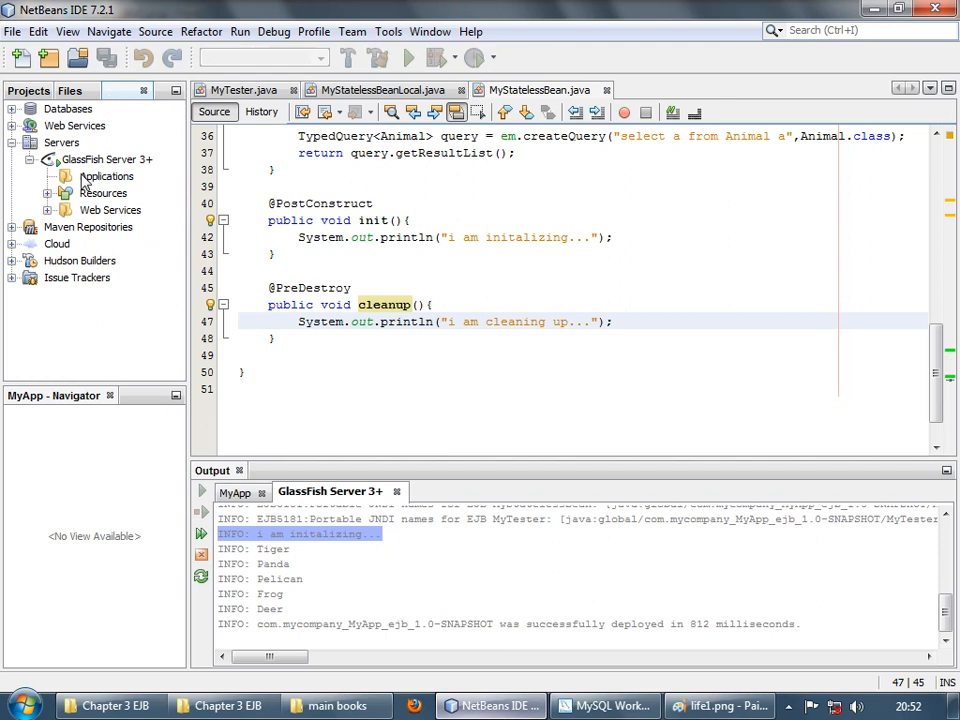
- Redeploy MyApp on GlassFish Server 3+ to get the init message and animal list again
click(108, 176)
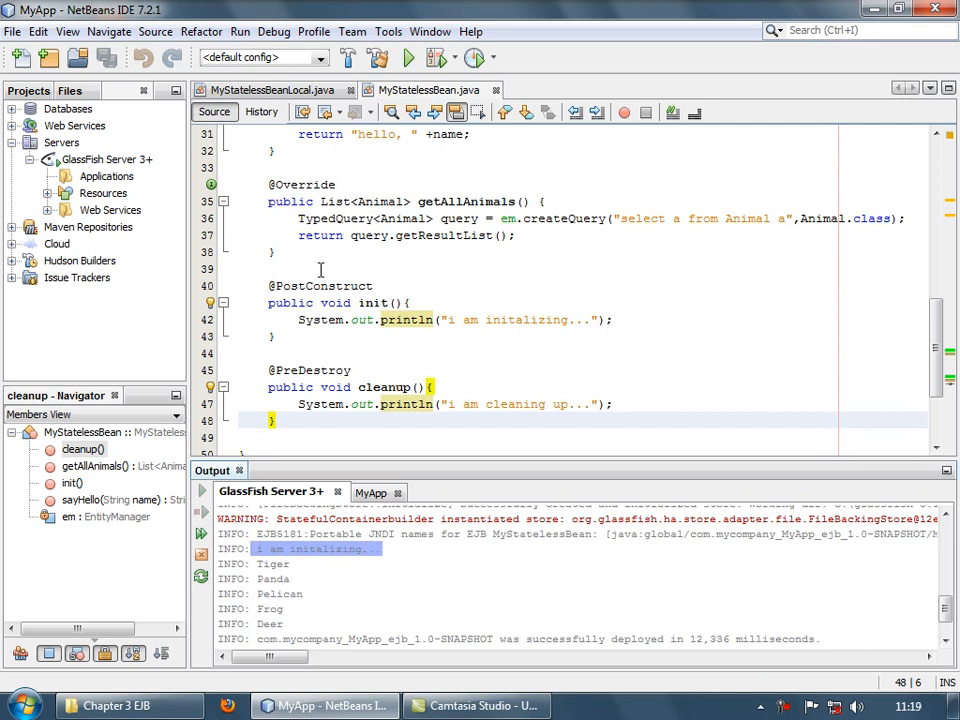
mouse_move(330, 316)
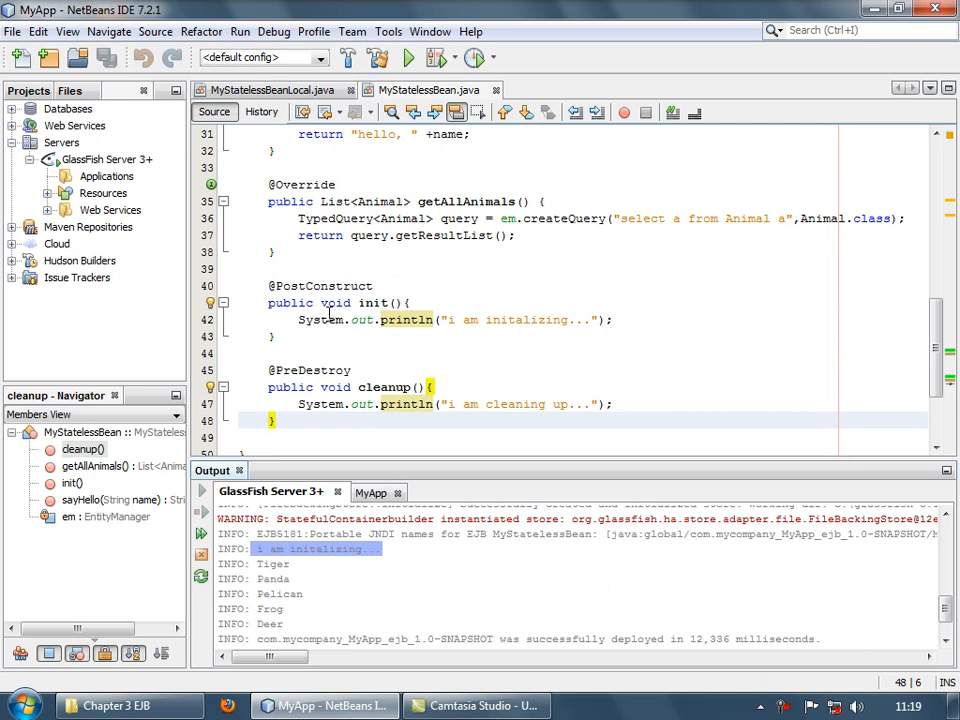